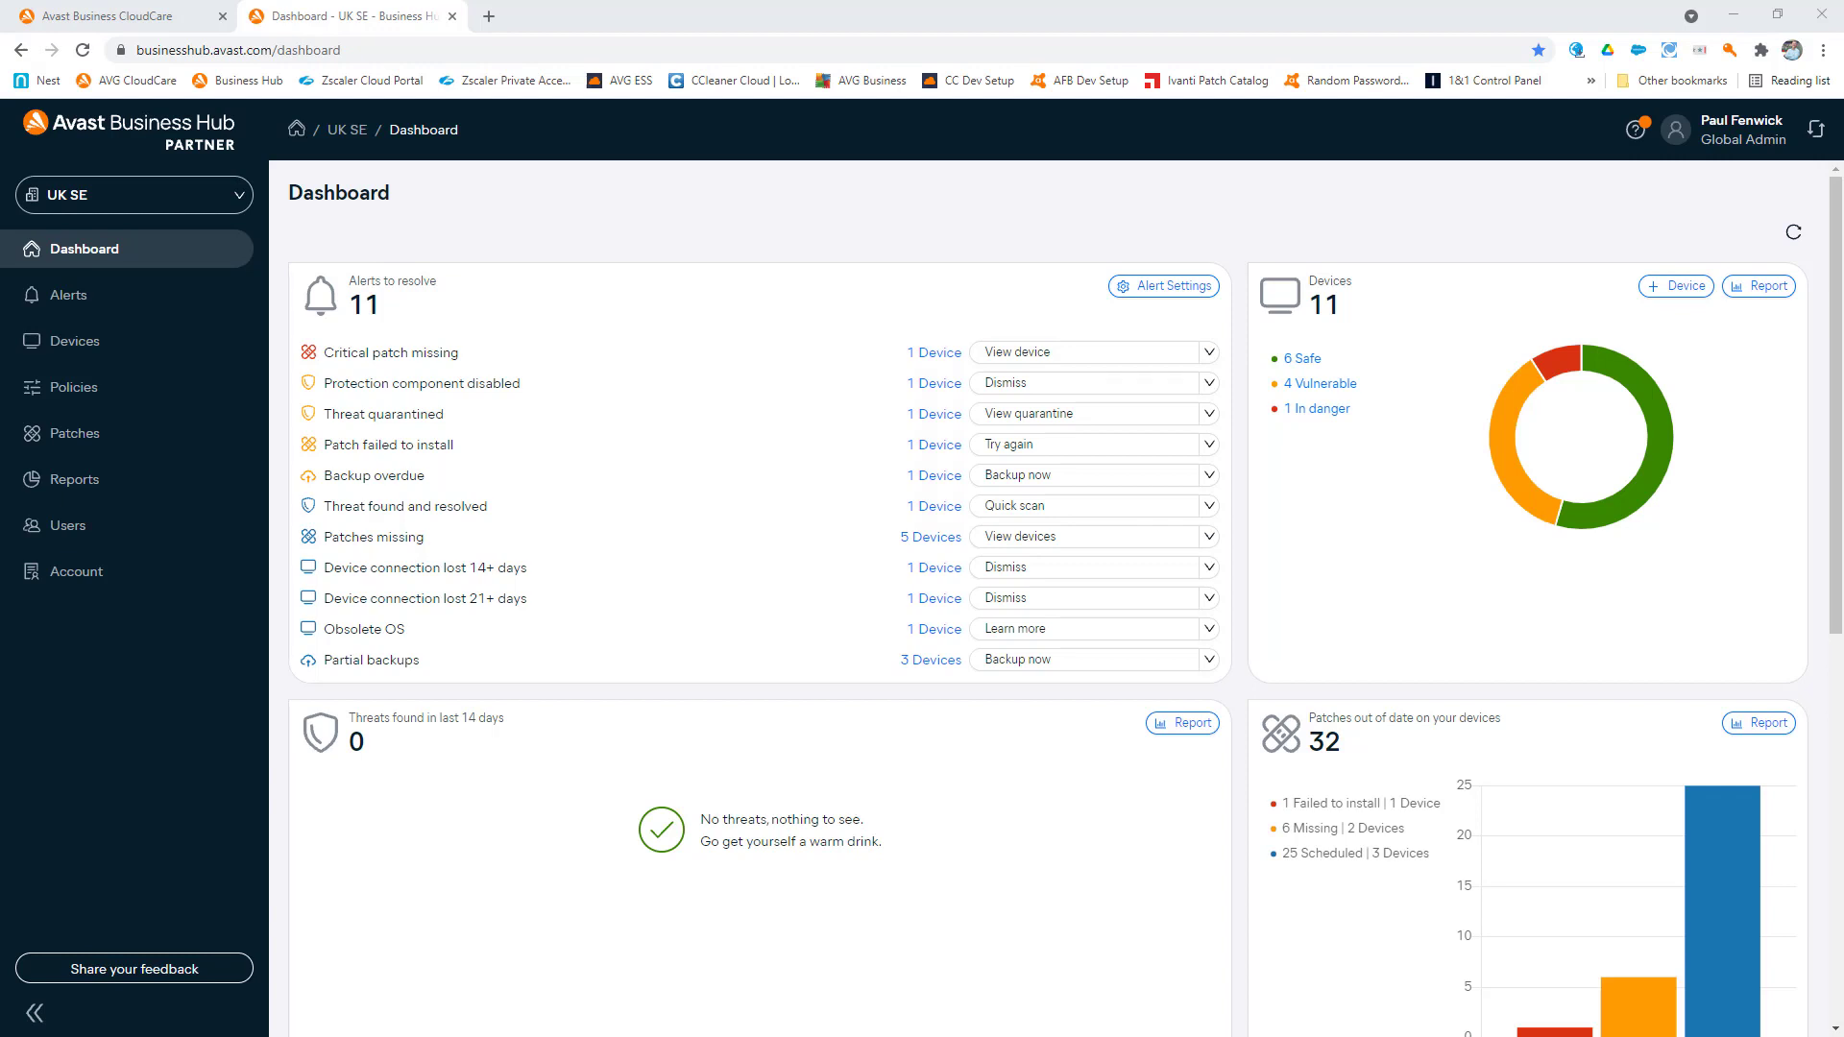
mouse_move(41, 247)
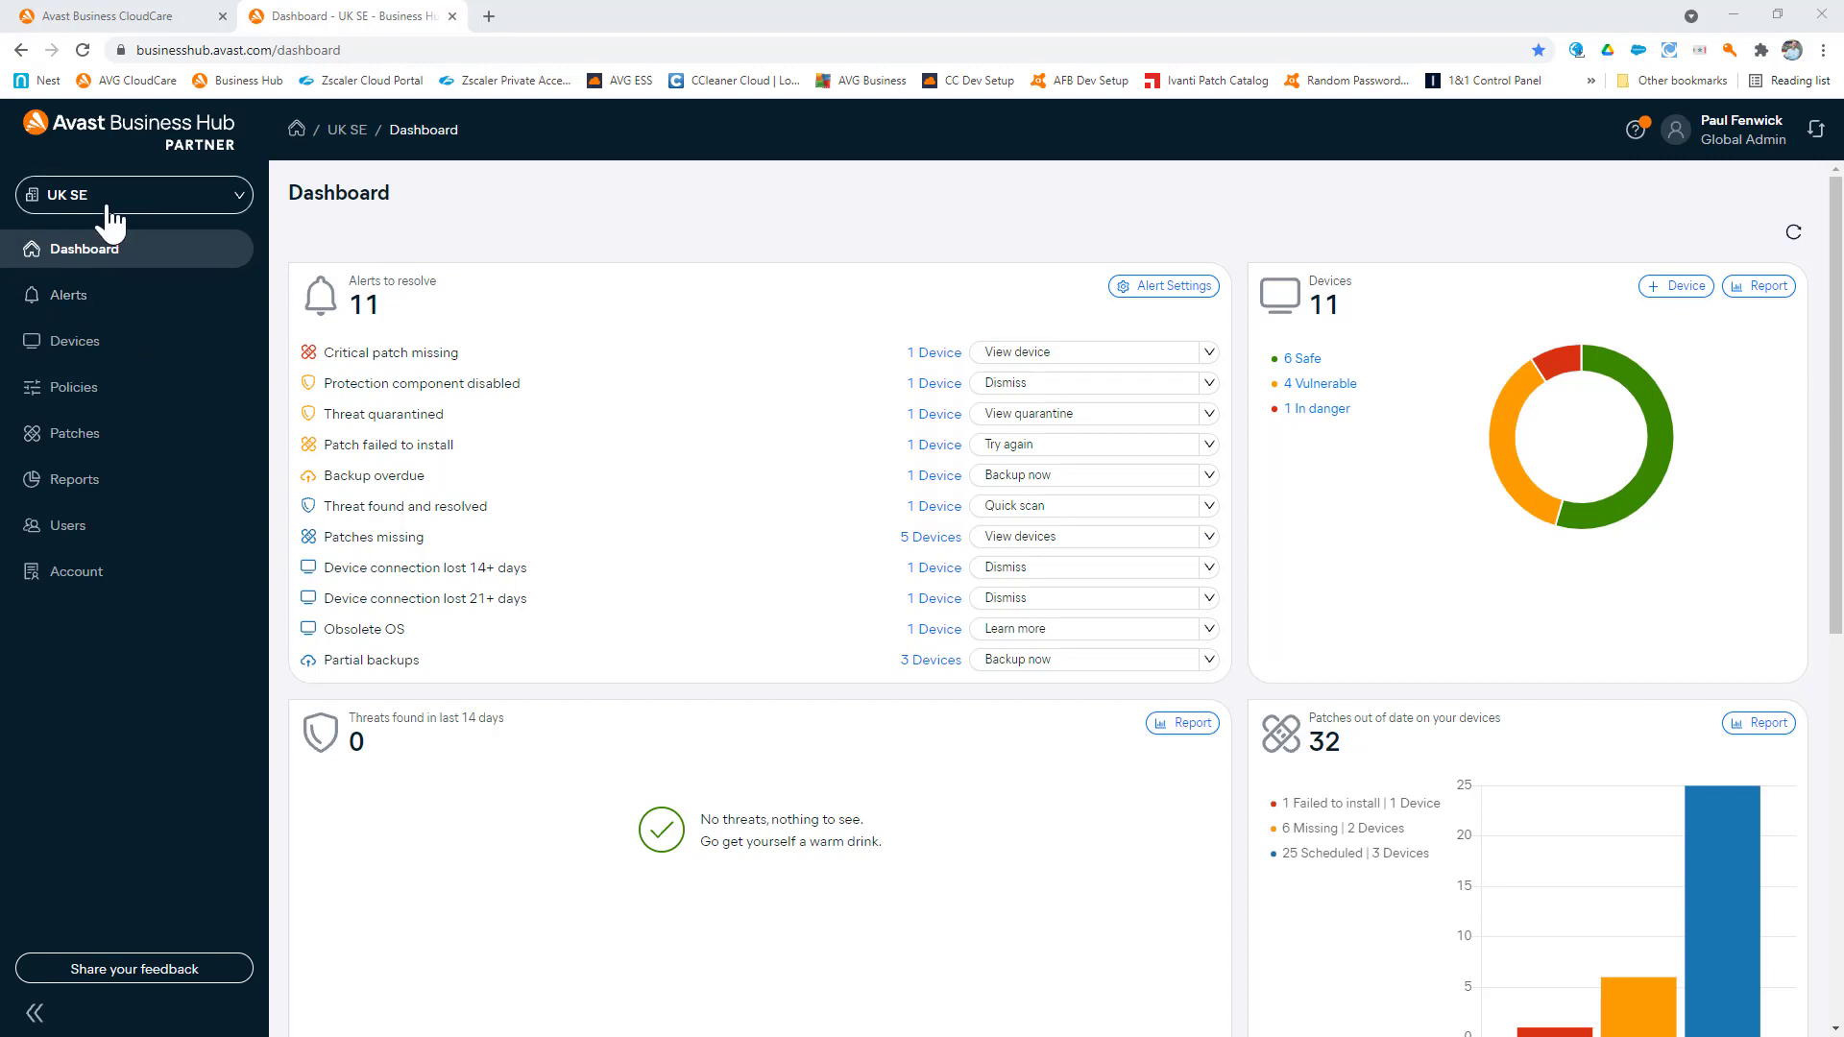
Open the partner and customer account list, close it, then reopen it
left_click(133, 195)
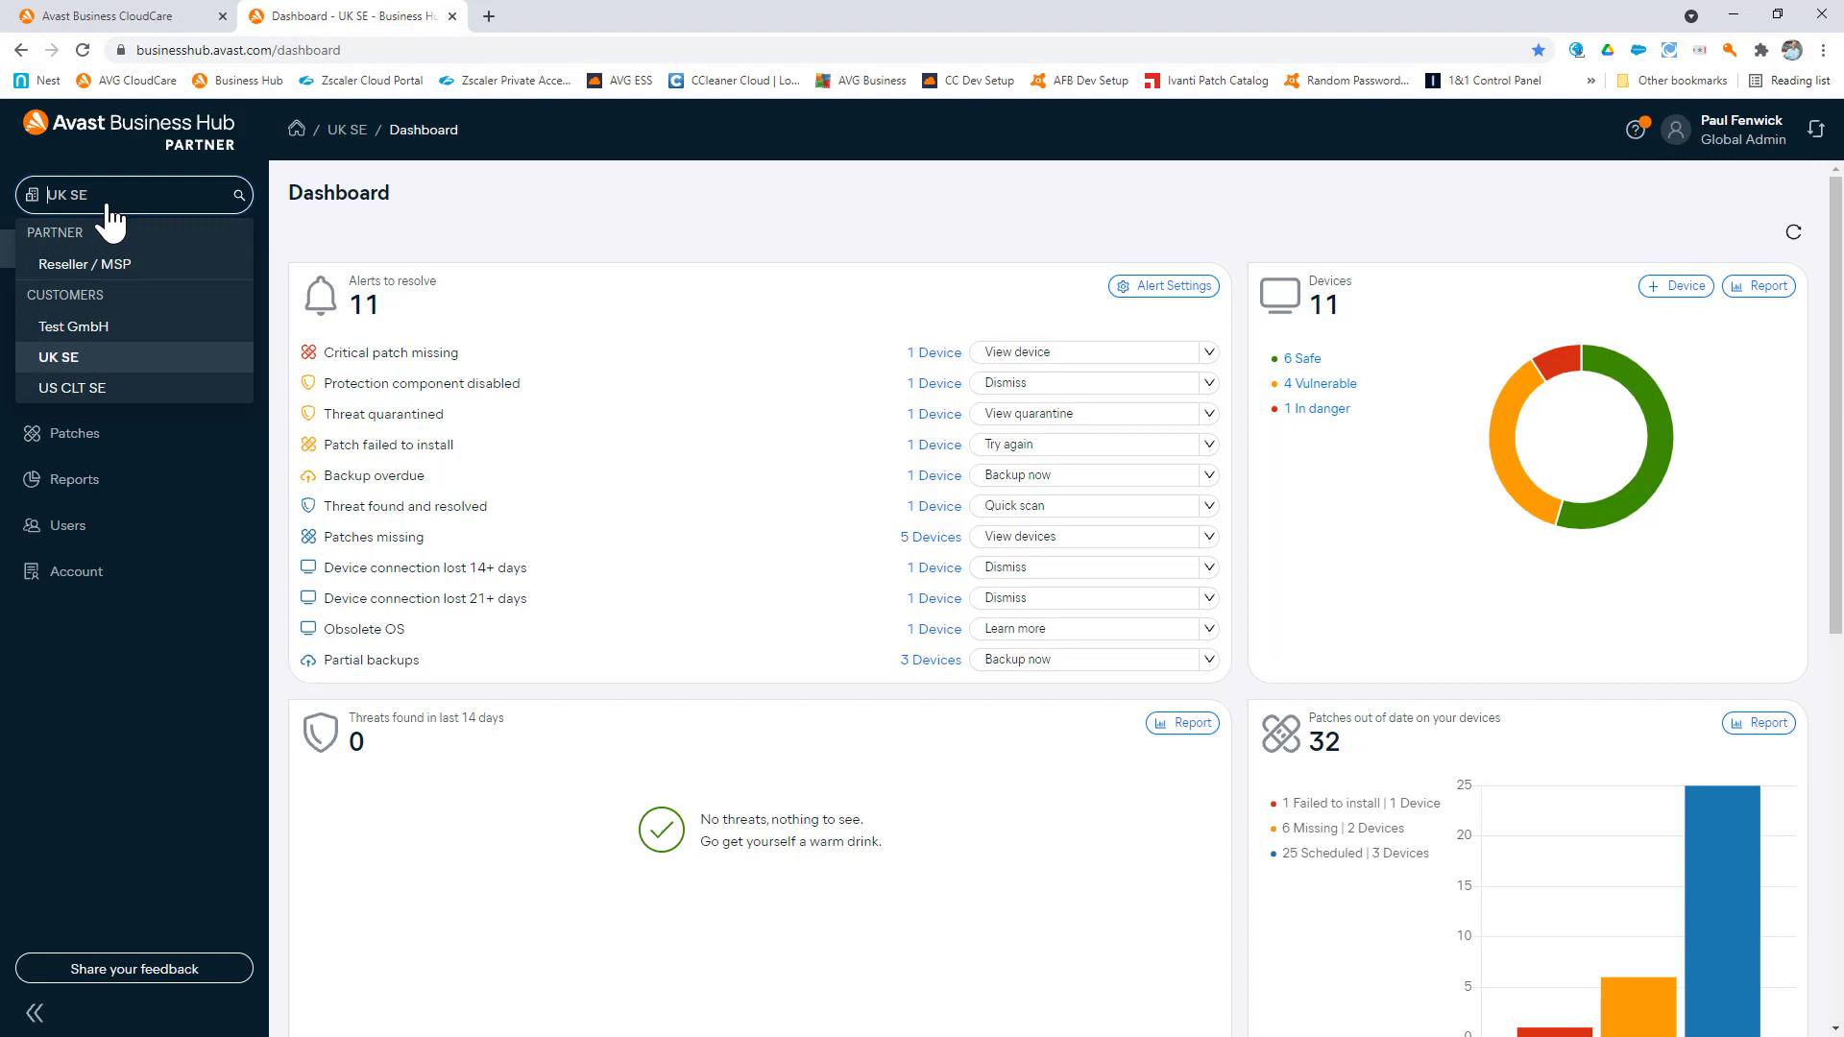
left_click(132, 194)
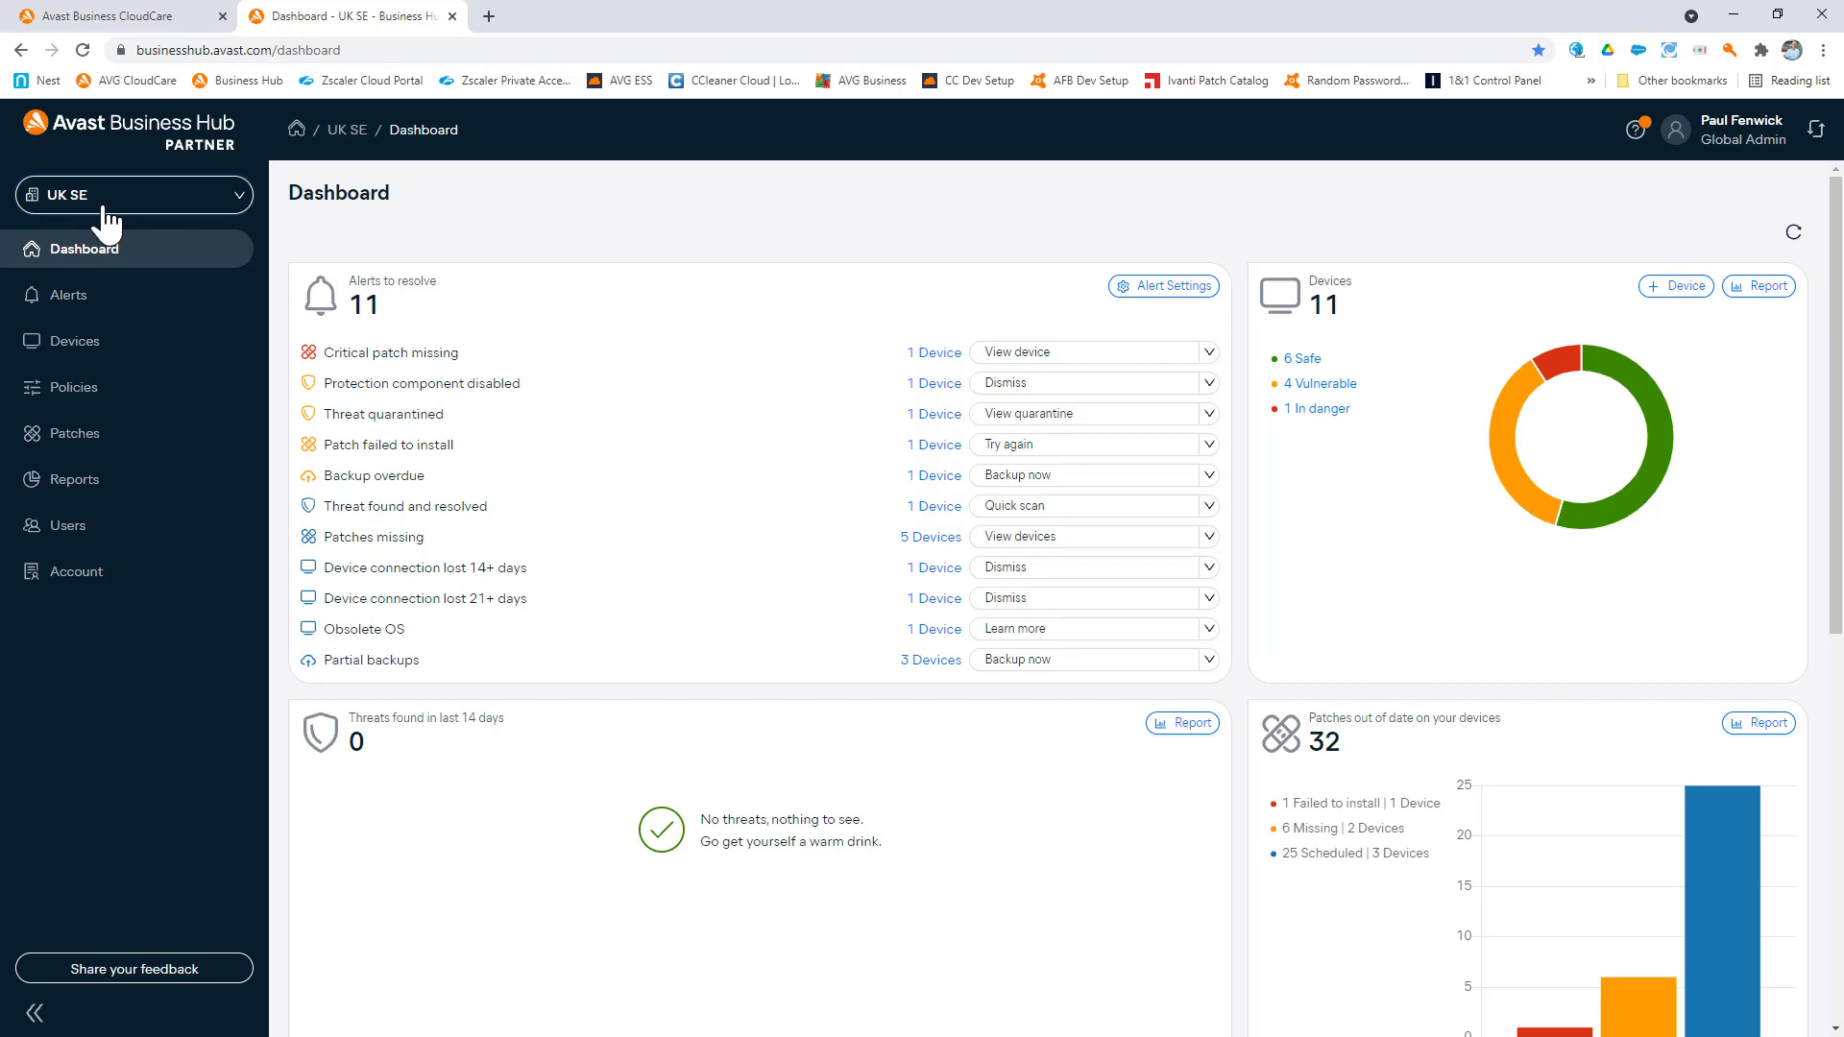
left_click(132, 194)
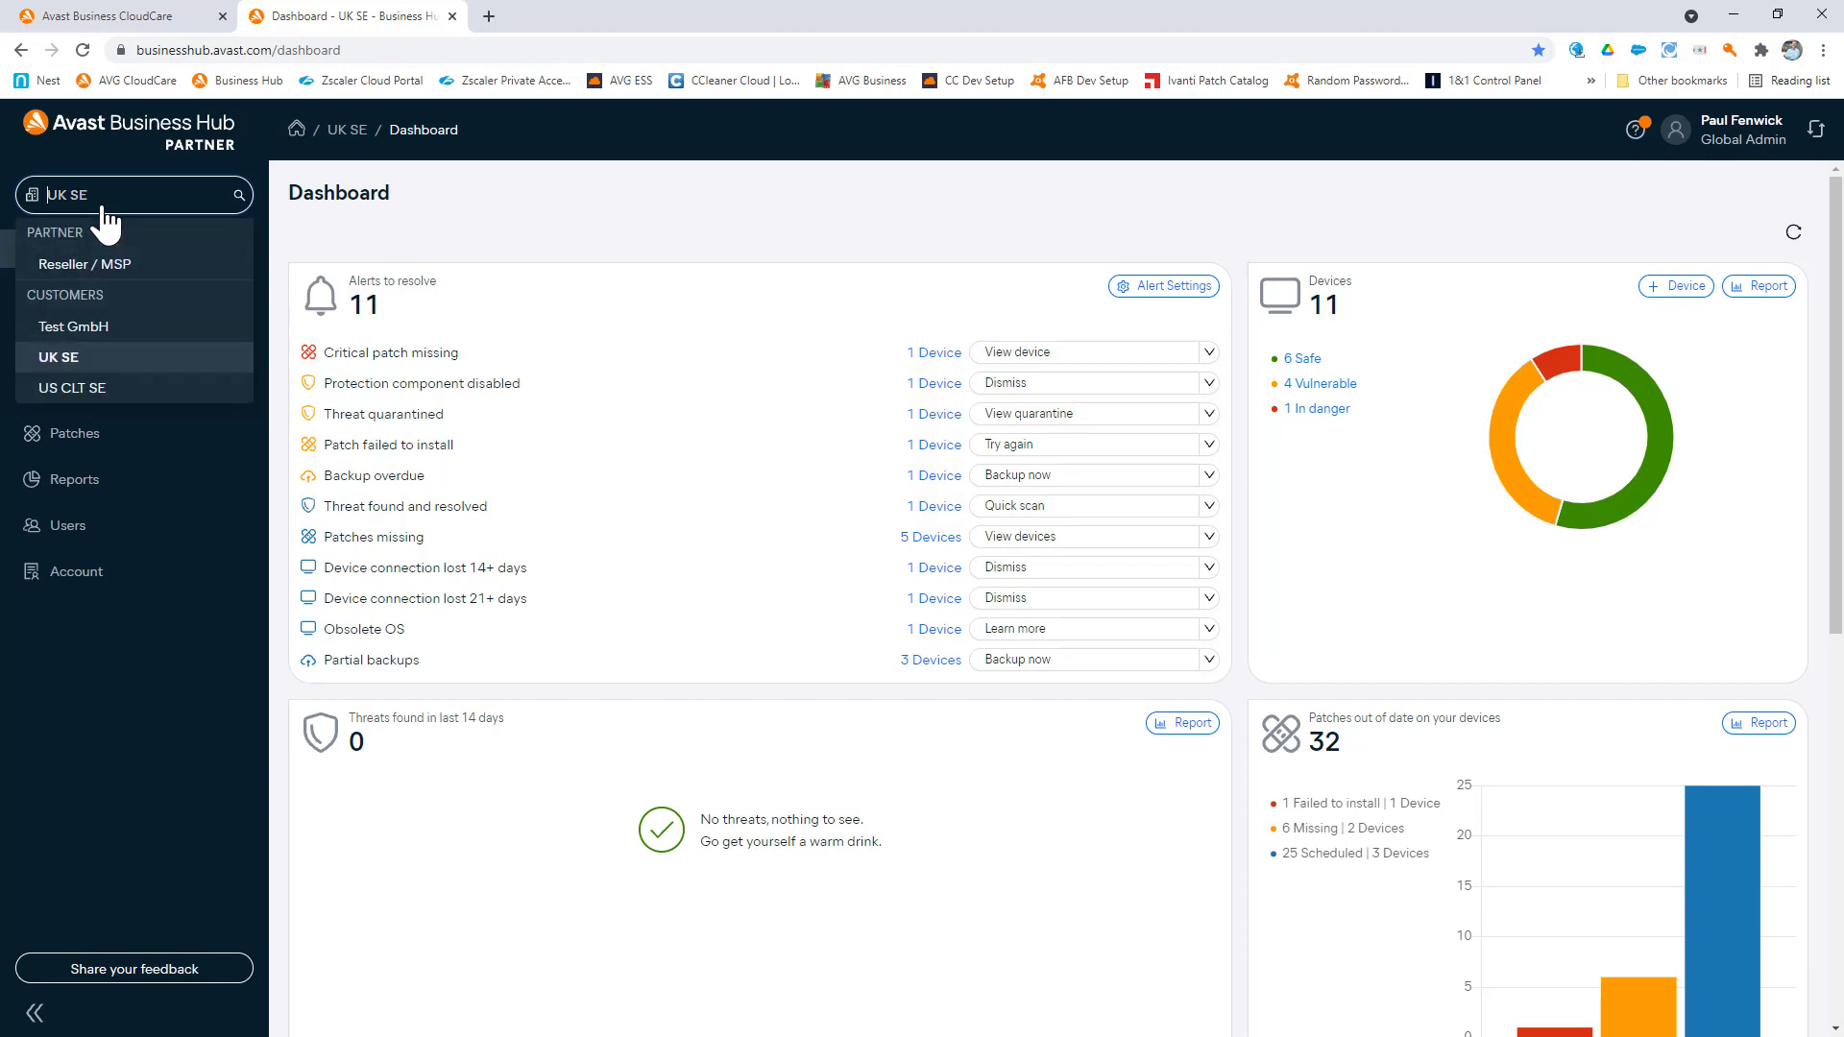
mouse_move(331, 268)
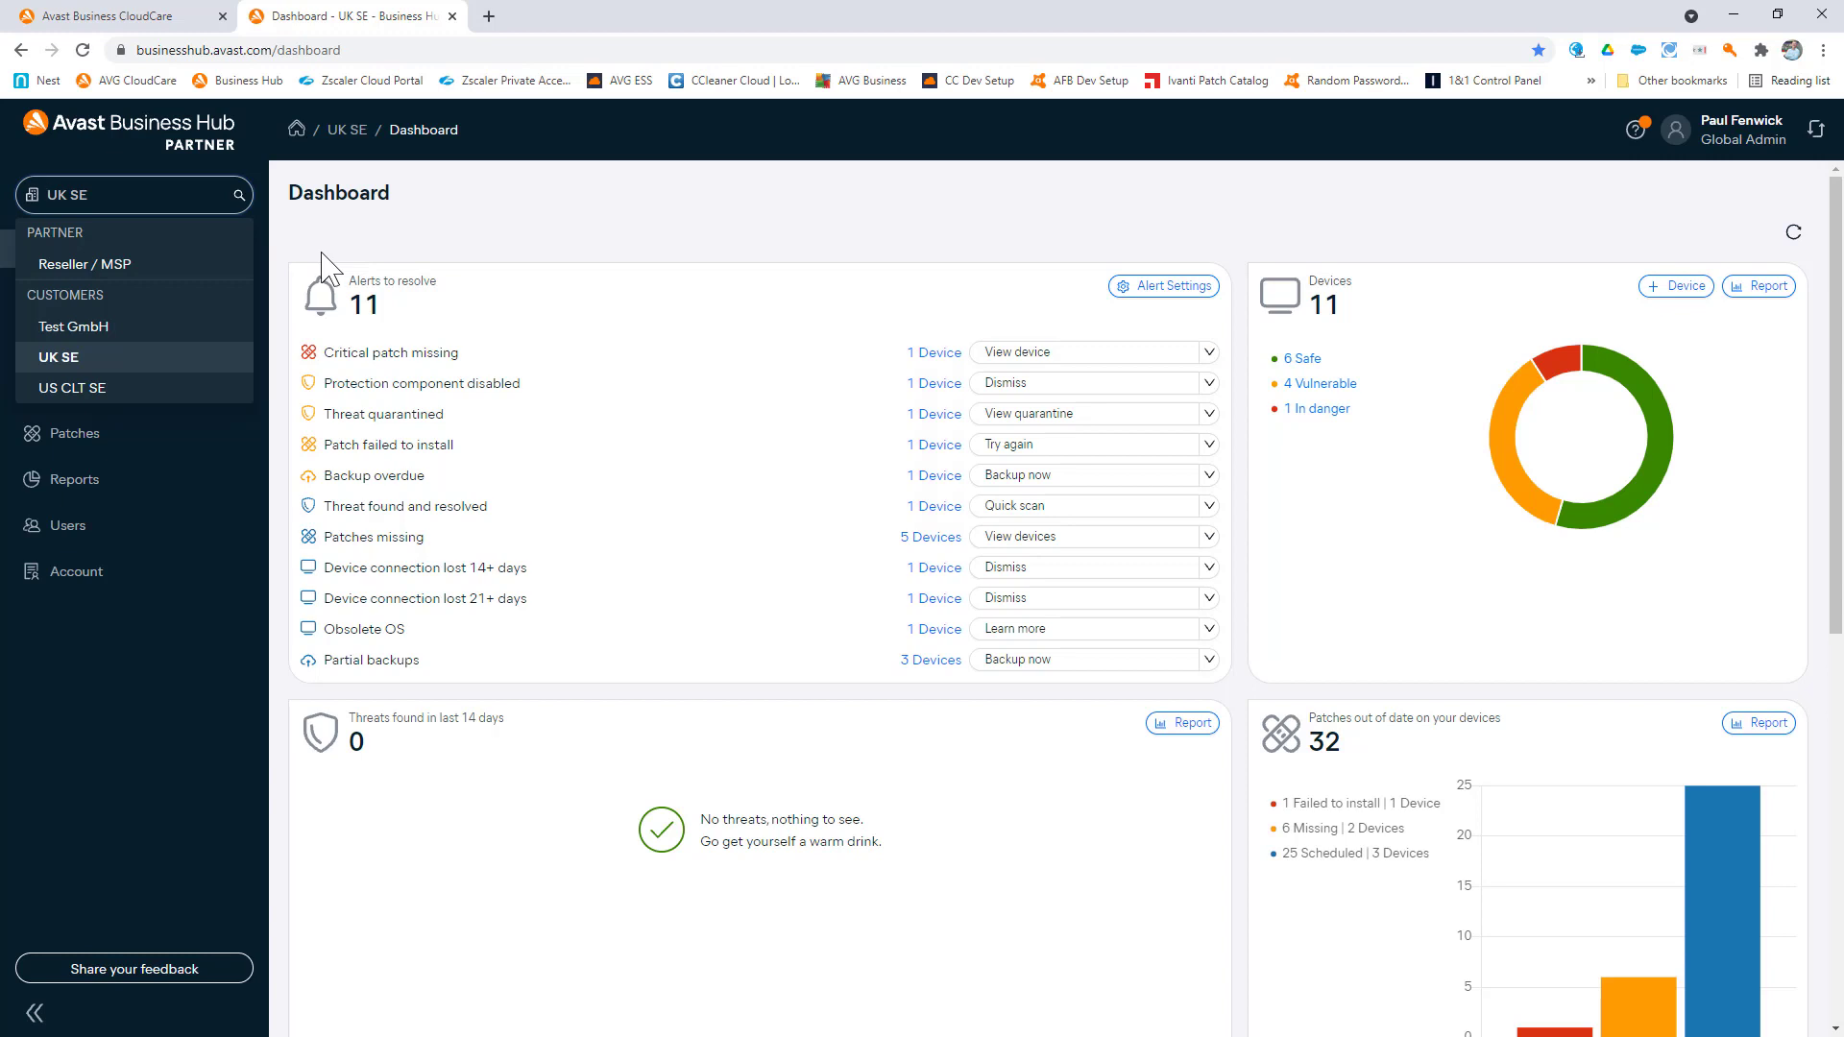
mouse_move(184, 334)
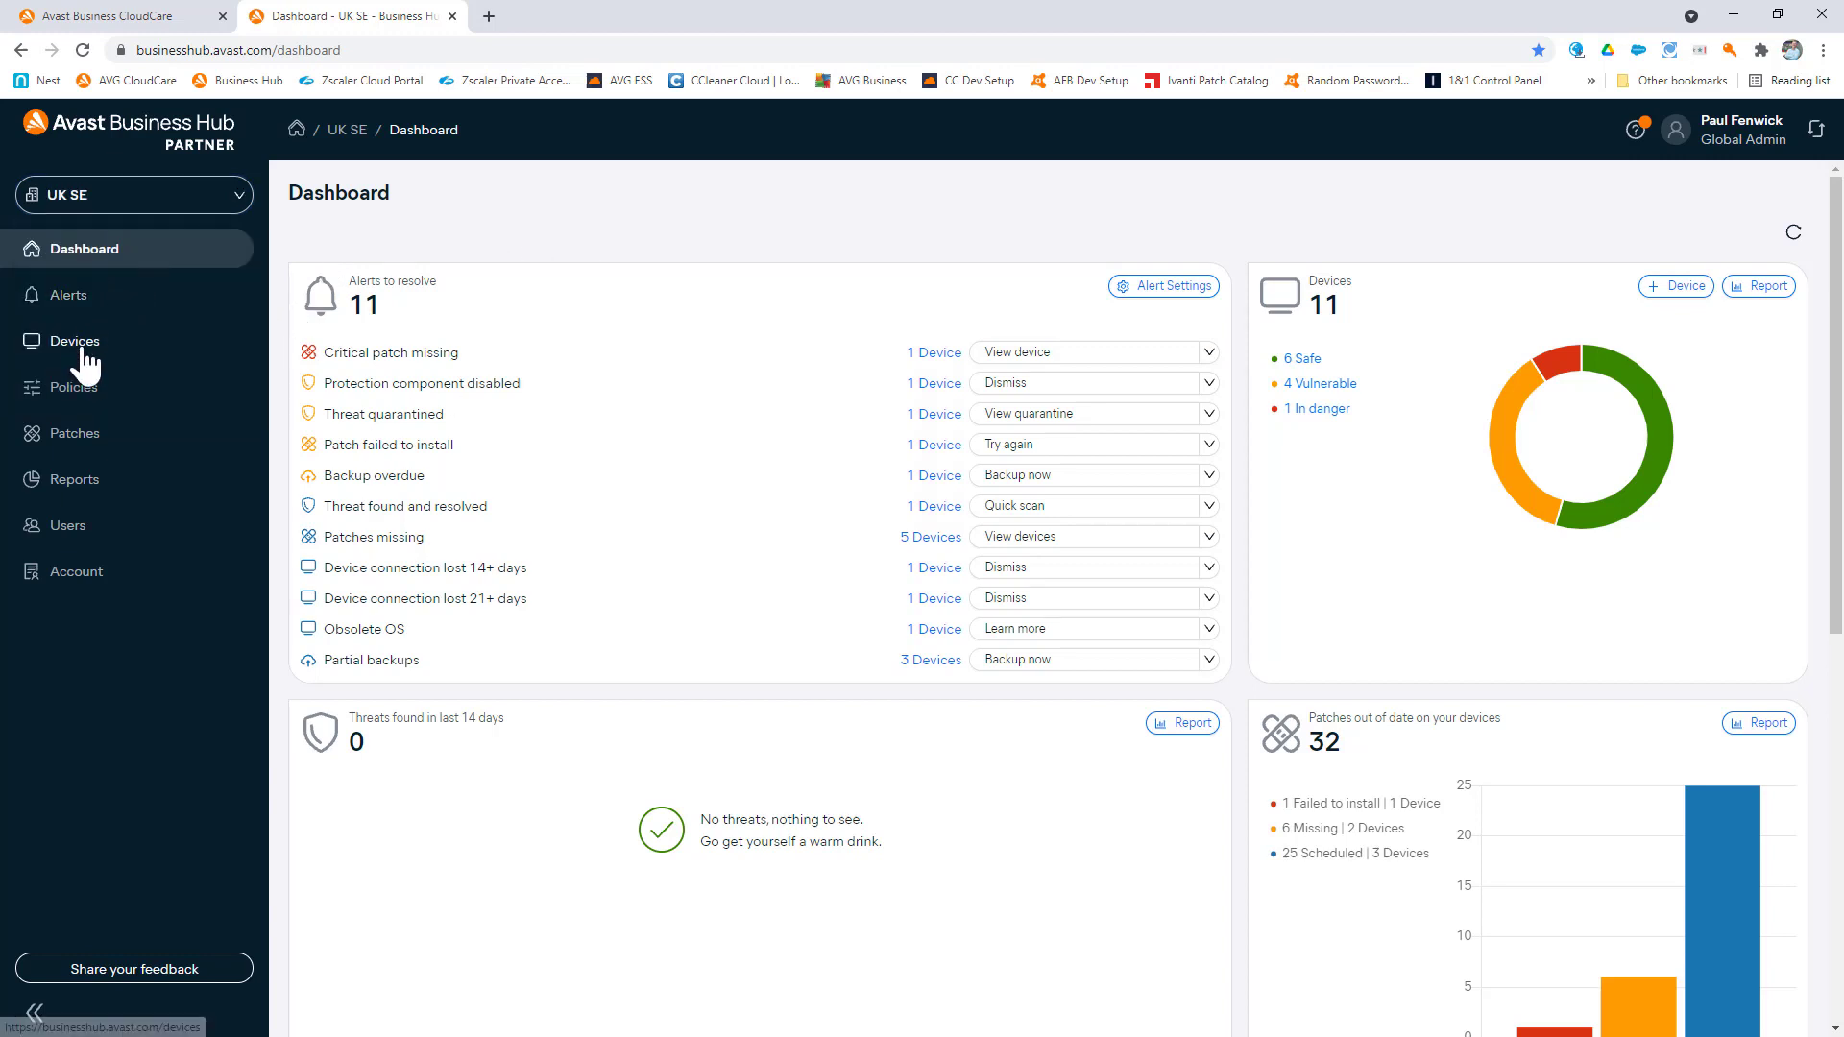
On the Devices page, generate a shareable macOS installer link, then dismiss it
left_click(74, 341)
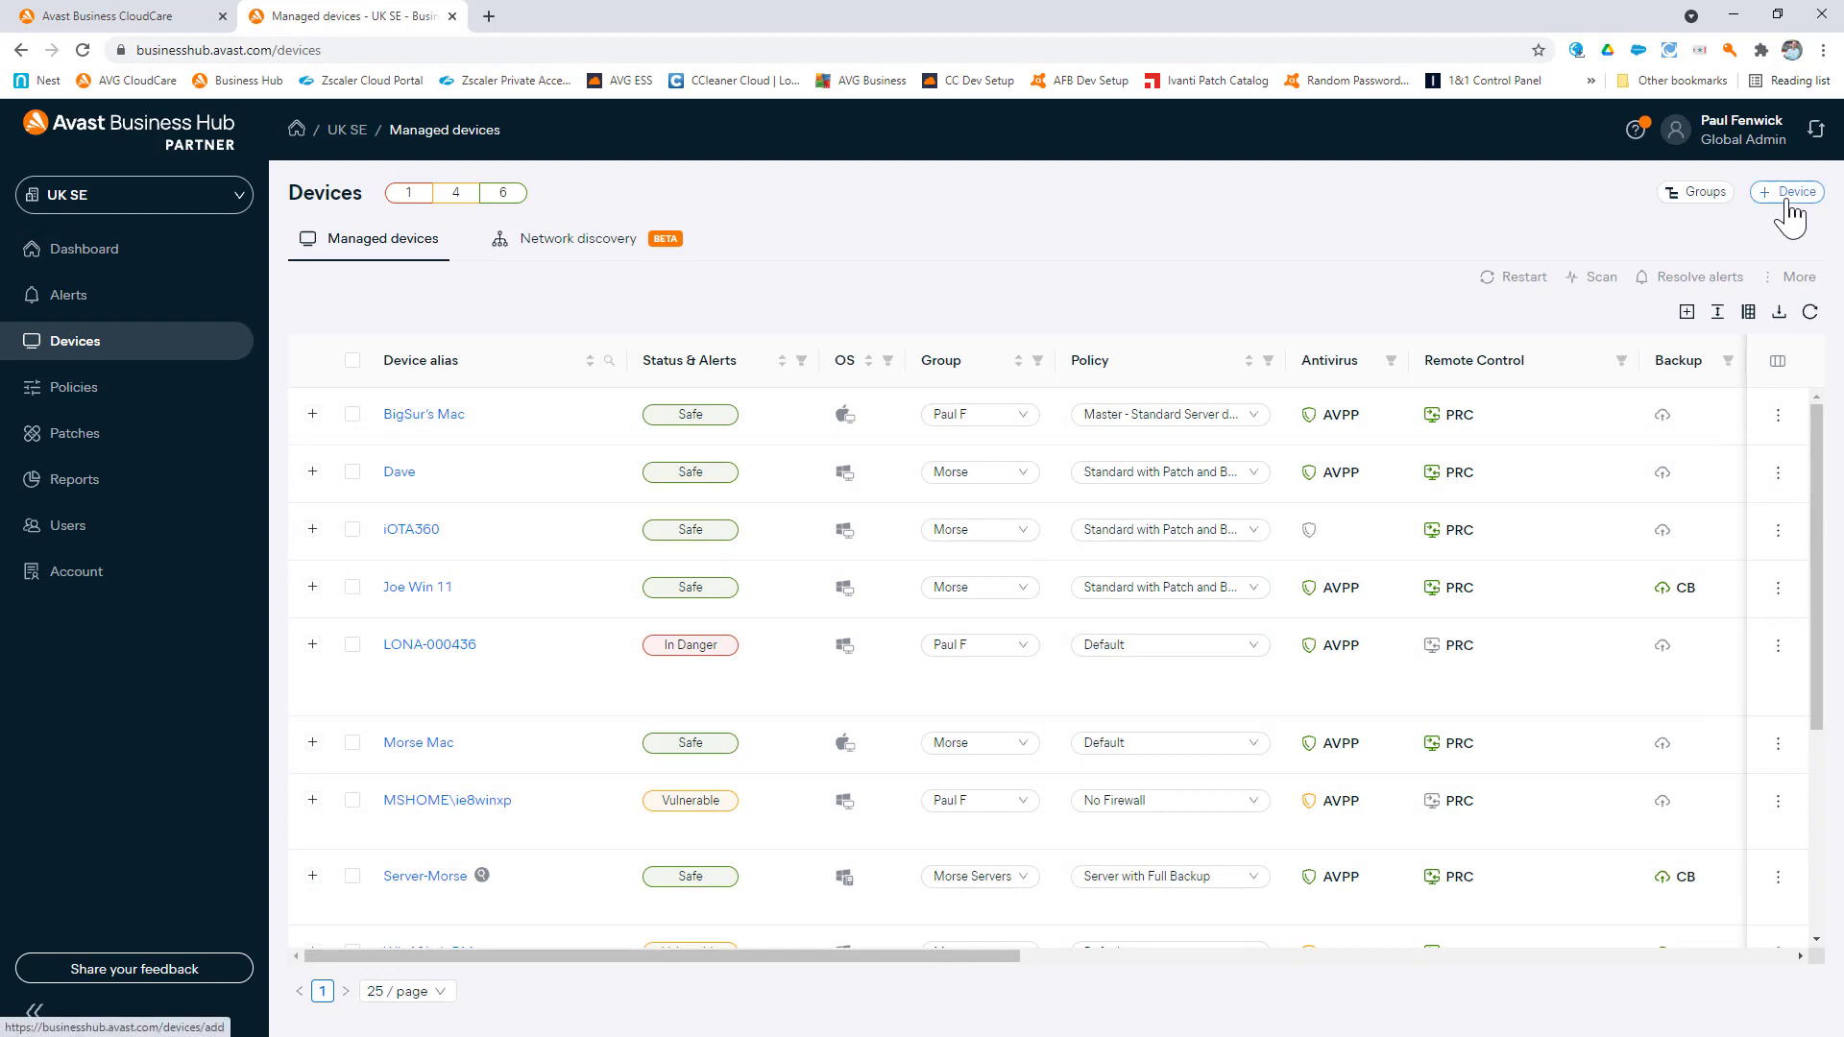
left_click(1786, 192)
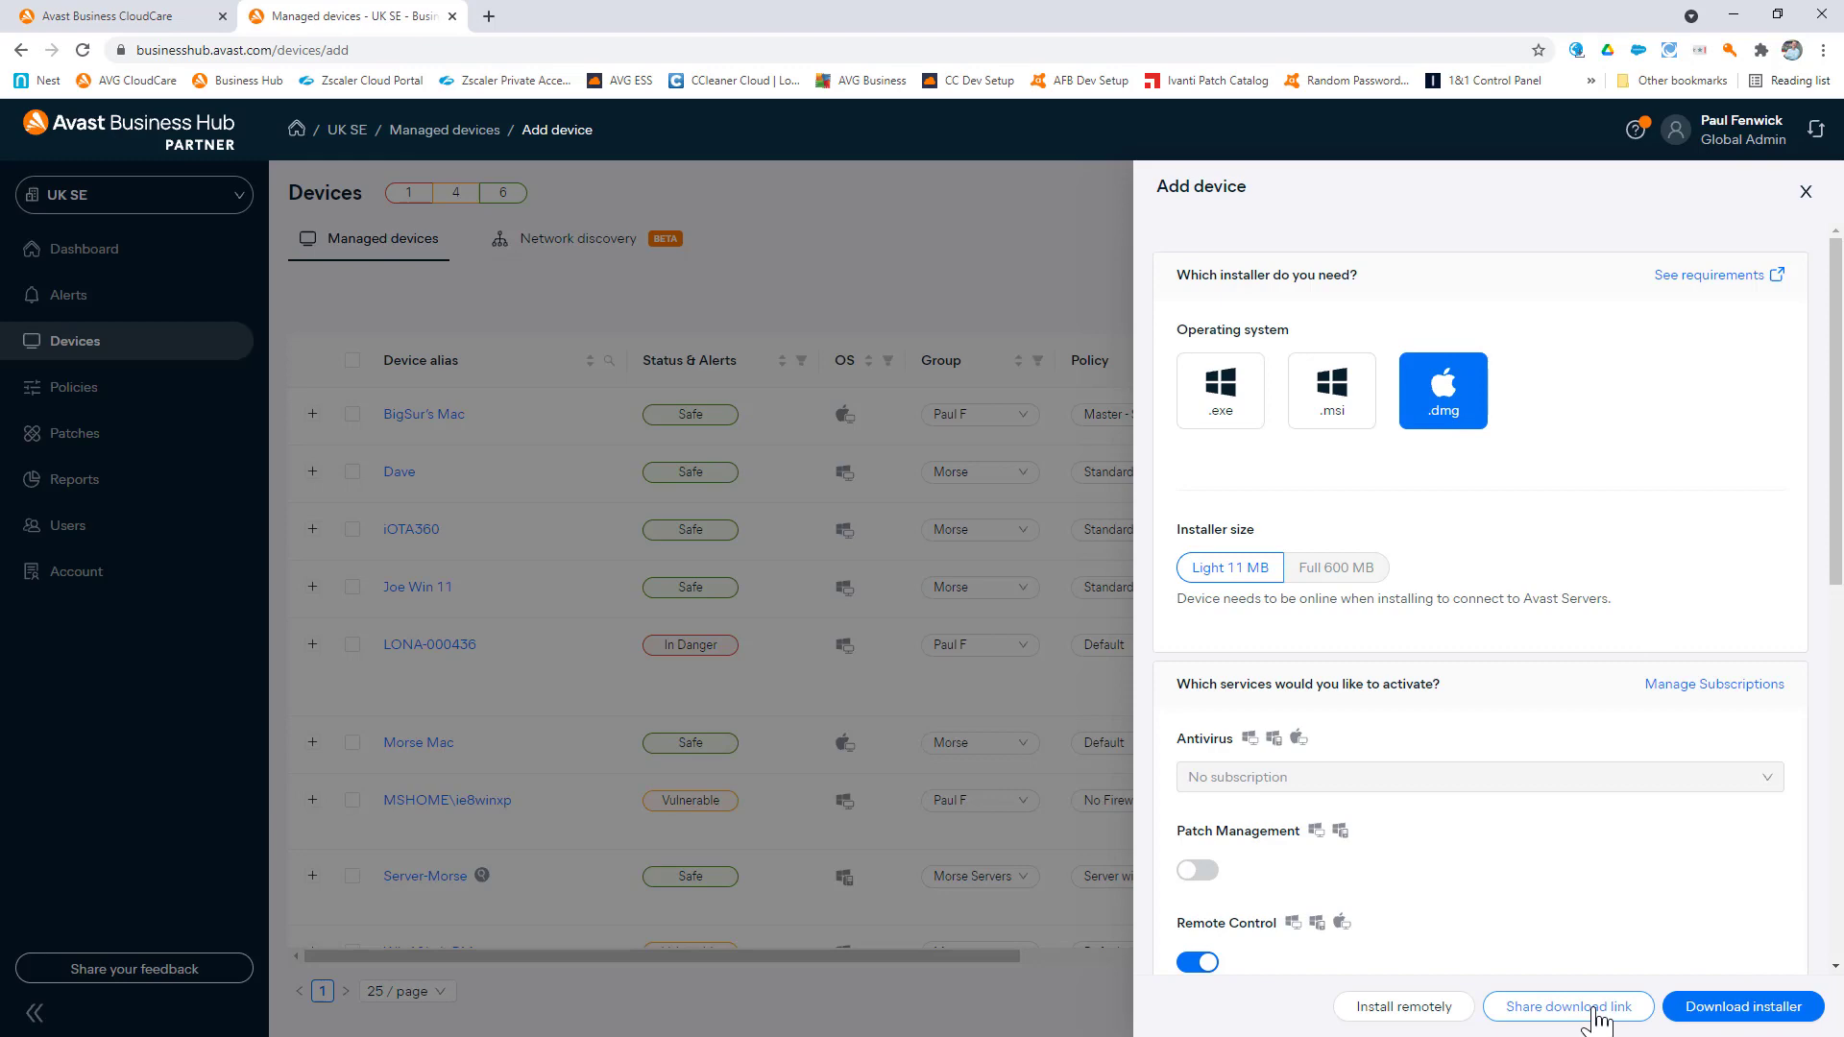
left_click(1567, 1006)
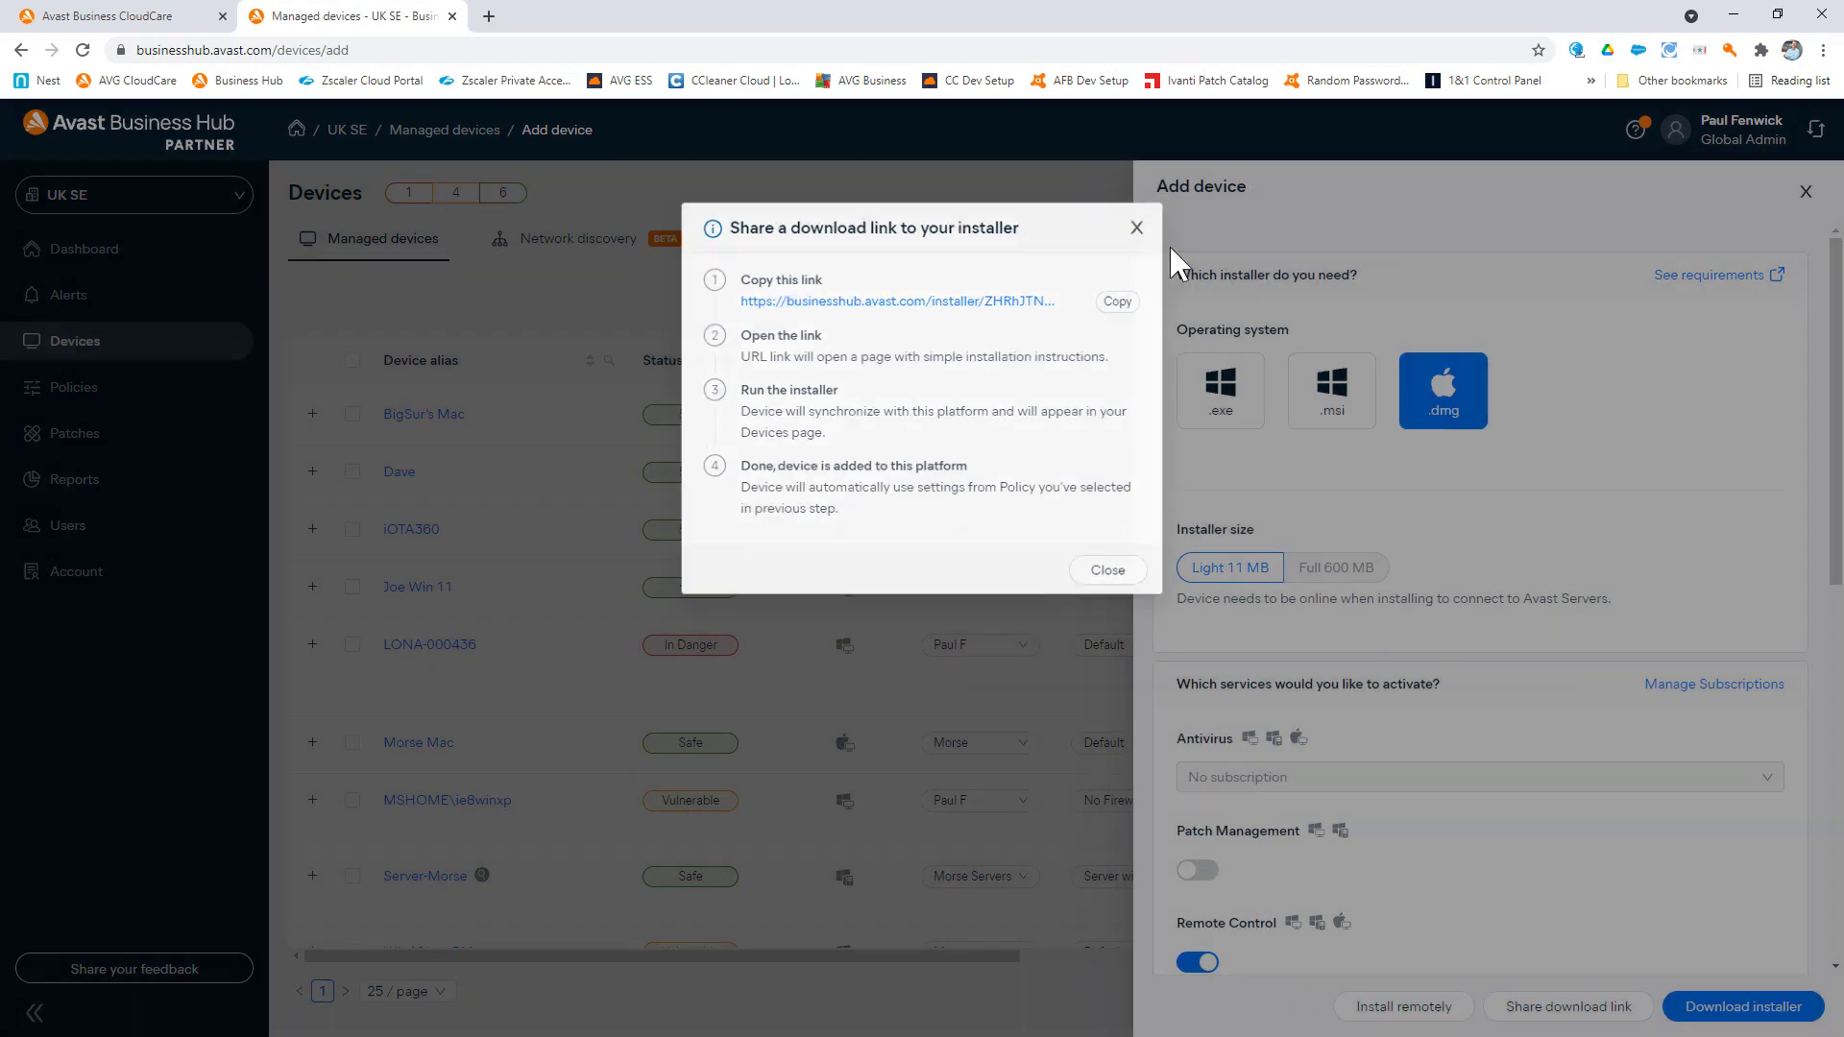
left_click(1106, 569)
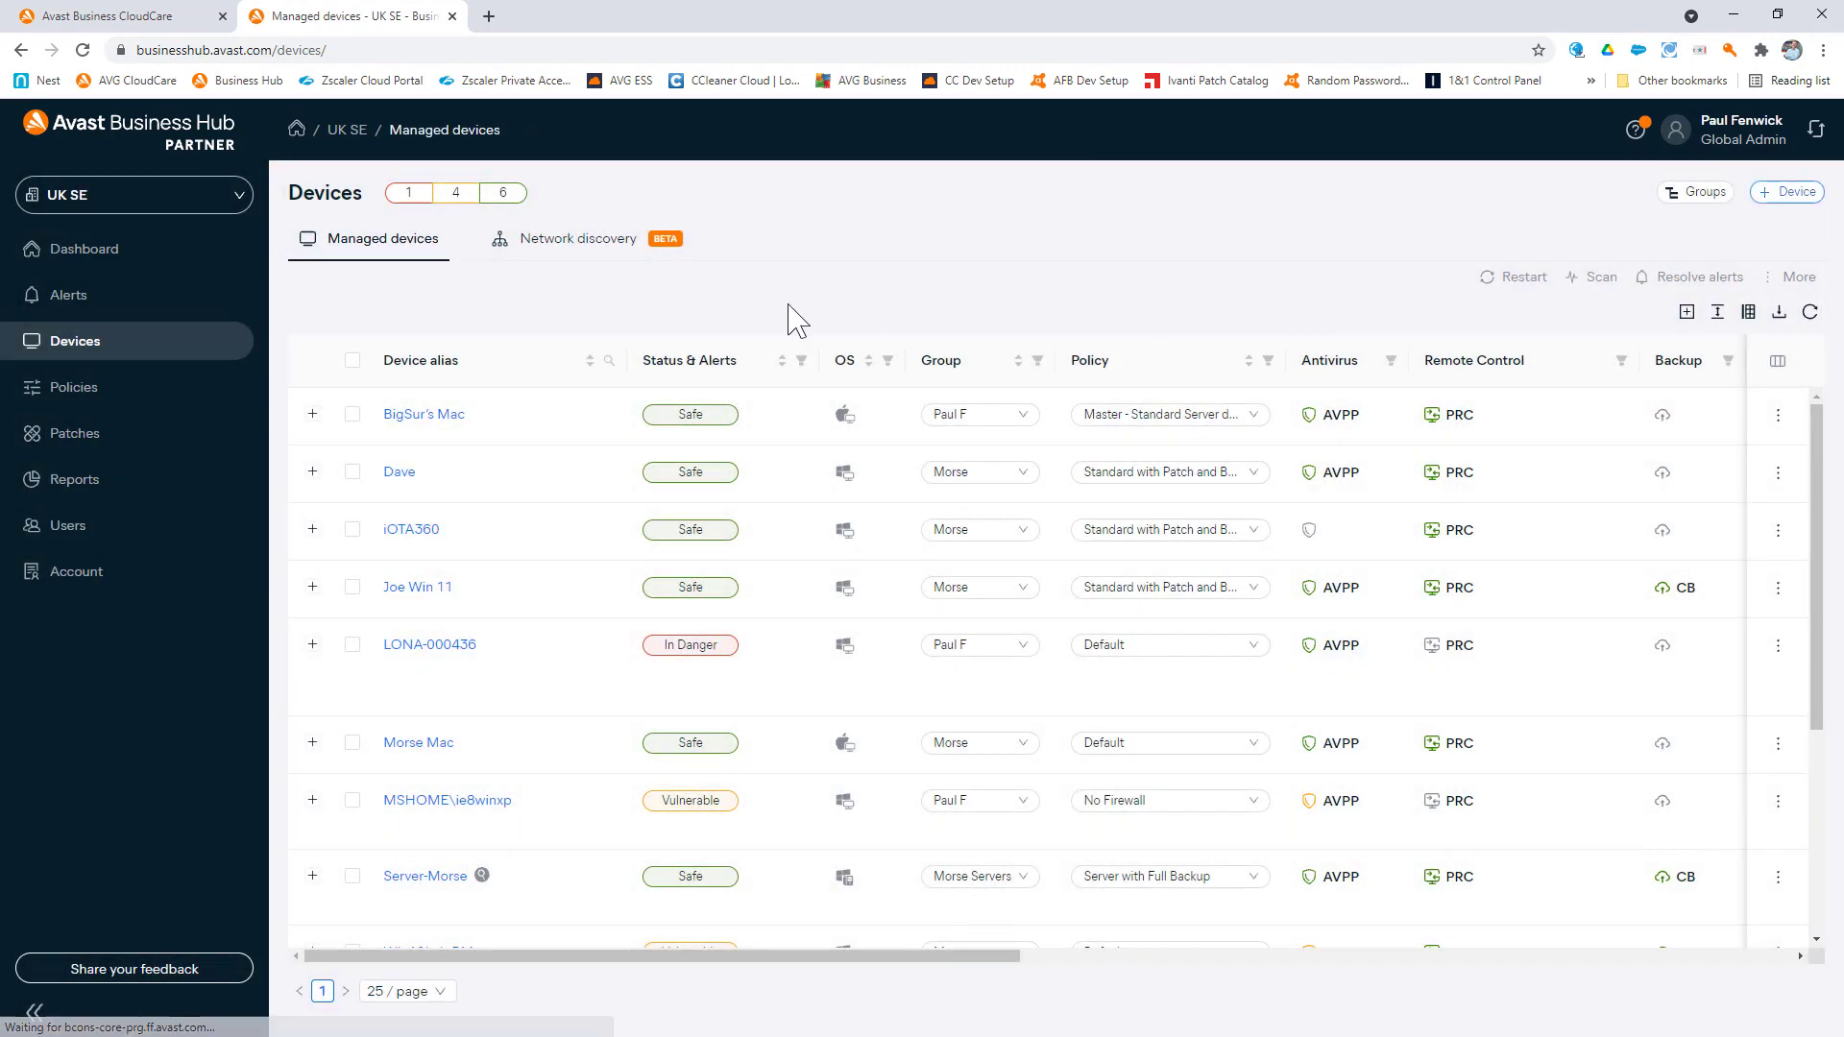
Switch to Network discovery, showing 4 unmanaged devices and 1 failed installation
left_click(576, 237)
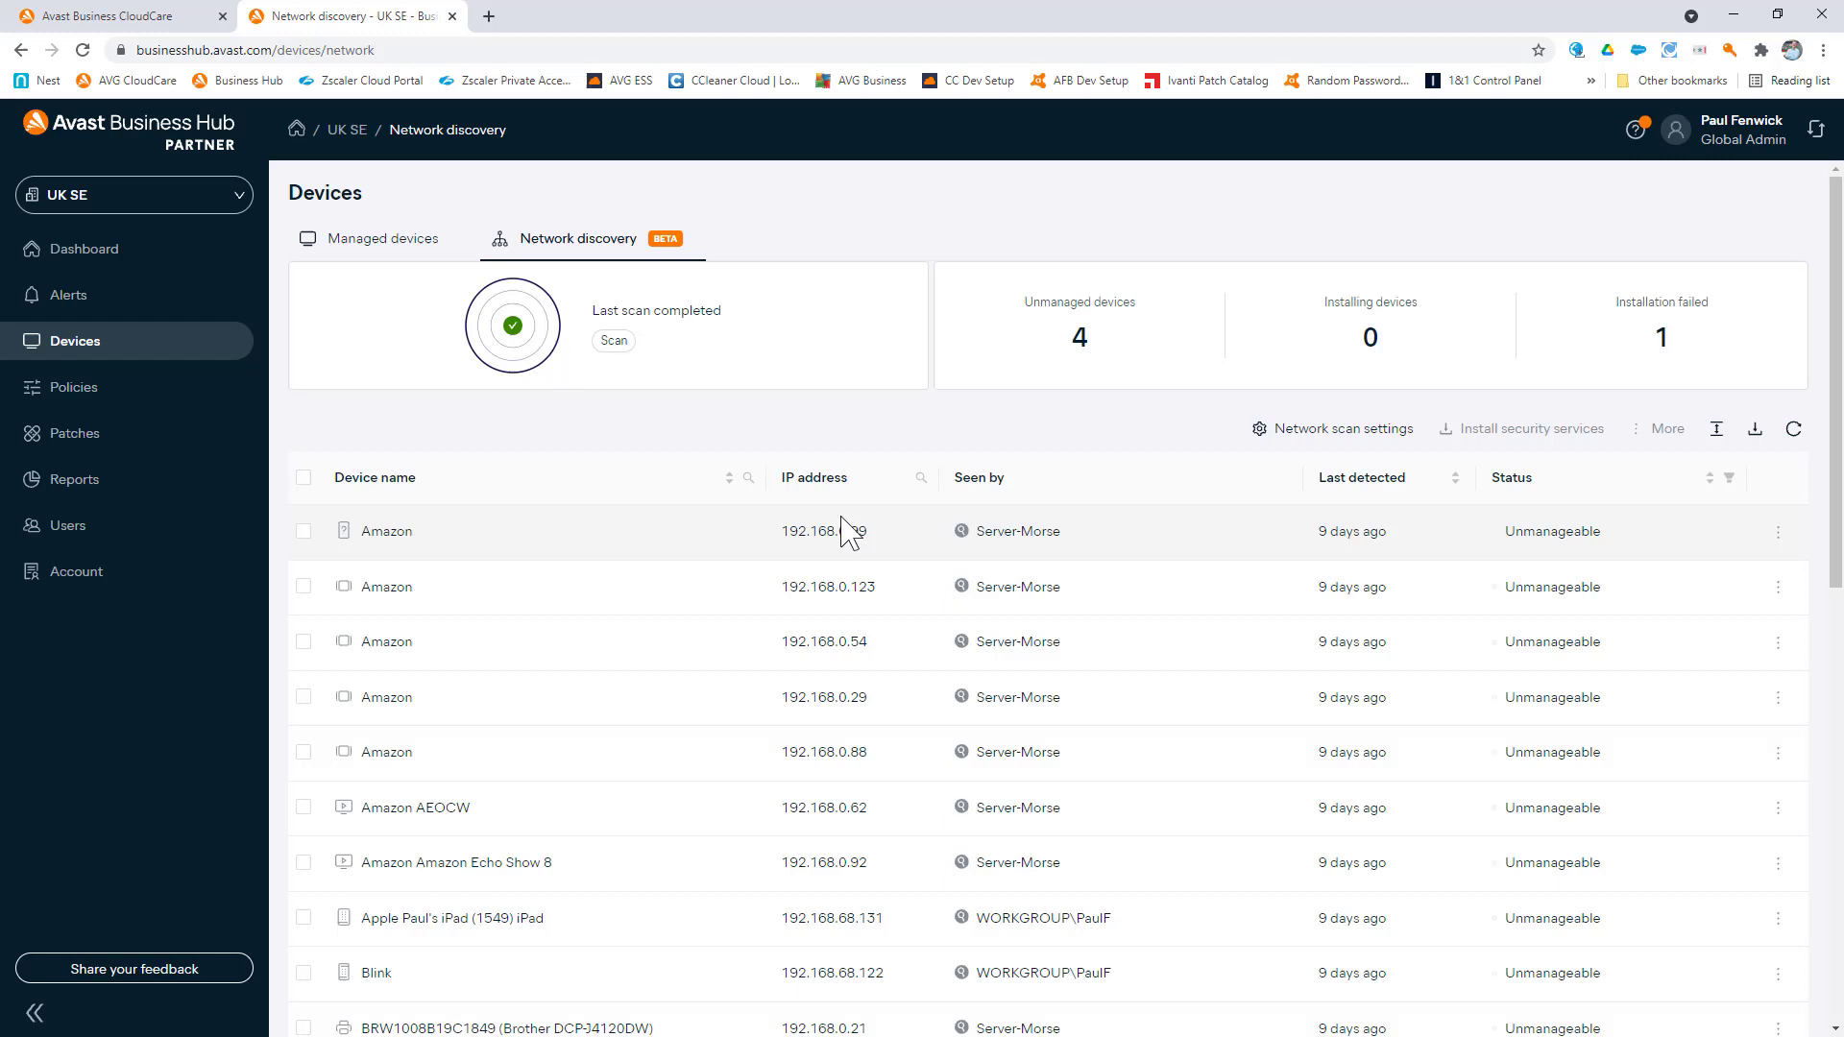
mouse_move(836, 533)
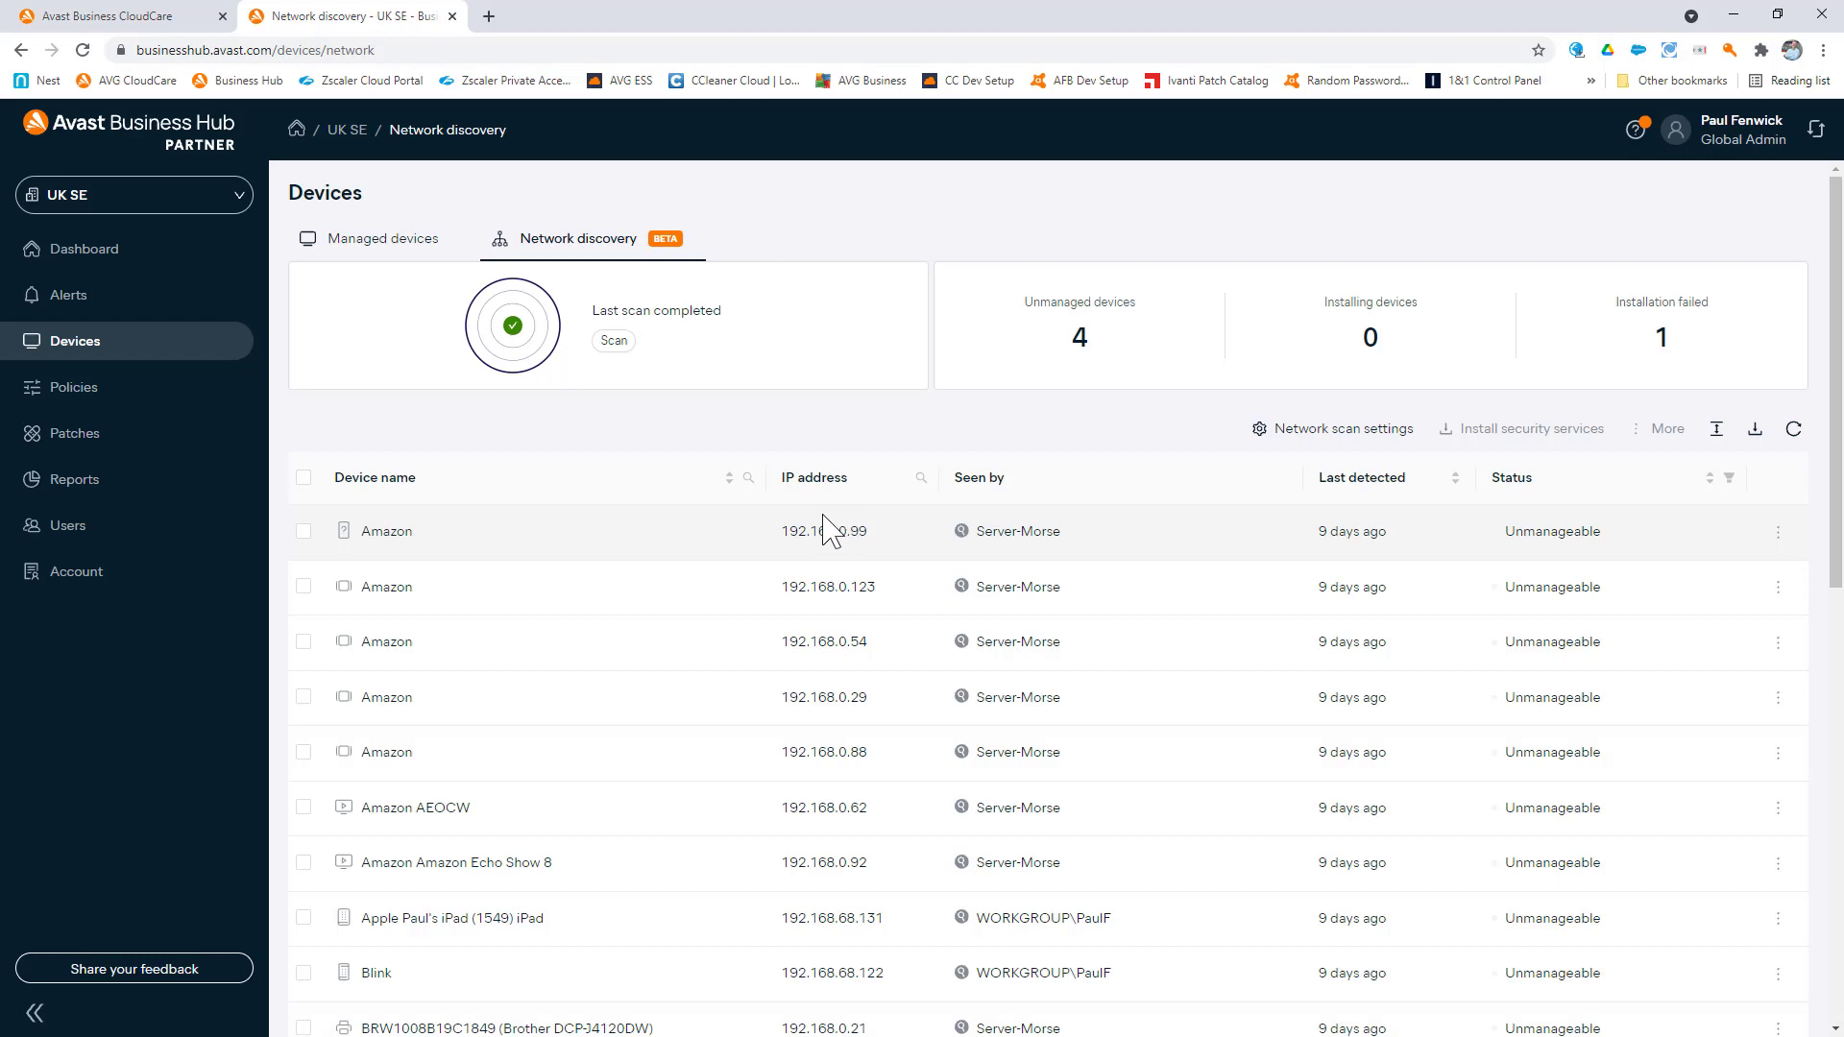
mouse_move(1225, 603)
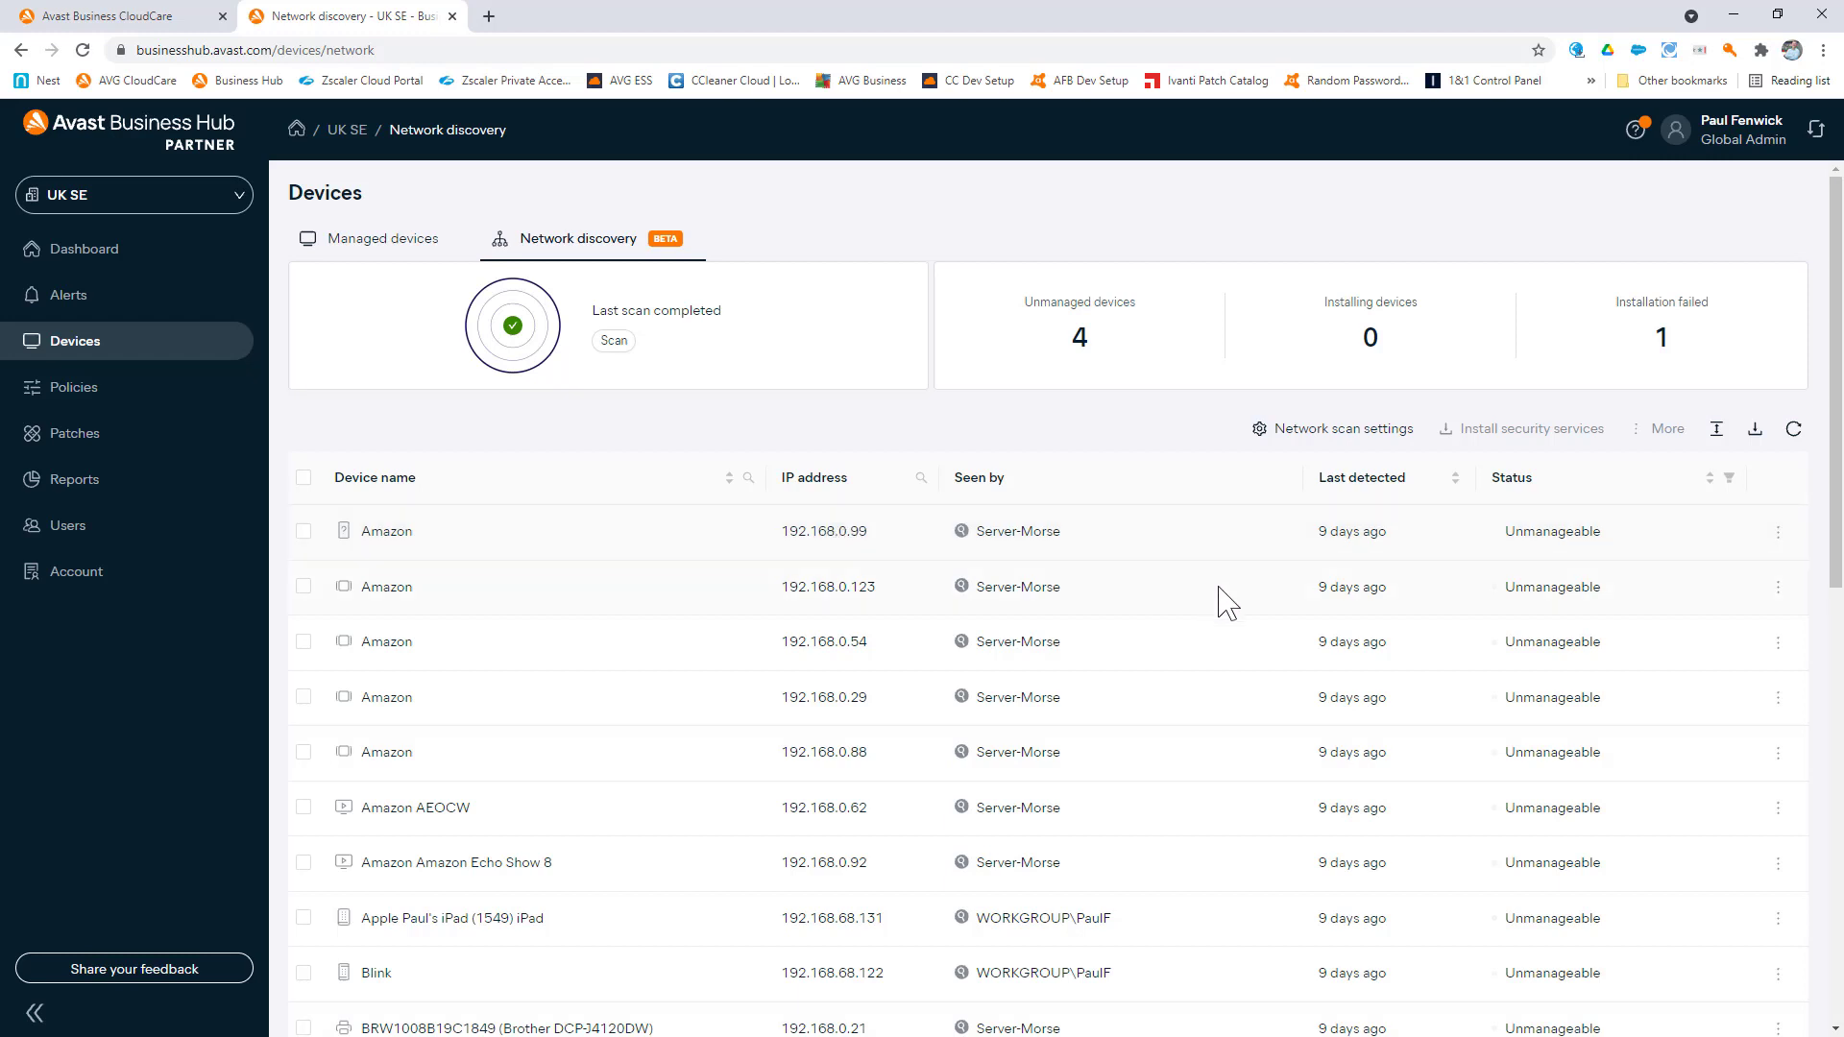
mouse_move(1552, 640)
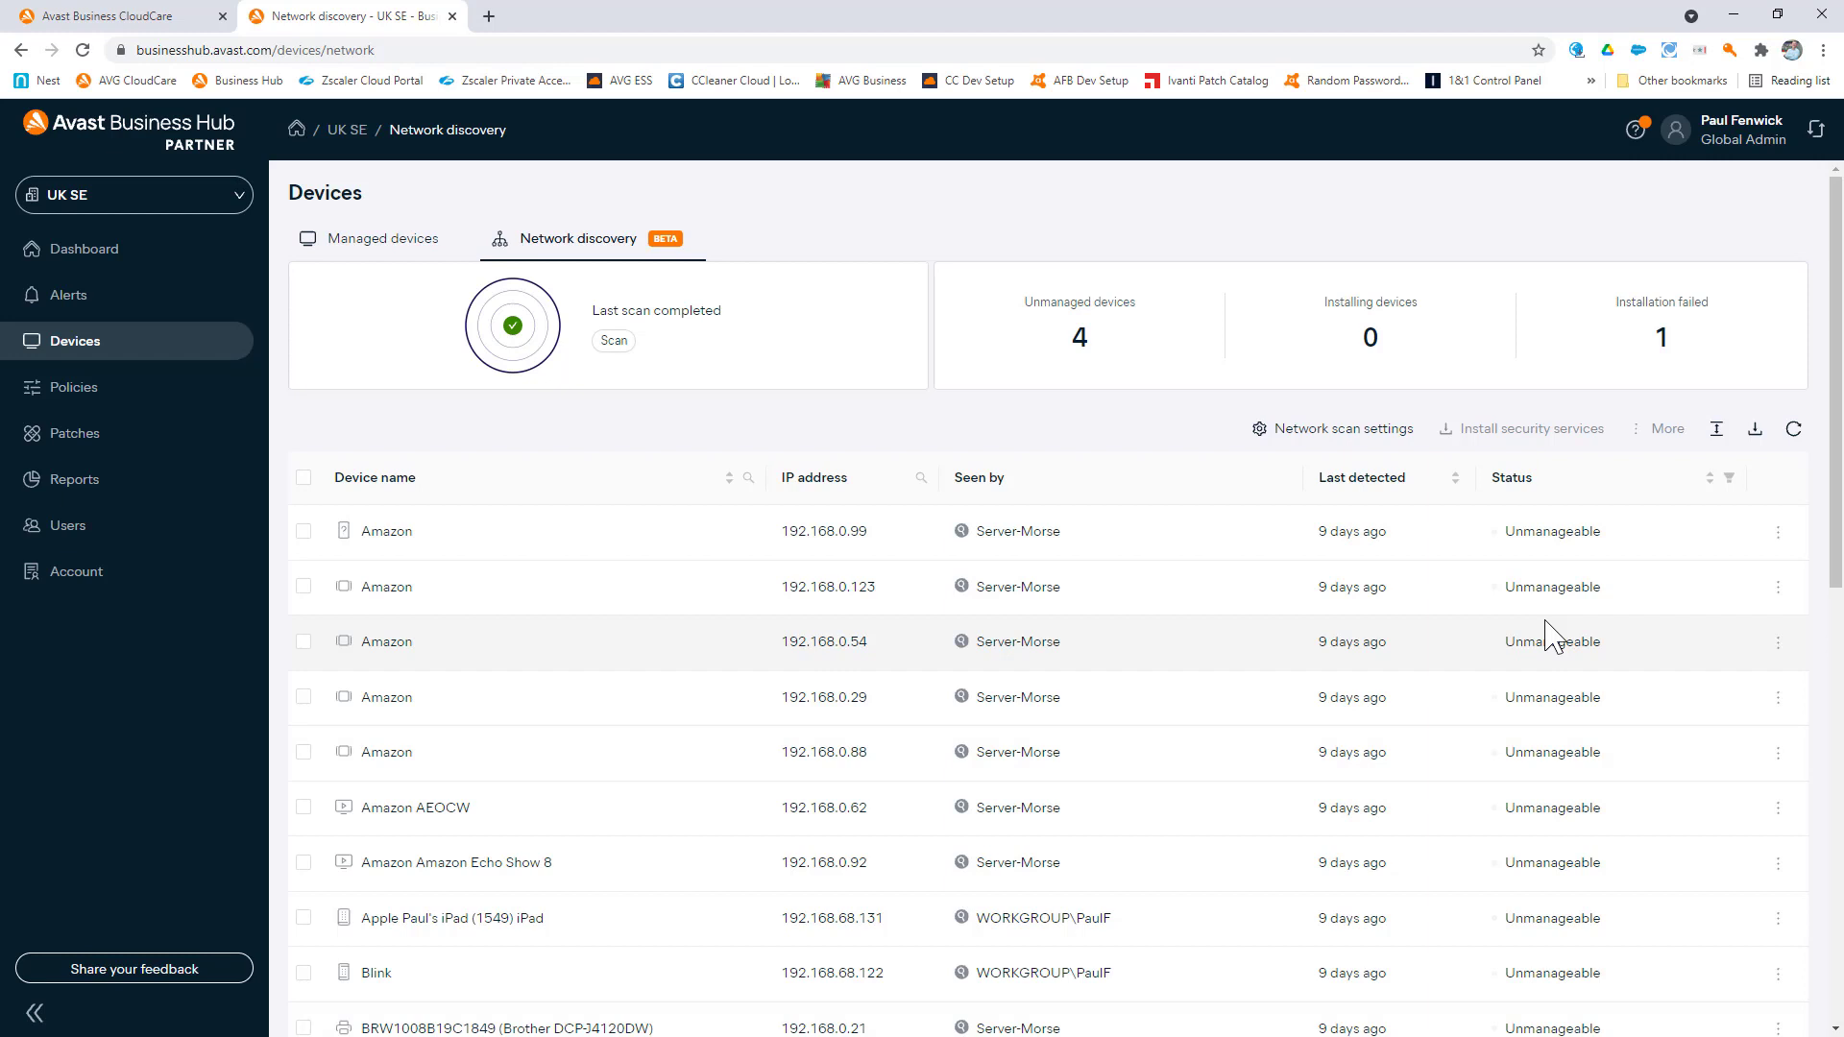
mouse_move(1231, 548)
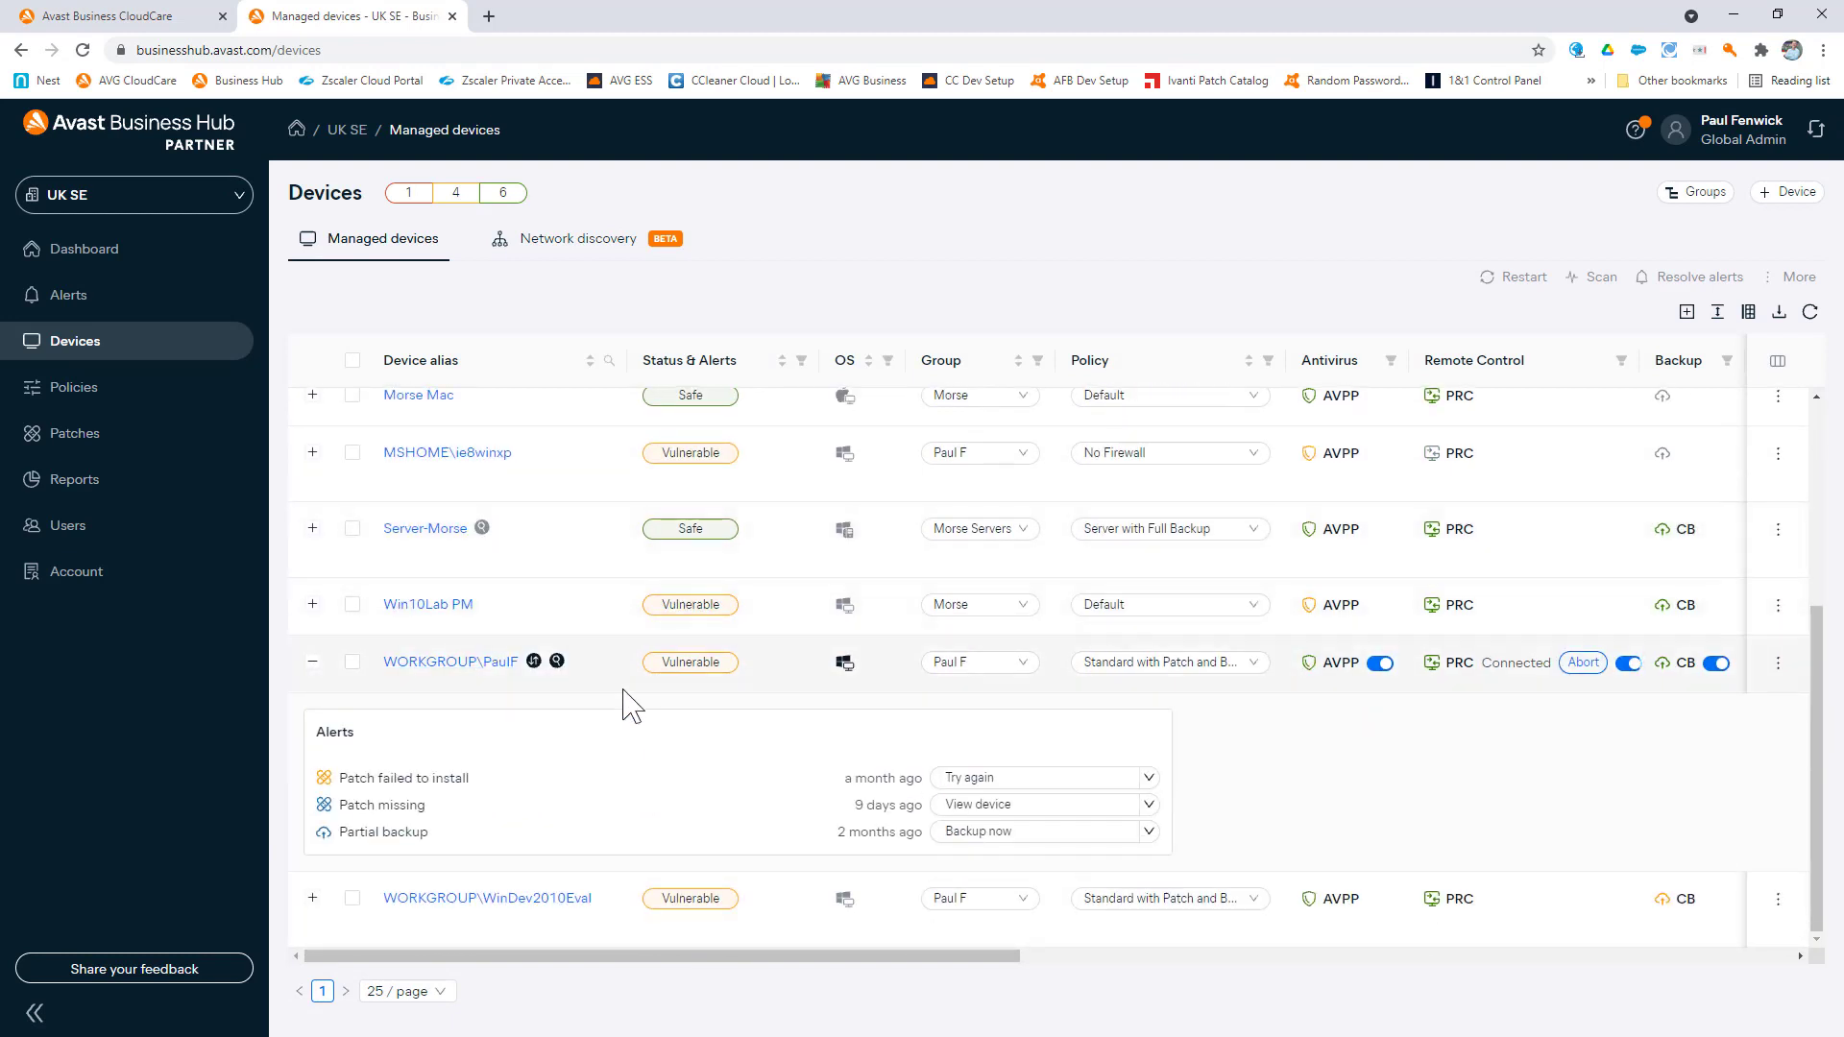
mouse_move(661, 692)
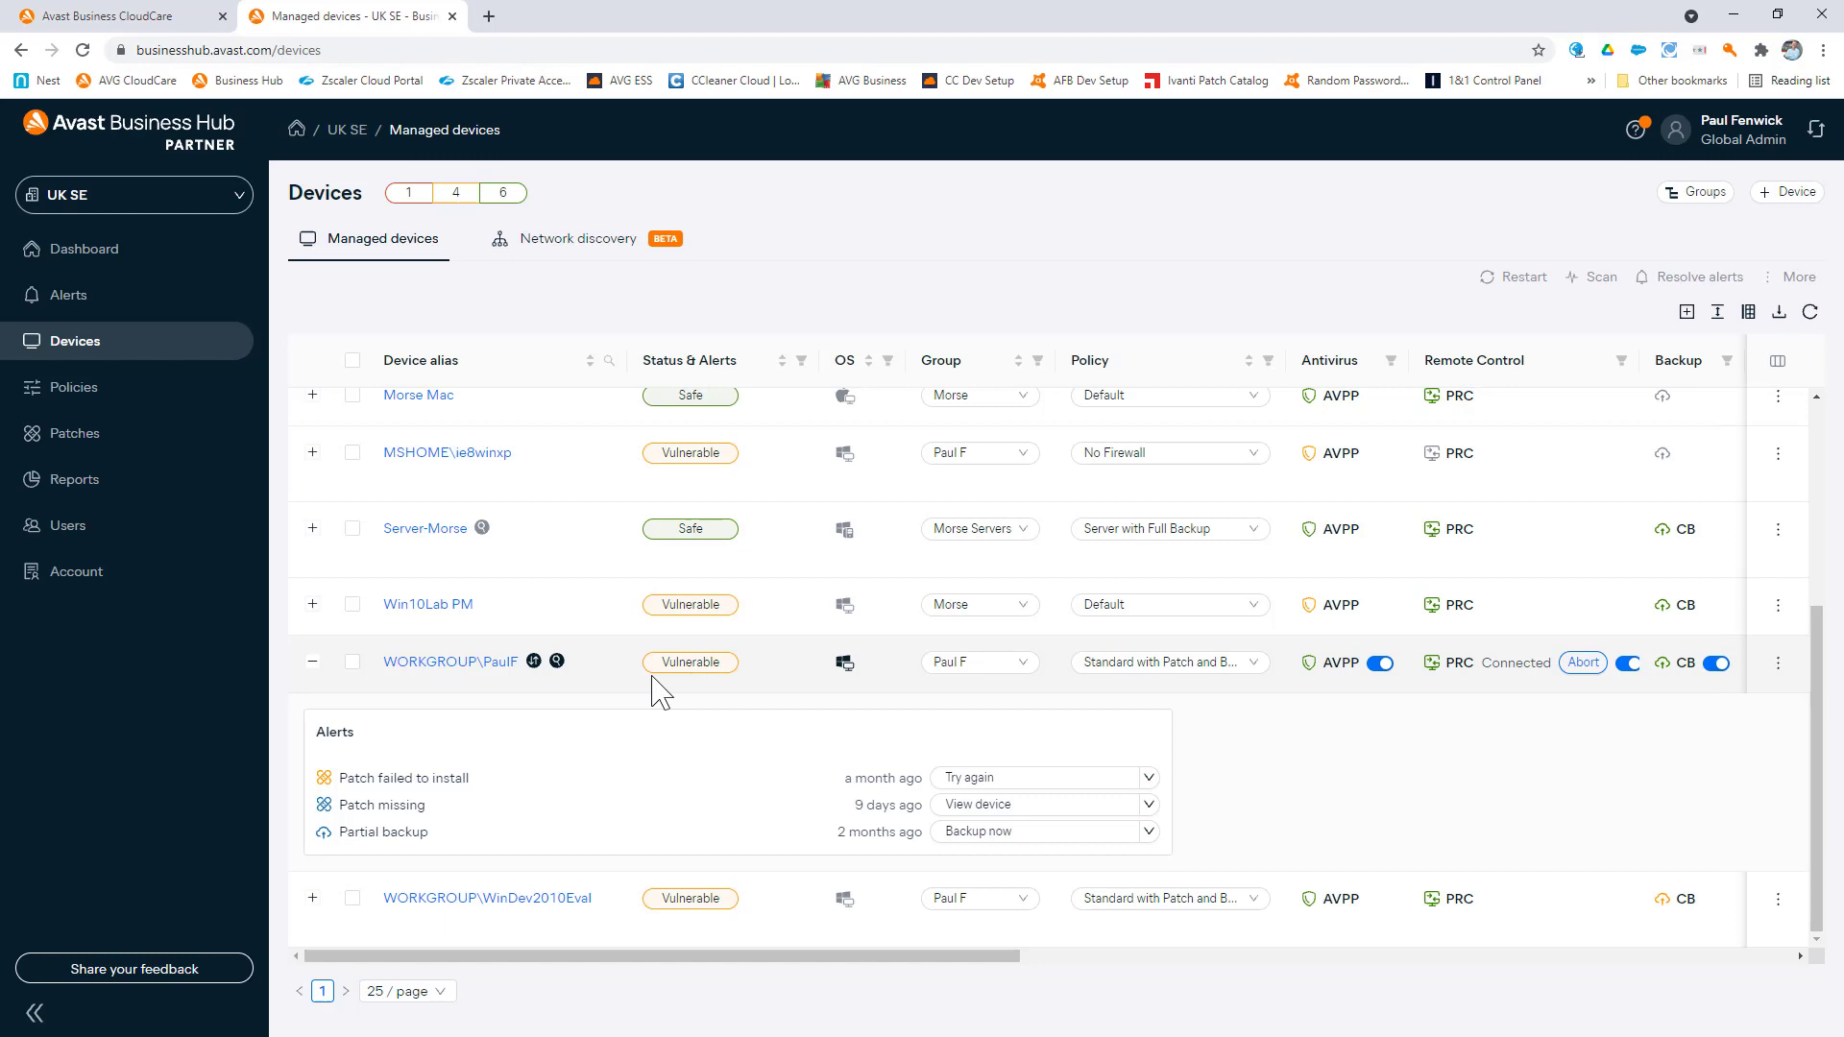
mouse_move(1449, 661)
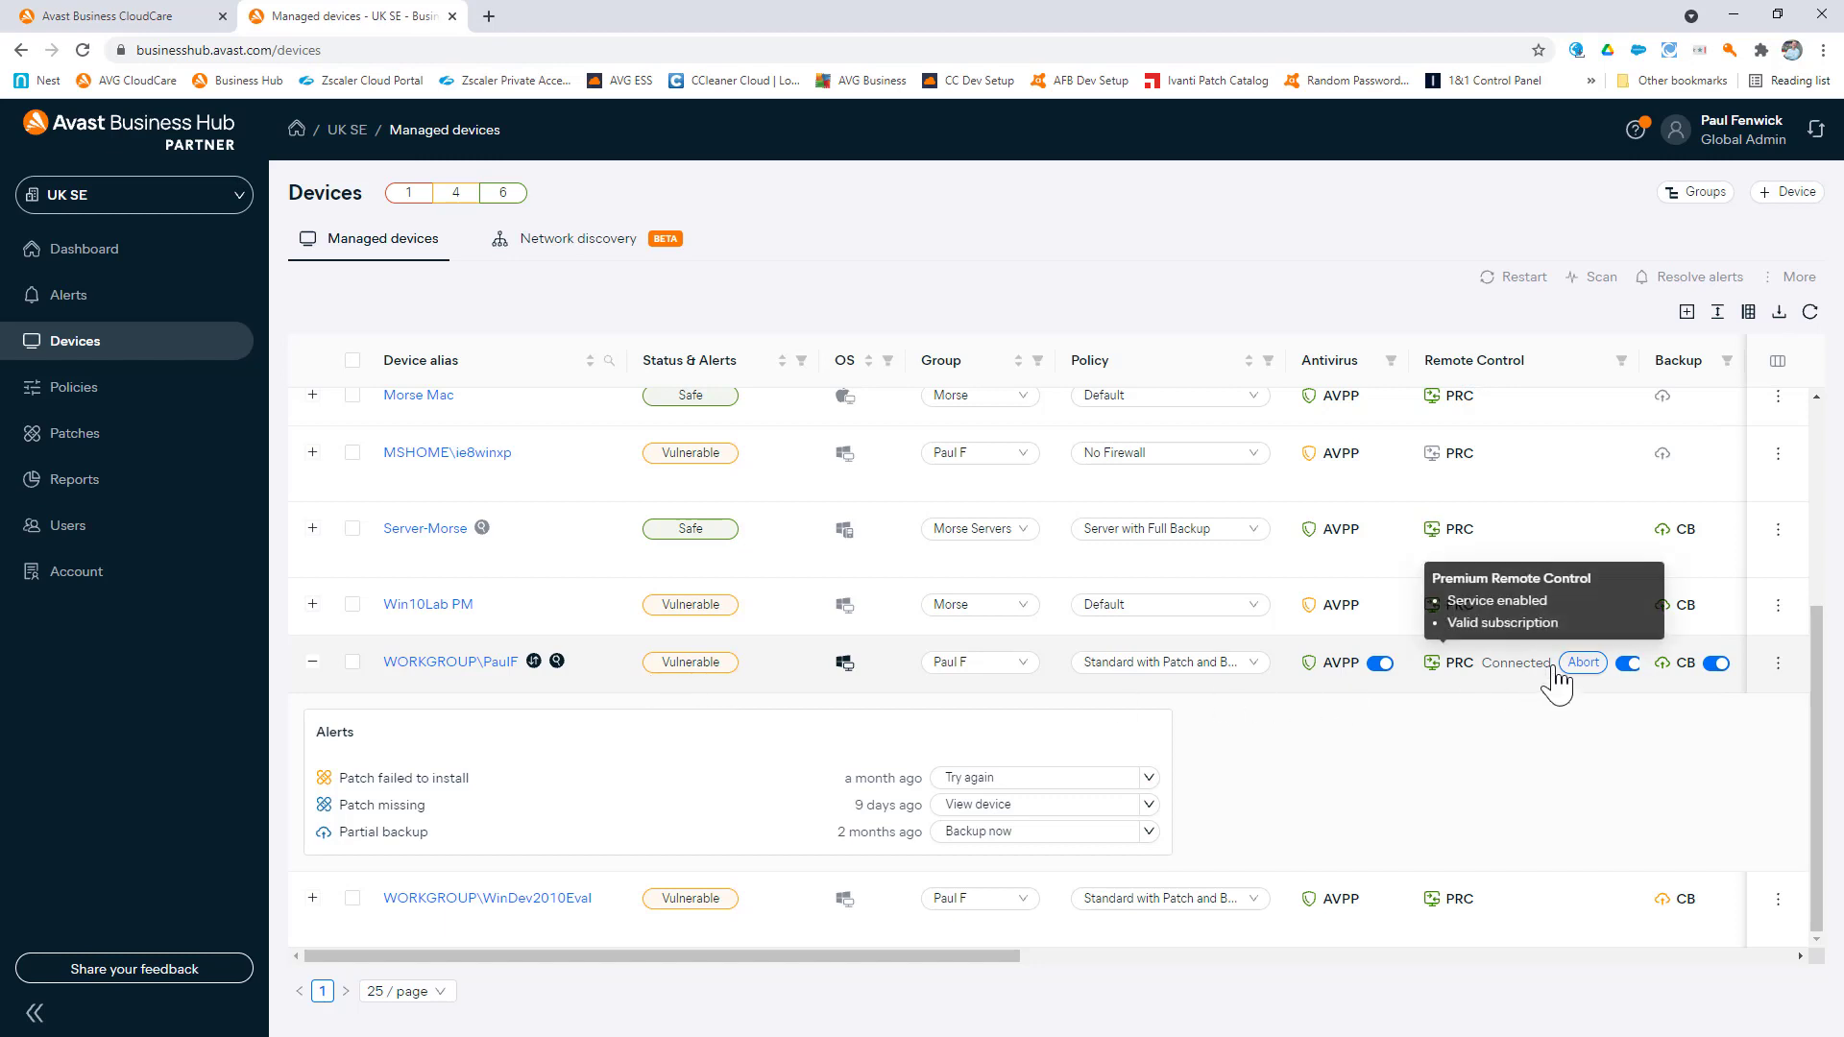
mouse_move(1546, 682)
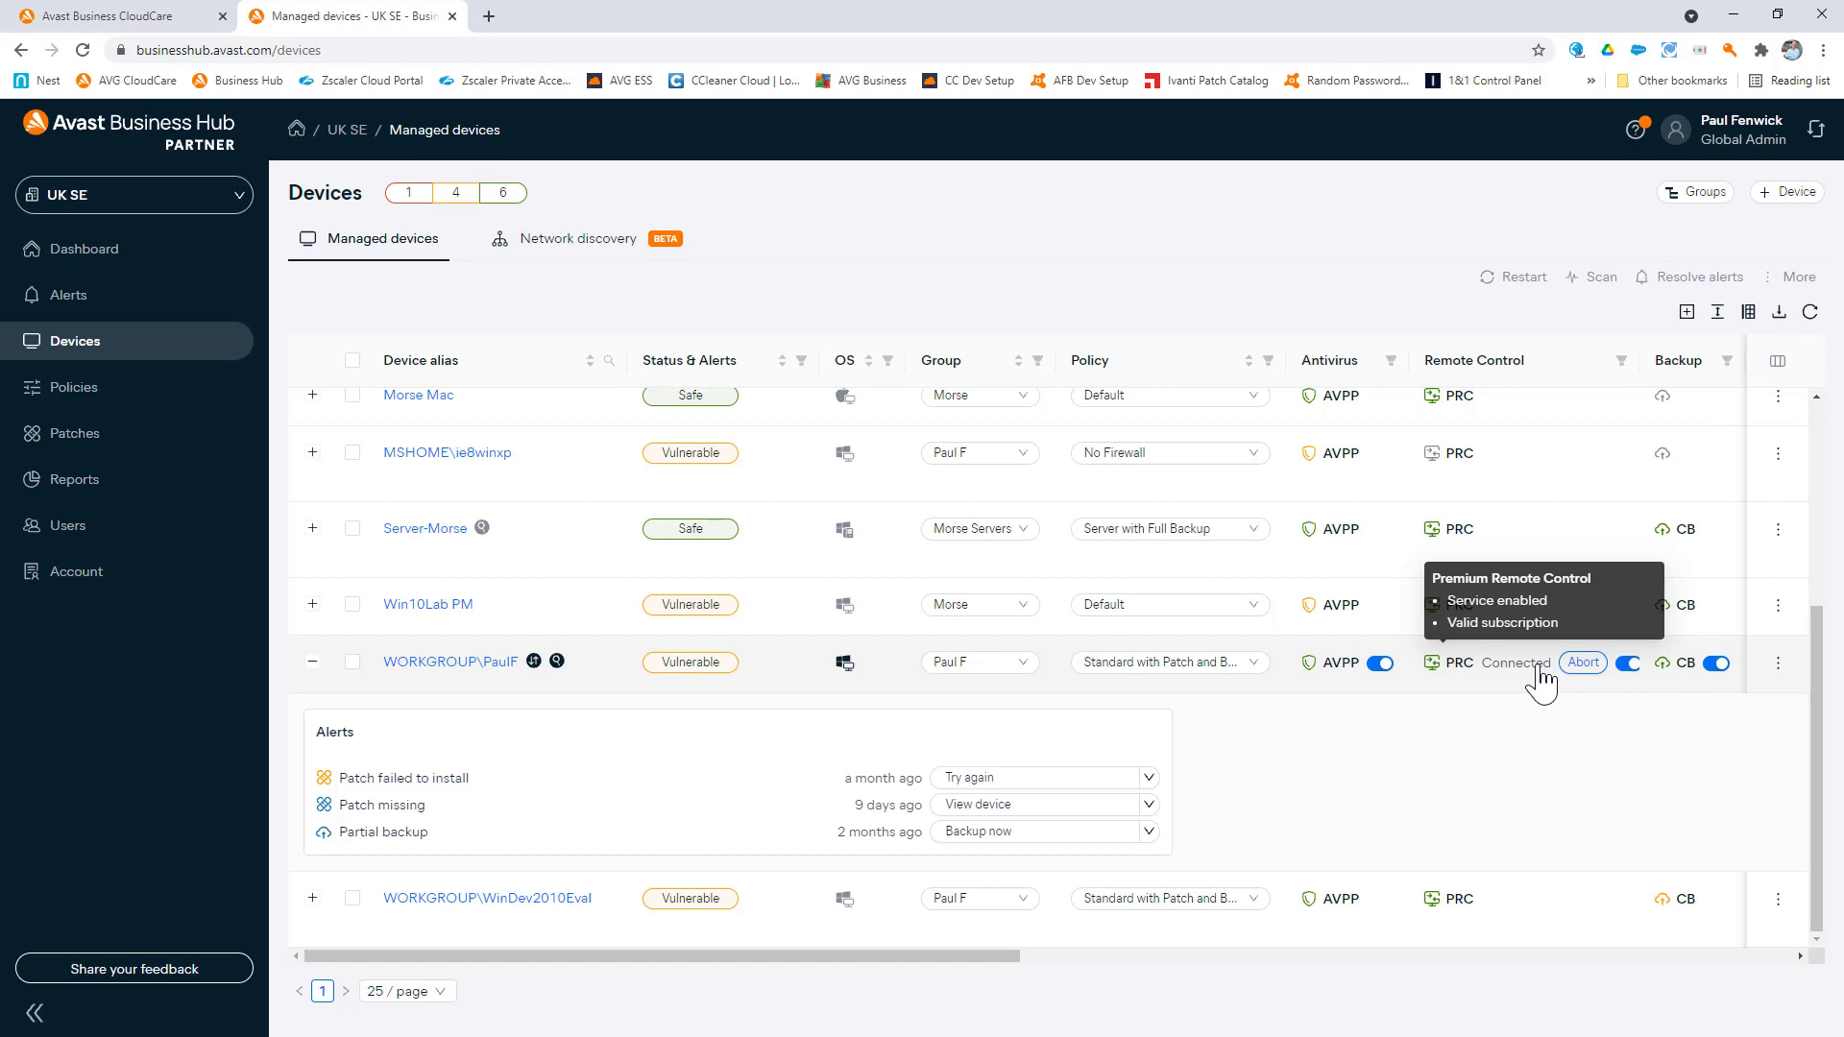
mouse_move(1536, 681)
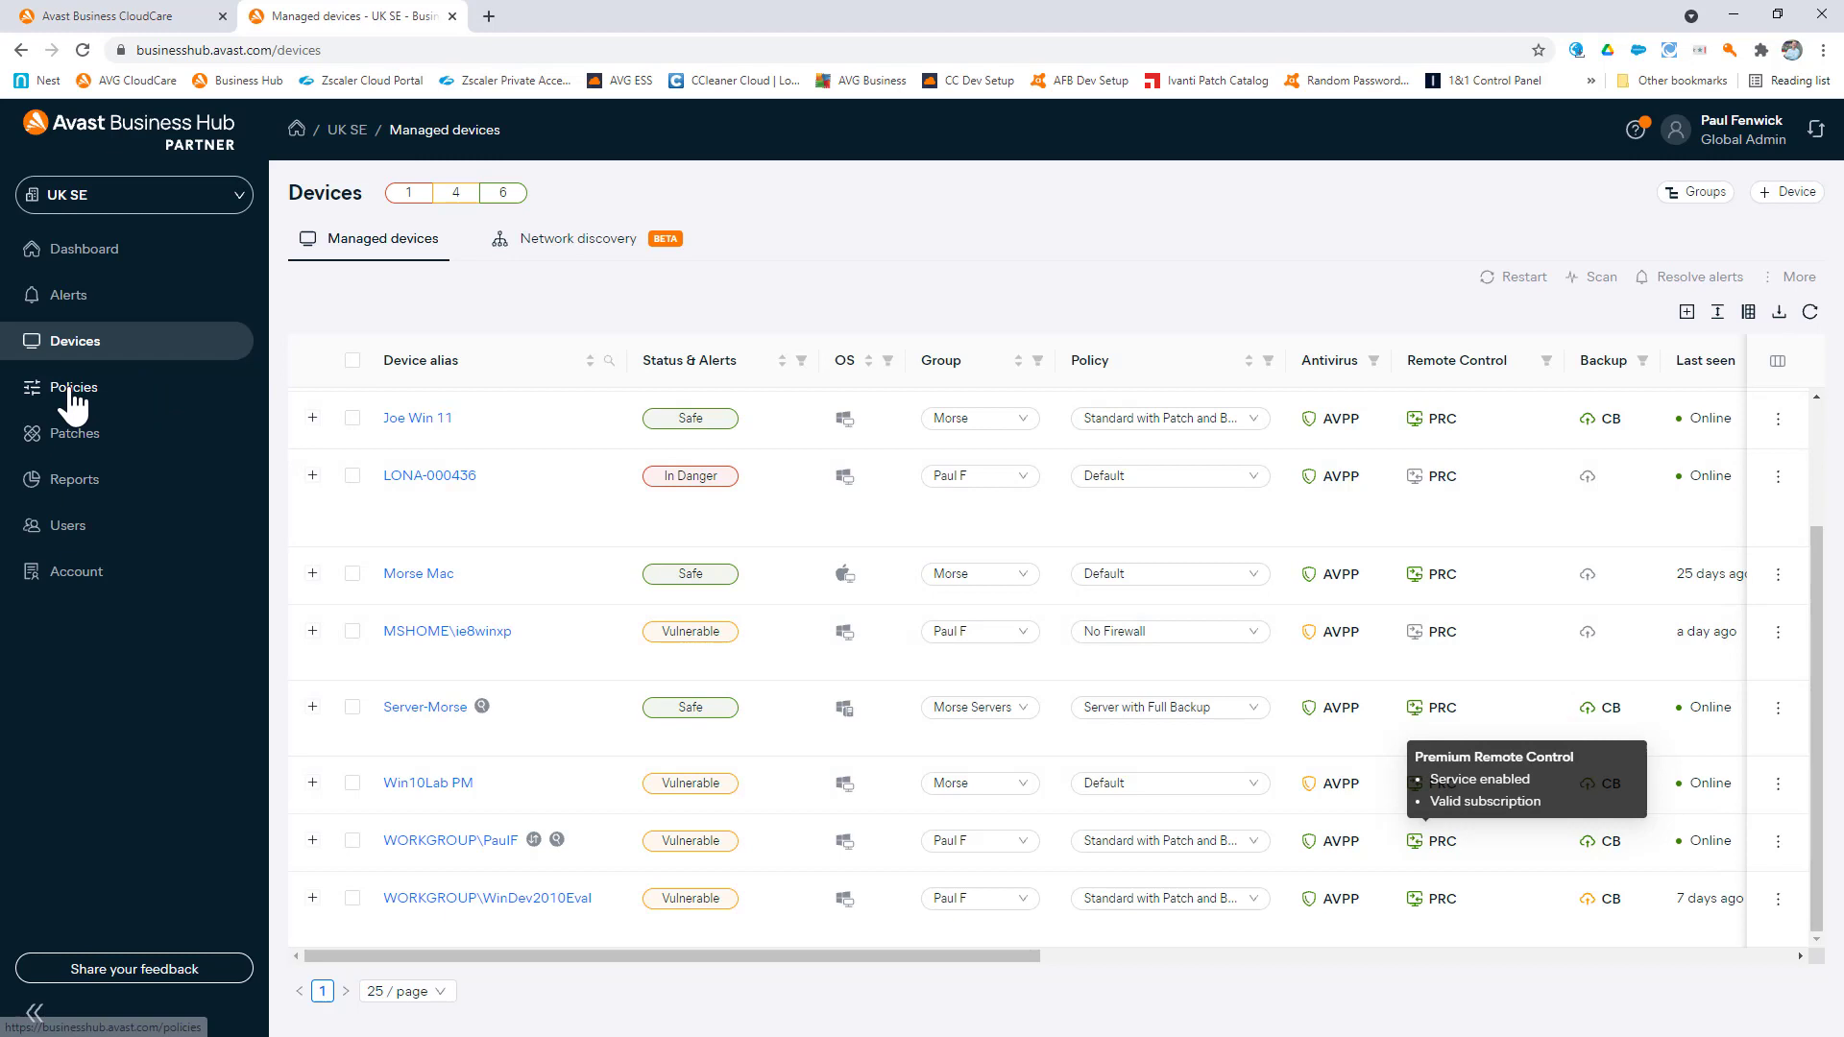
Go to Policies and open the Master - Standard Server policy overview
left_click(74, 387)
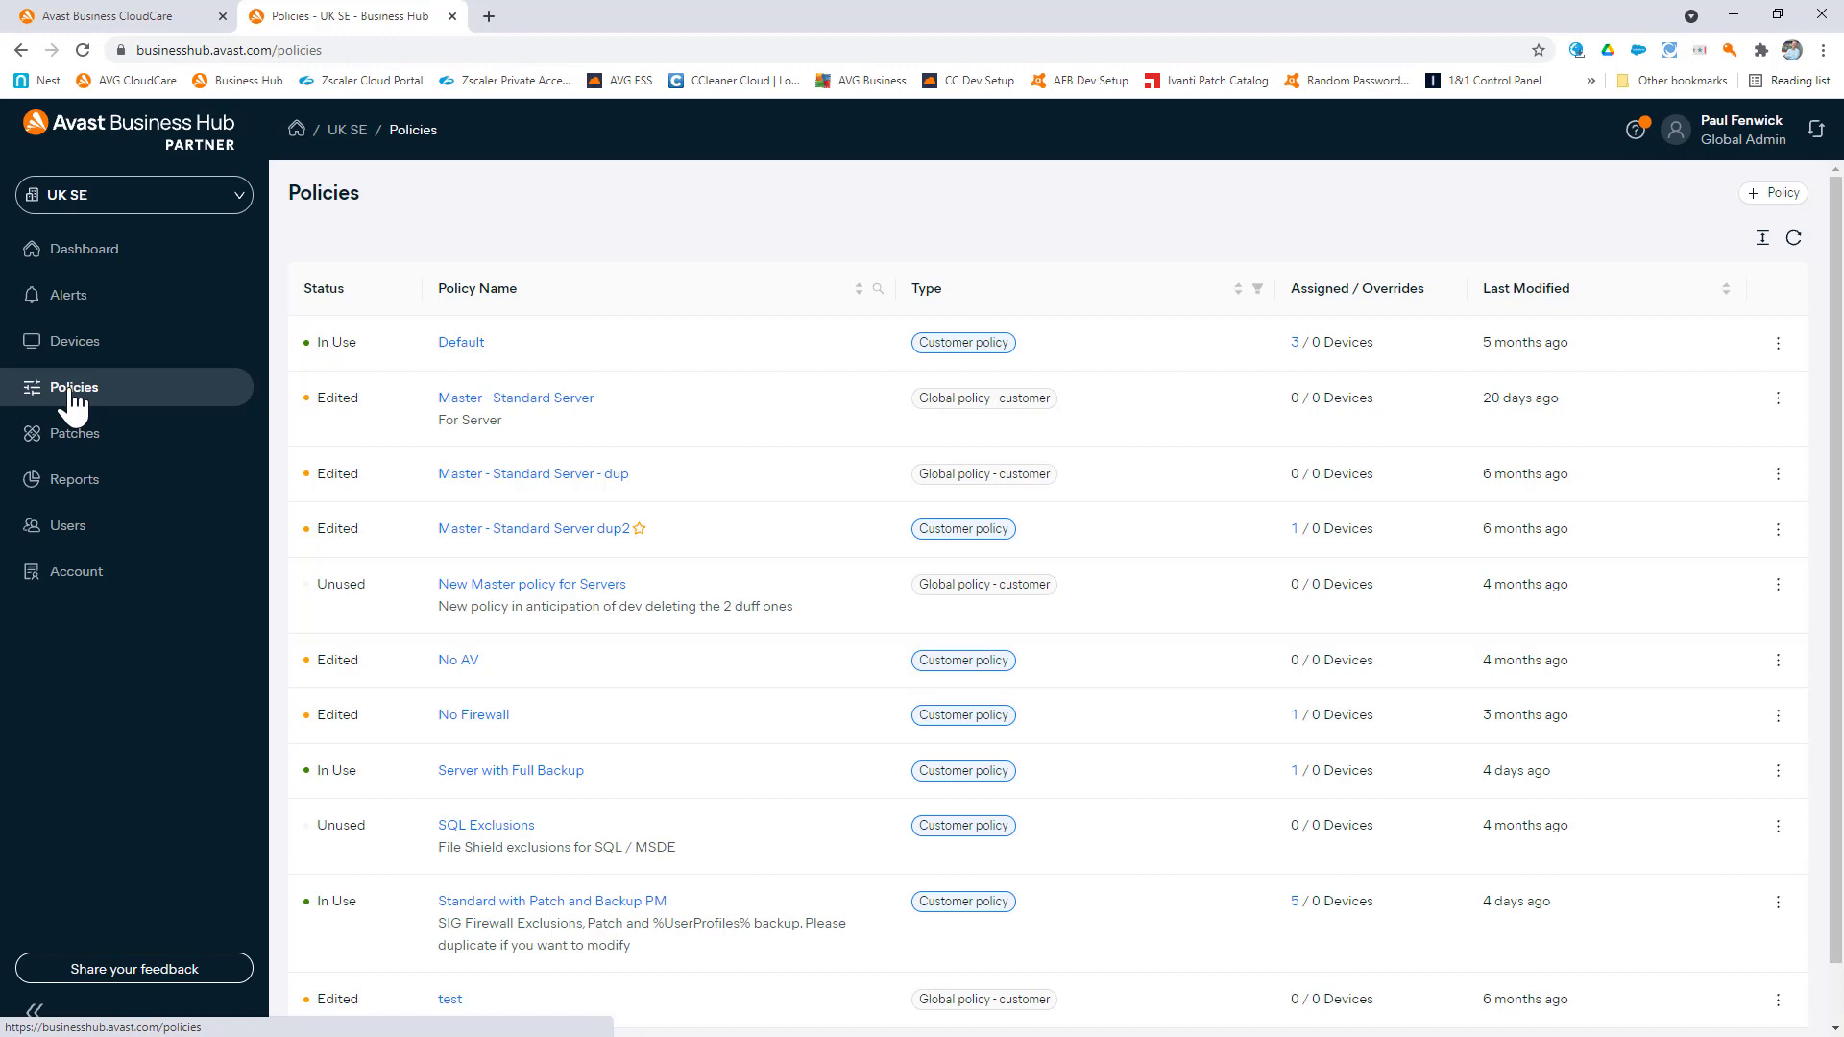
mouse_move(158, 405)
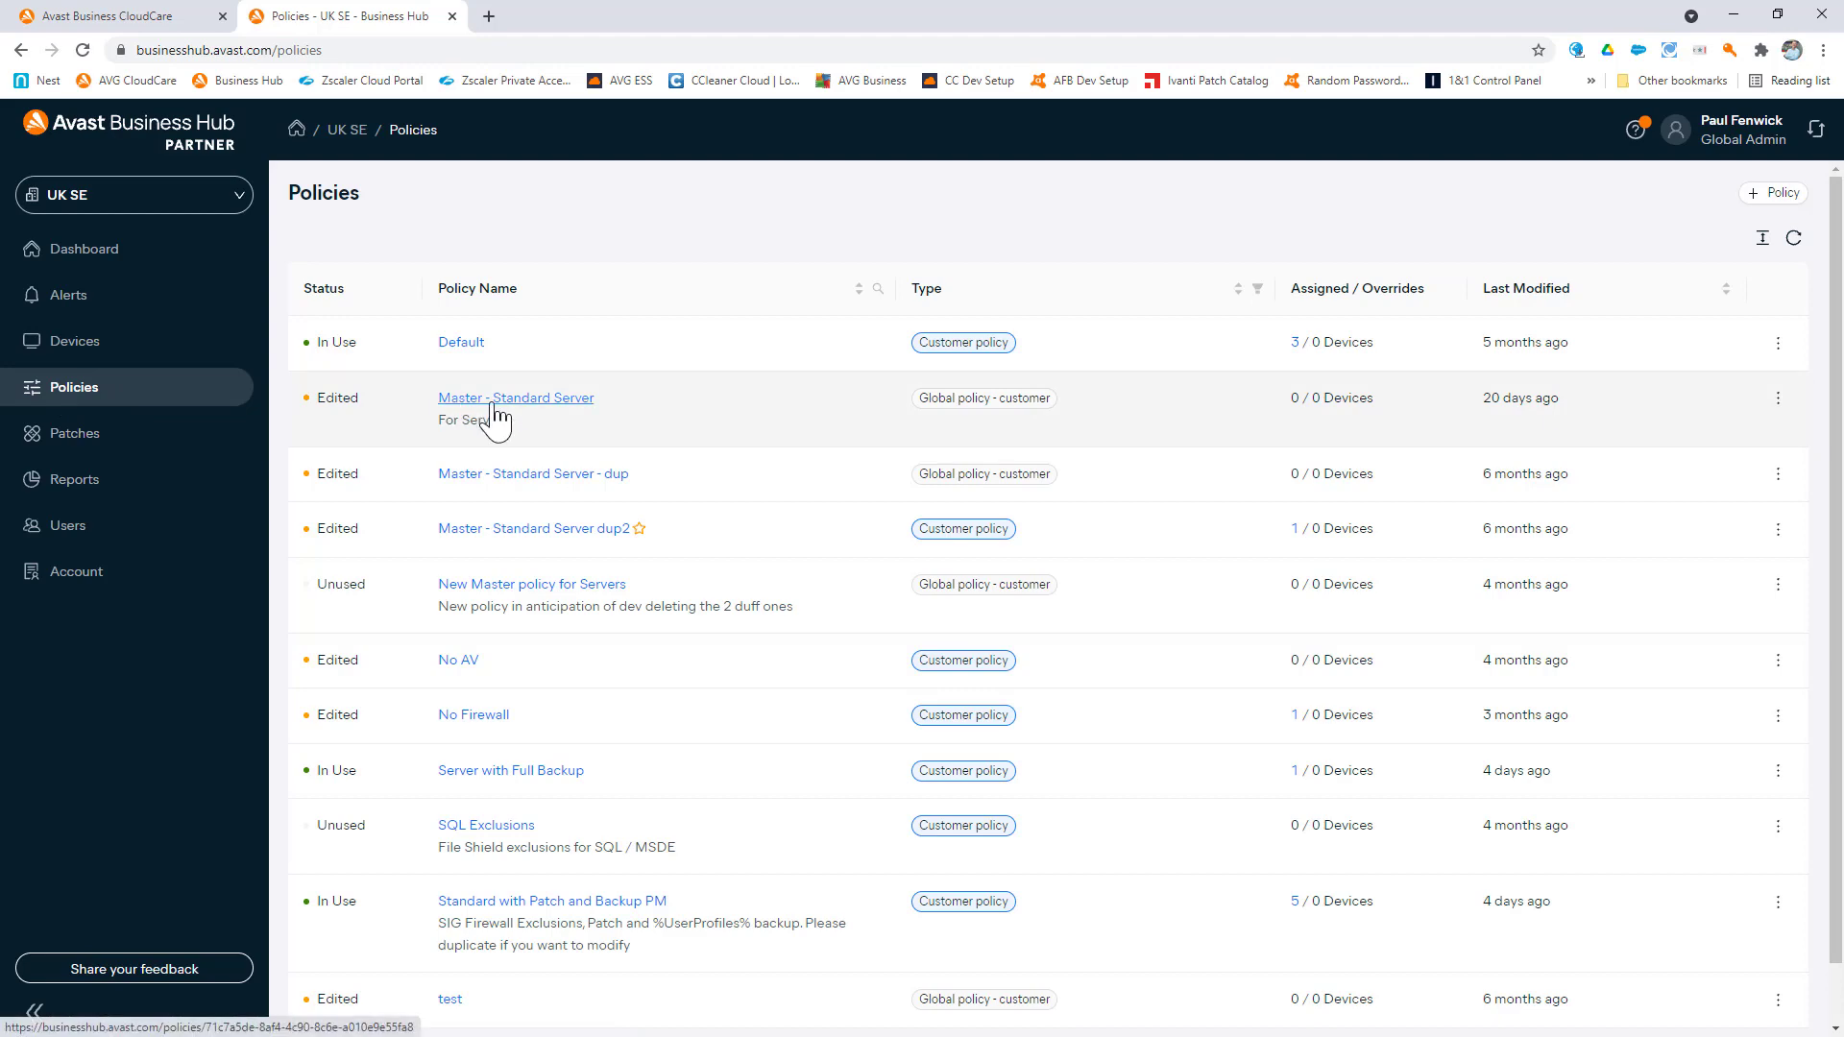
left_click(514, 398)
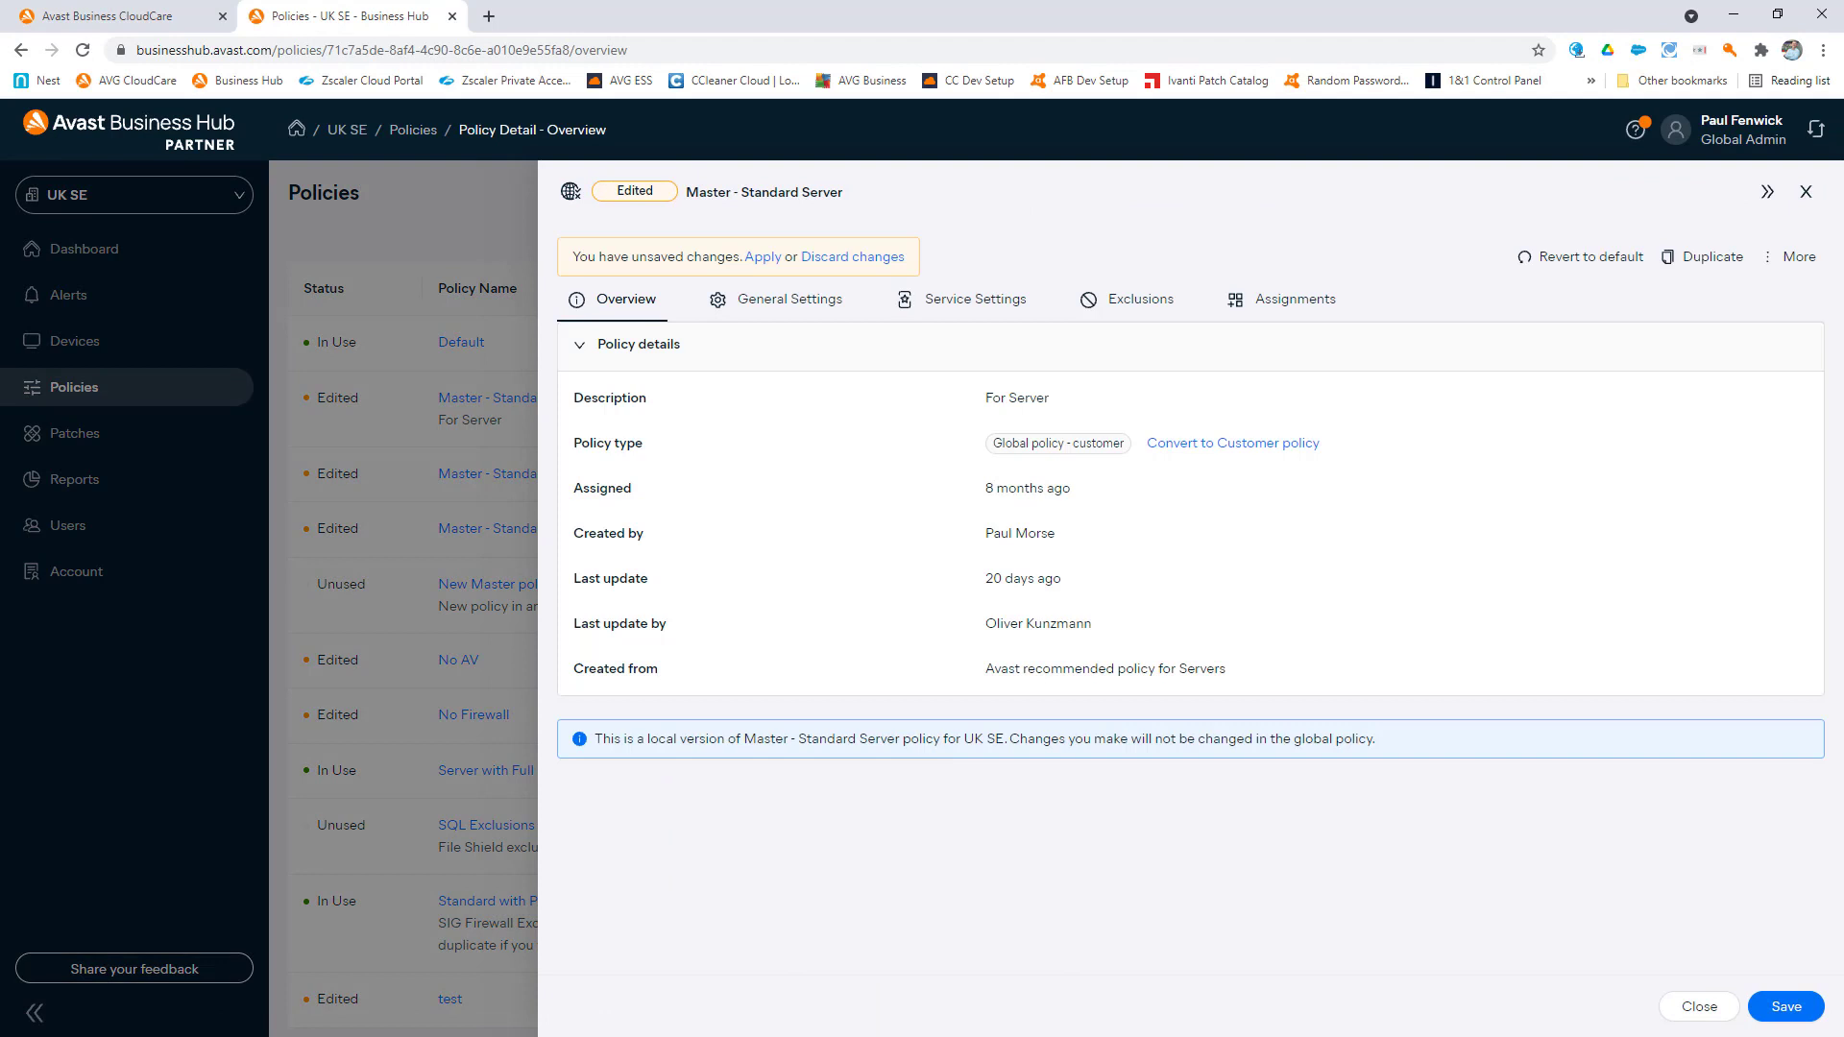
mouse_move(732, 337)
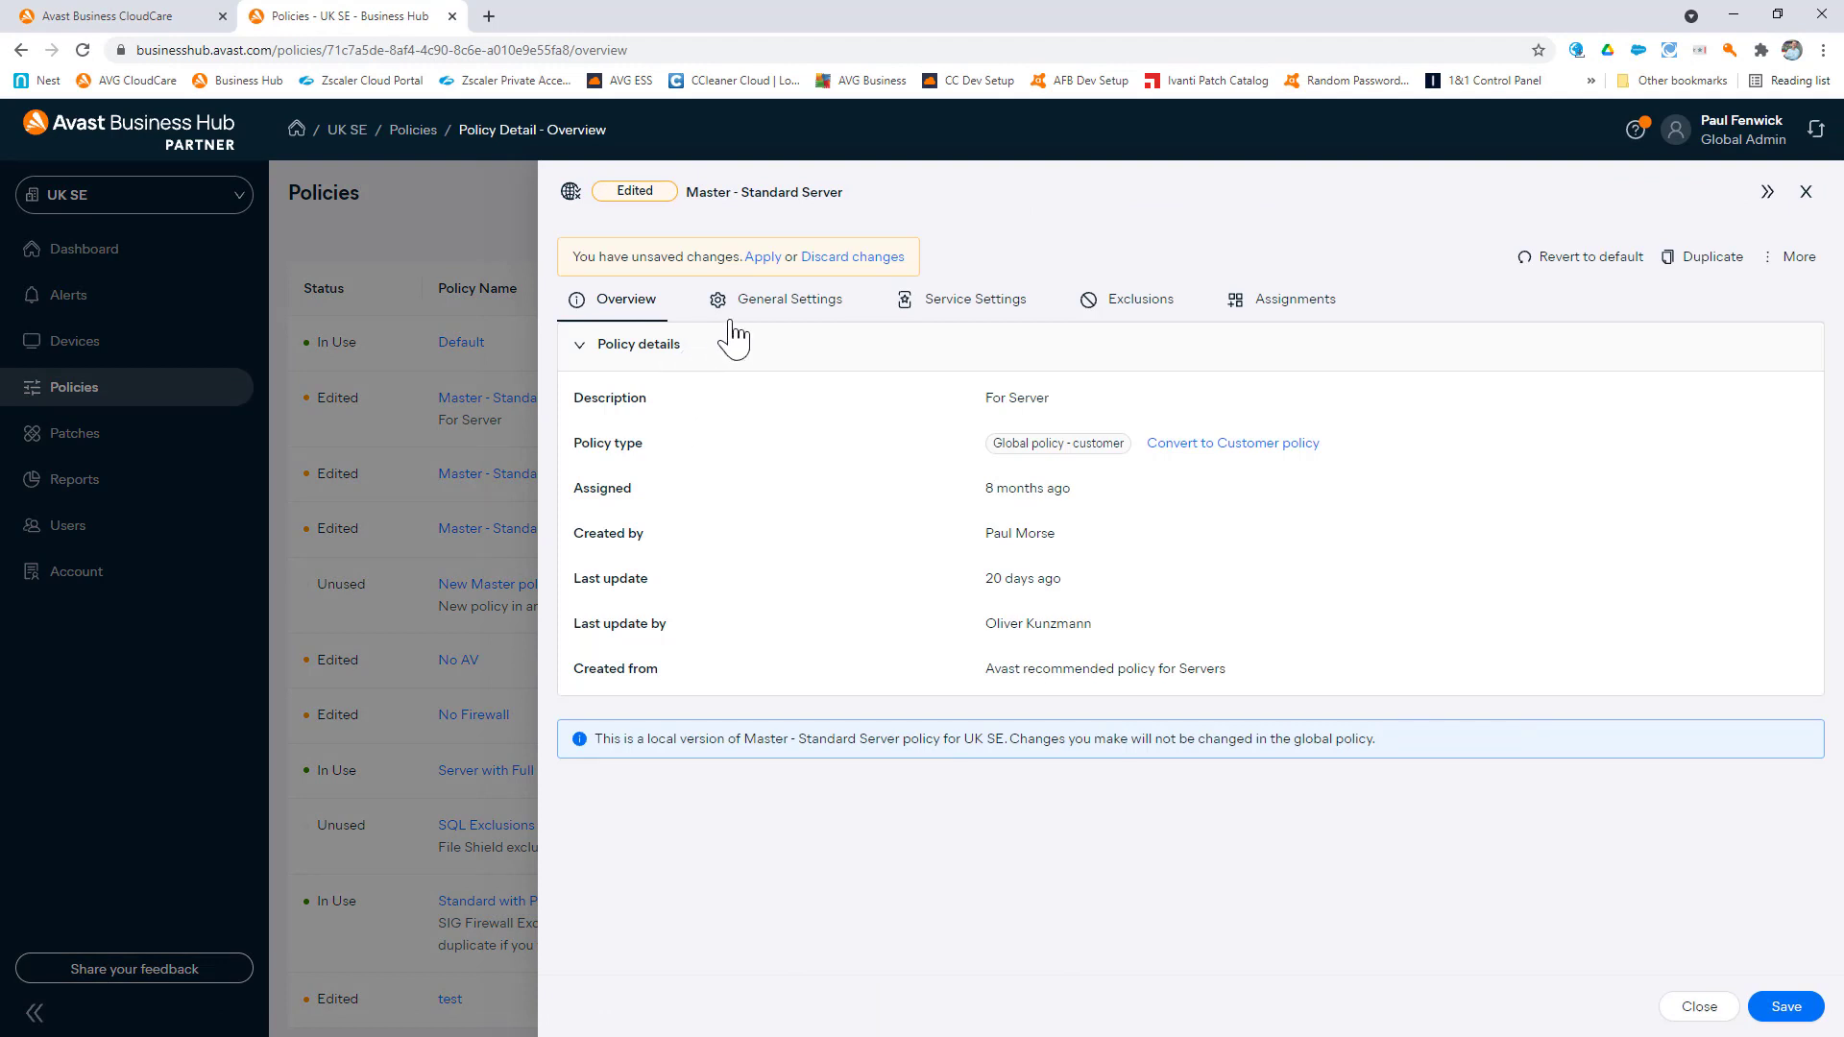
Browse the policy's Antivirus service settings, then switch to Cloud Backup settings
left_click(974, 299)
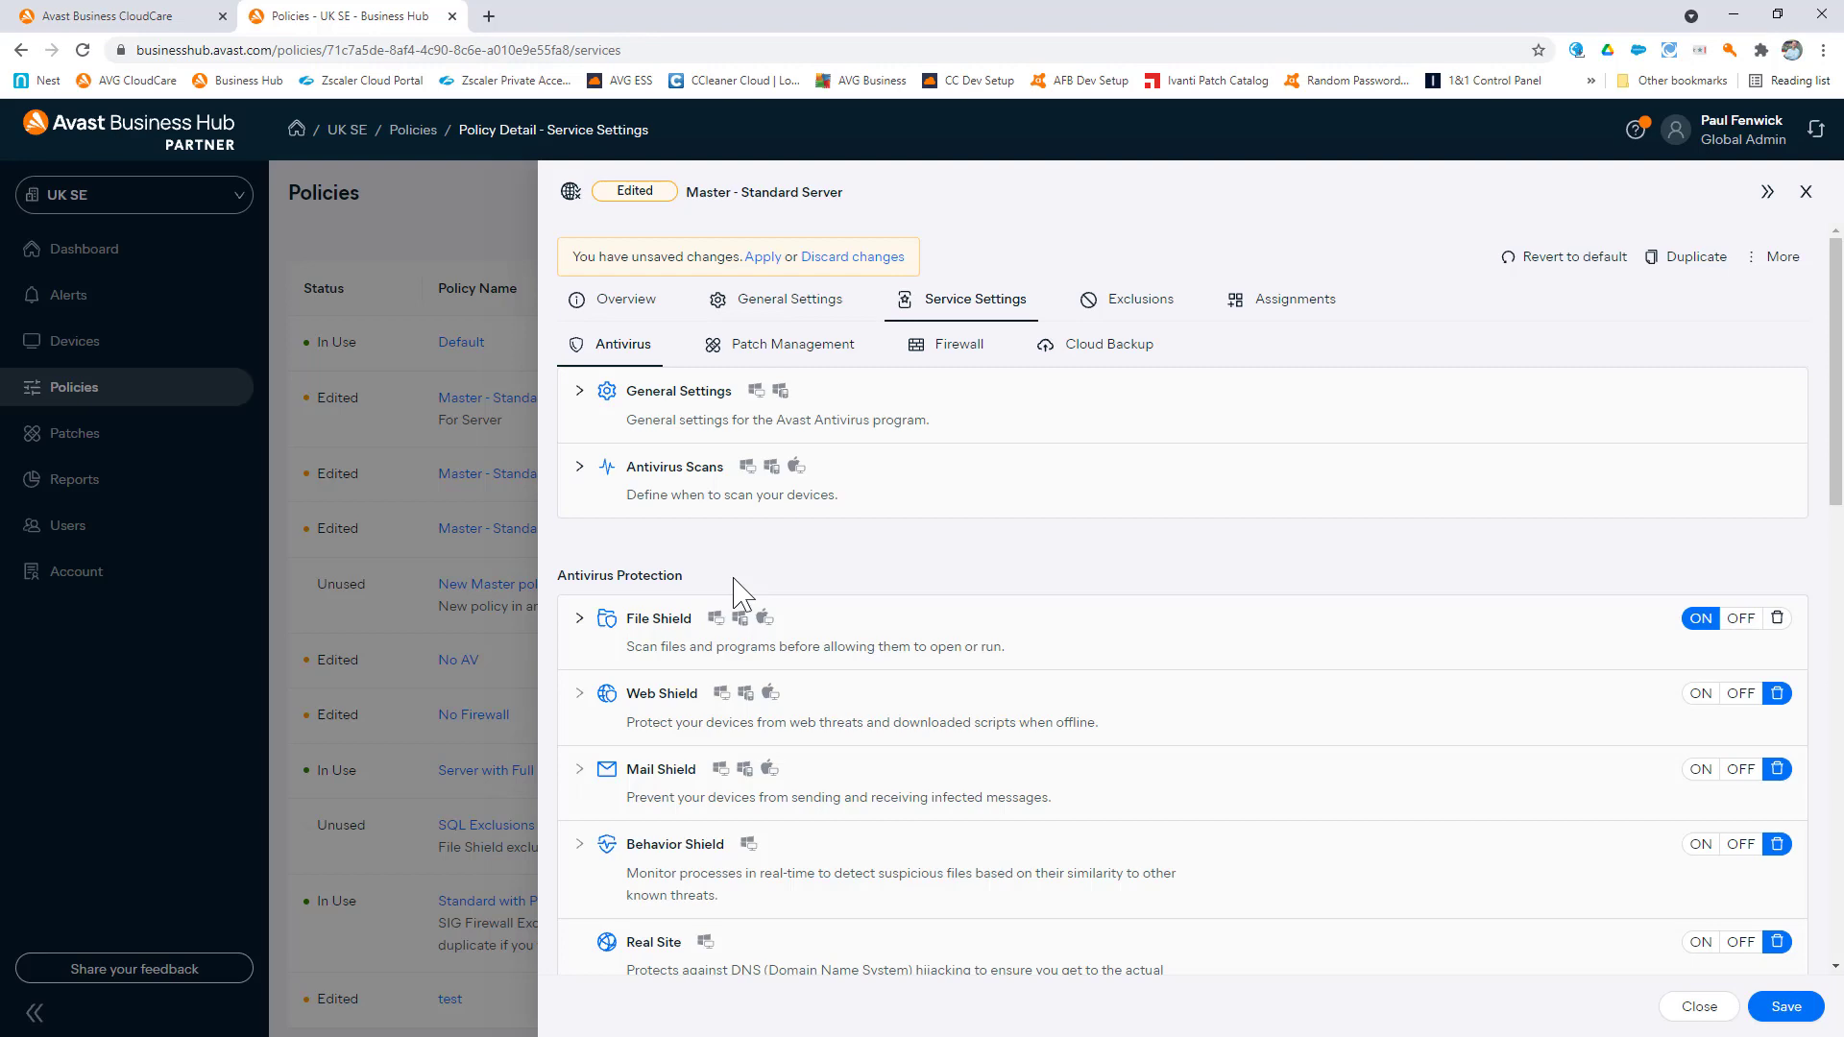
scroll("down", 3)
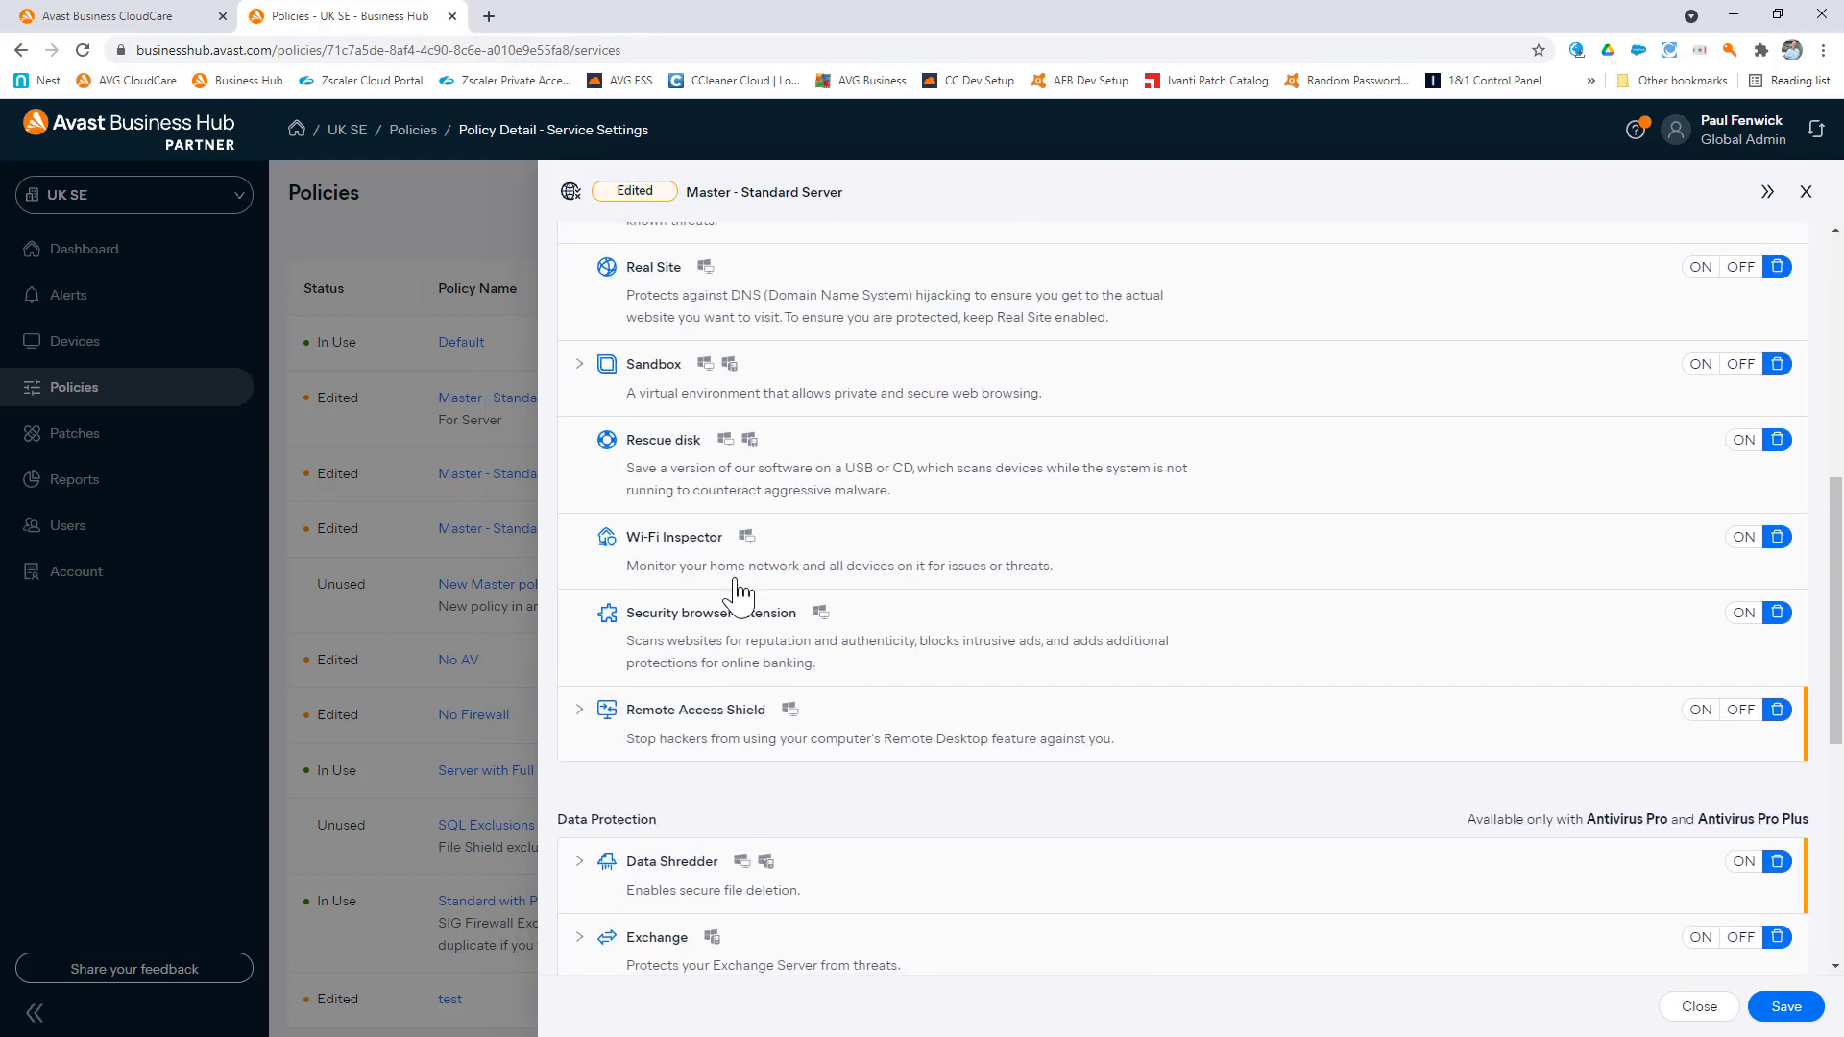
scroll("down", 3)
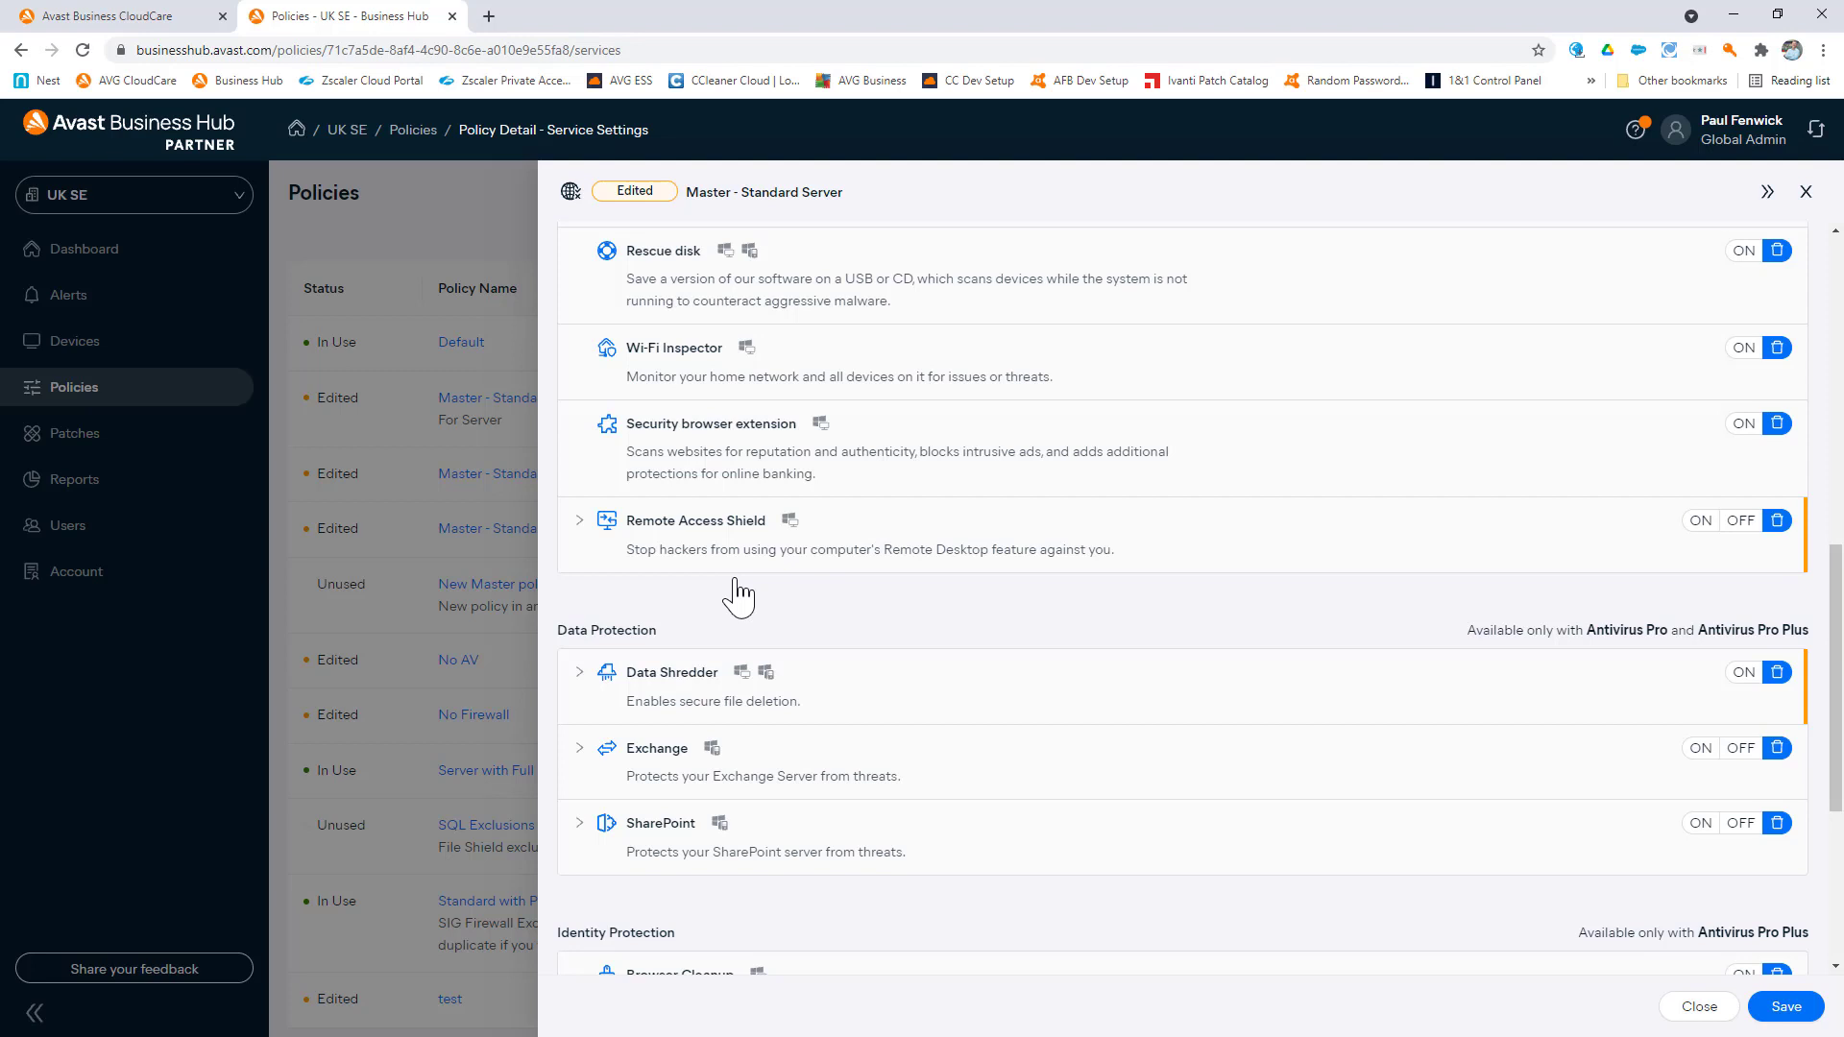
mouse_move(677, 701)
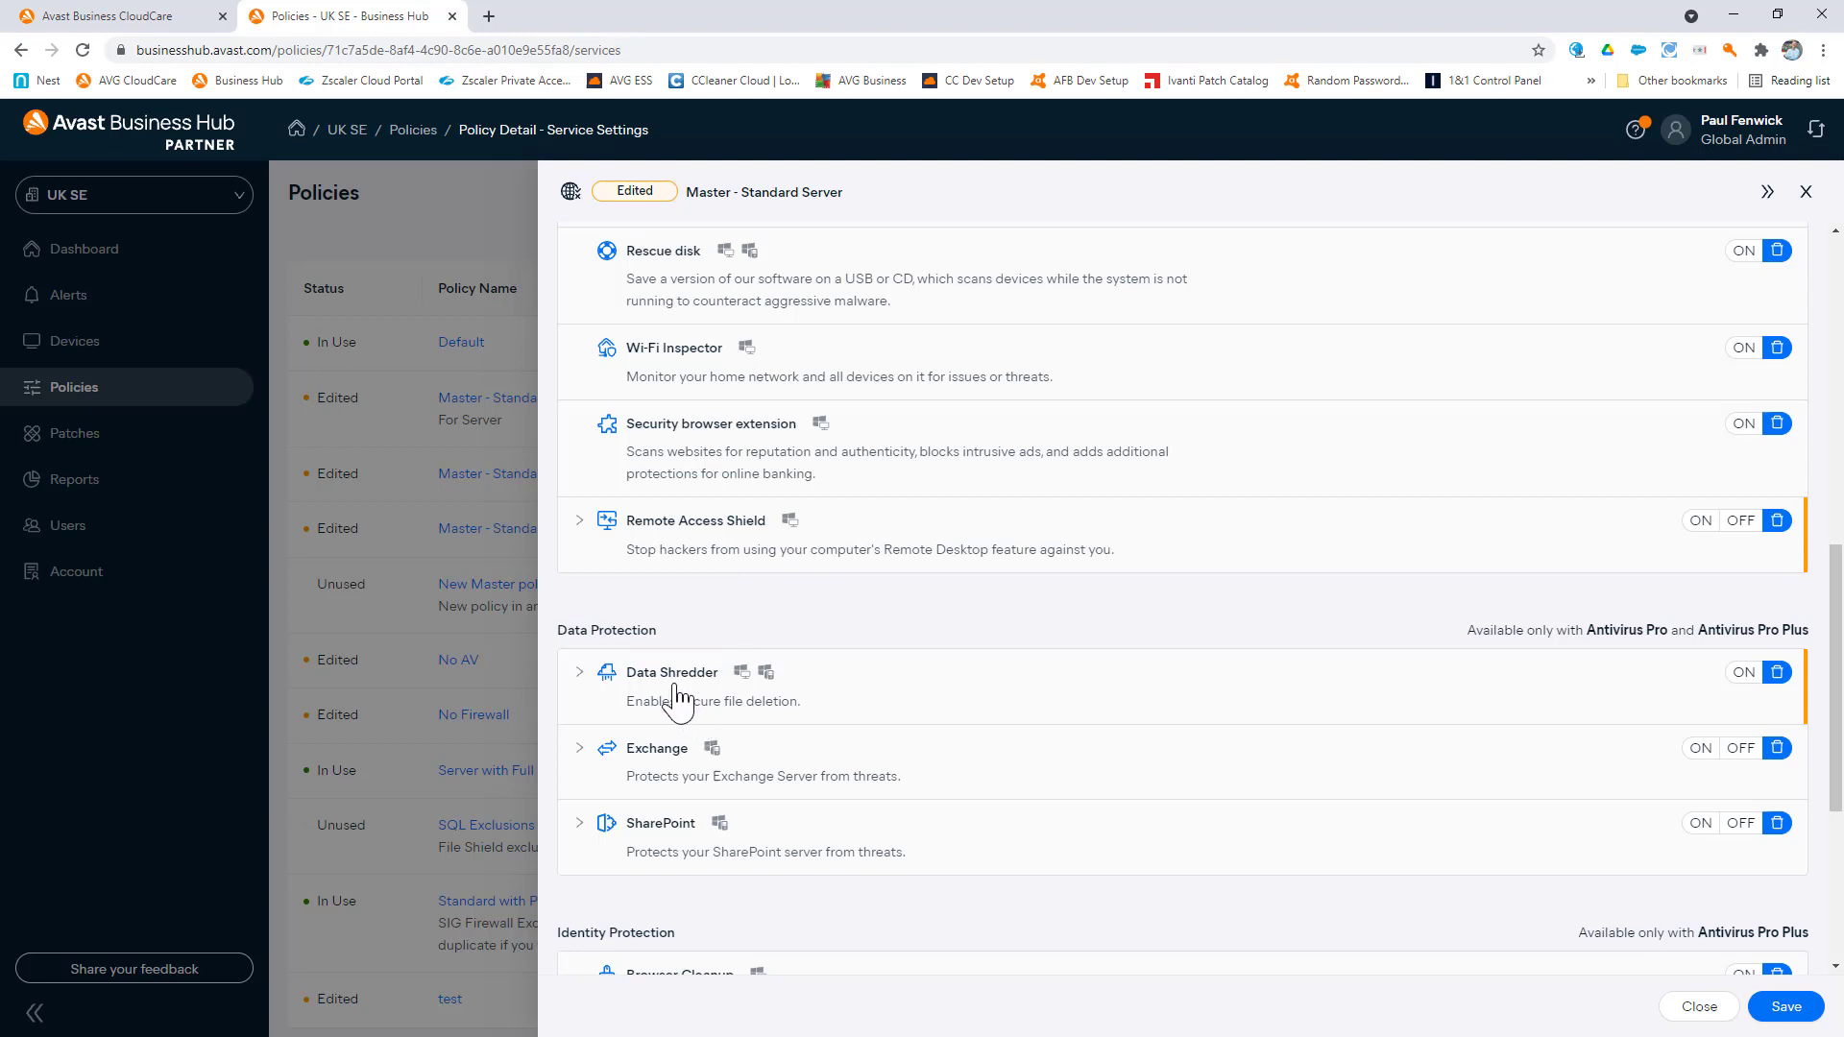
scroll("down", 3)
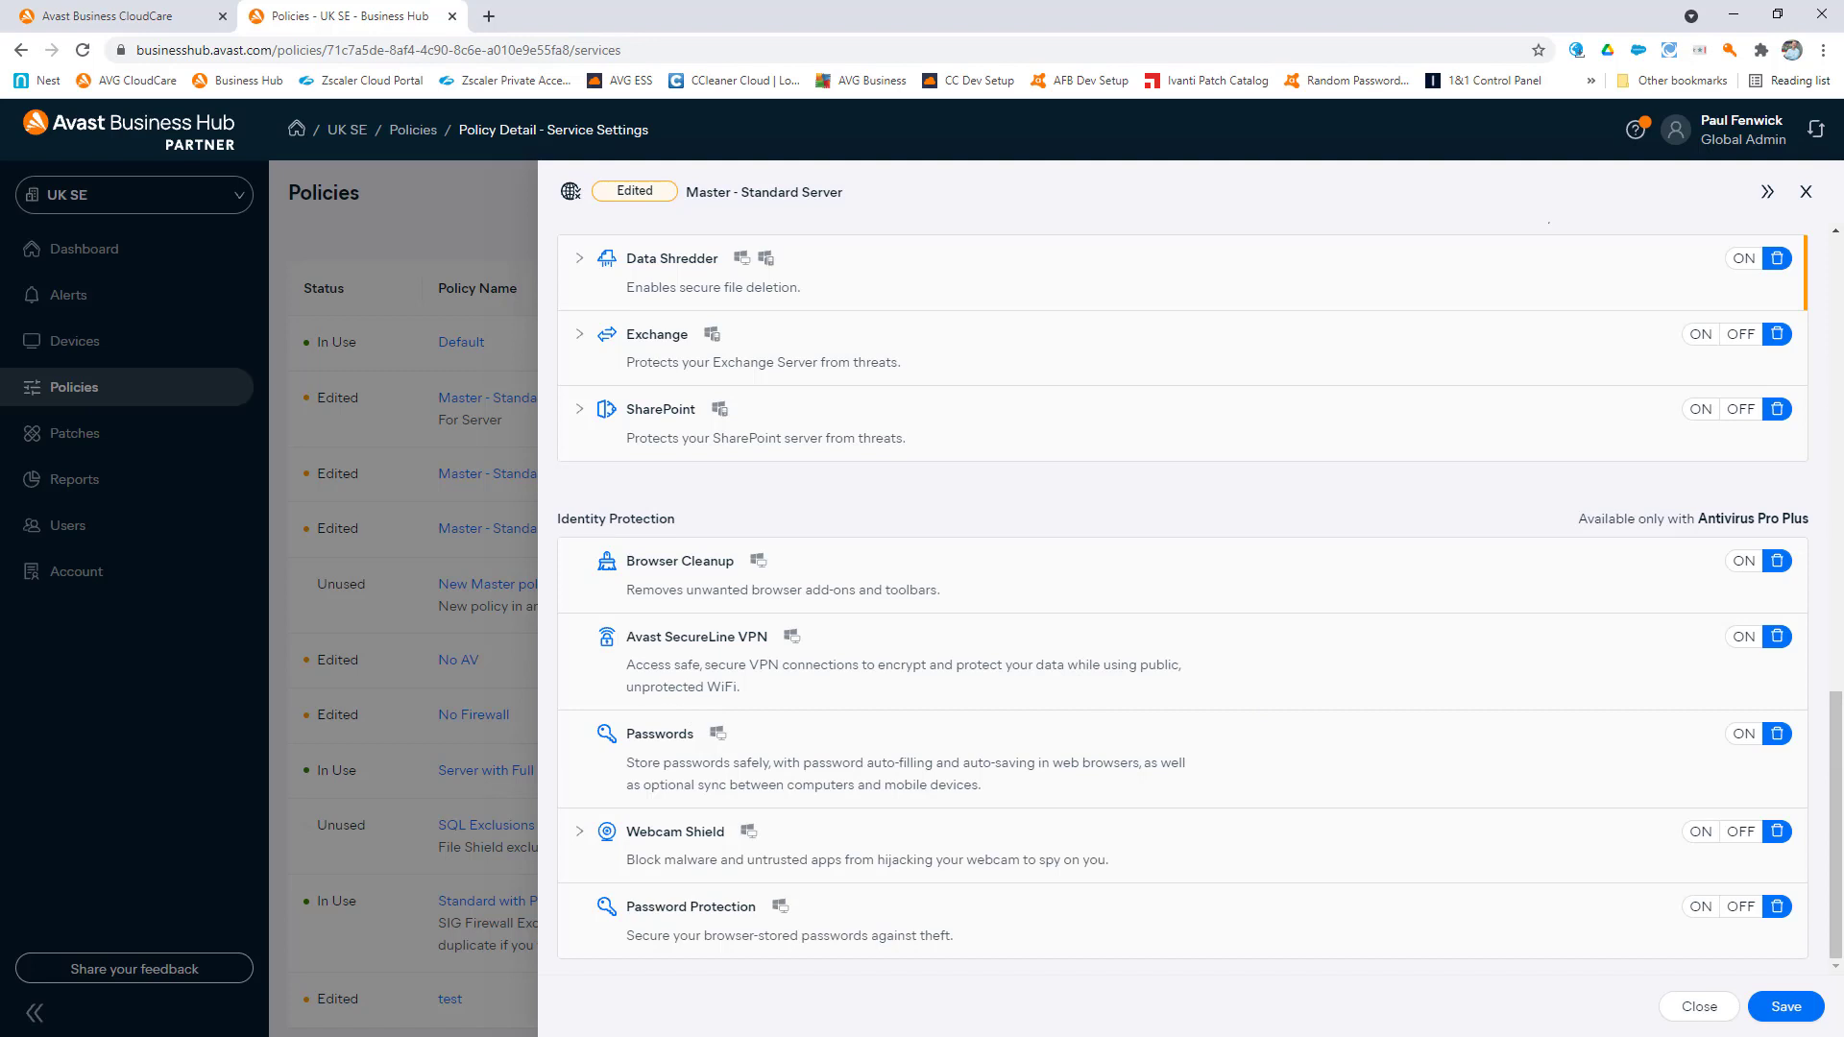
mouse_move(944, 469)
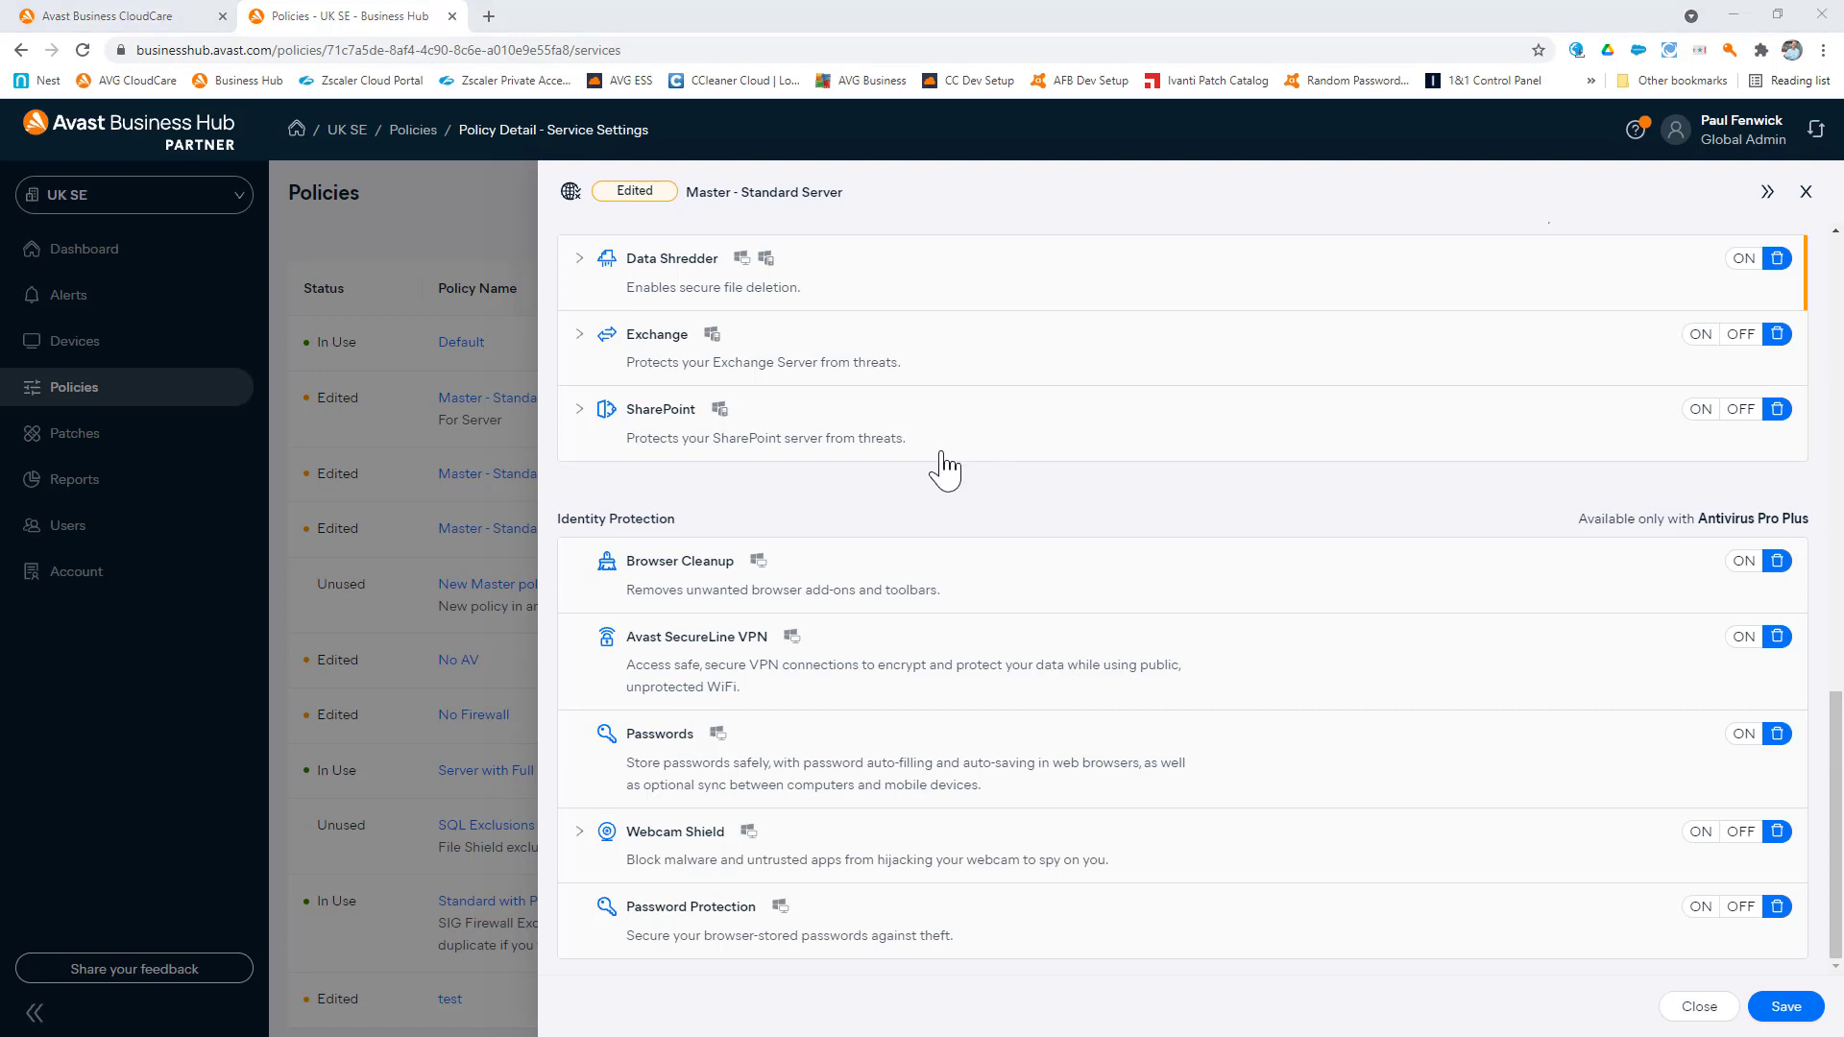
scroll("down", 3)
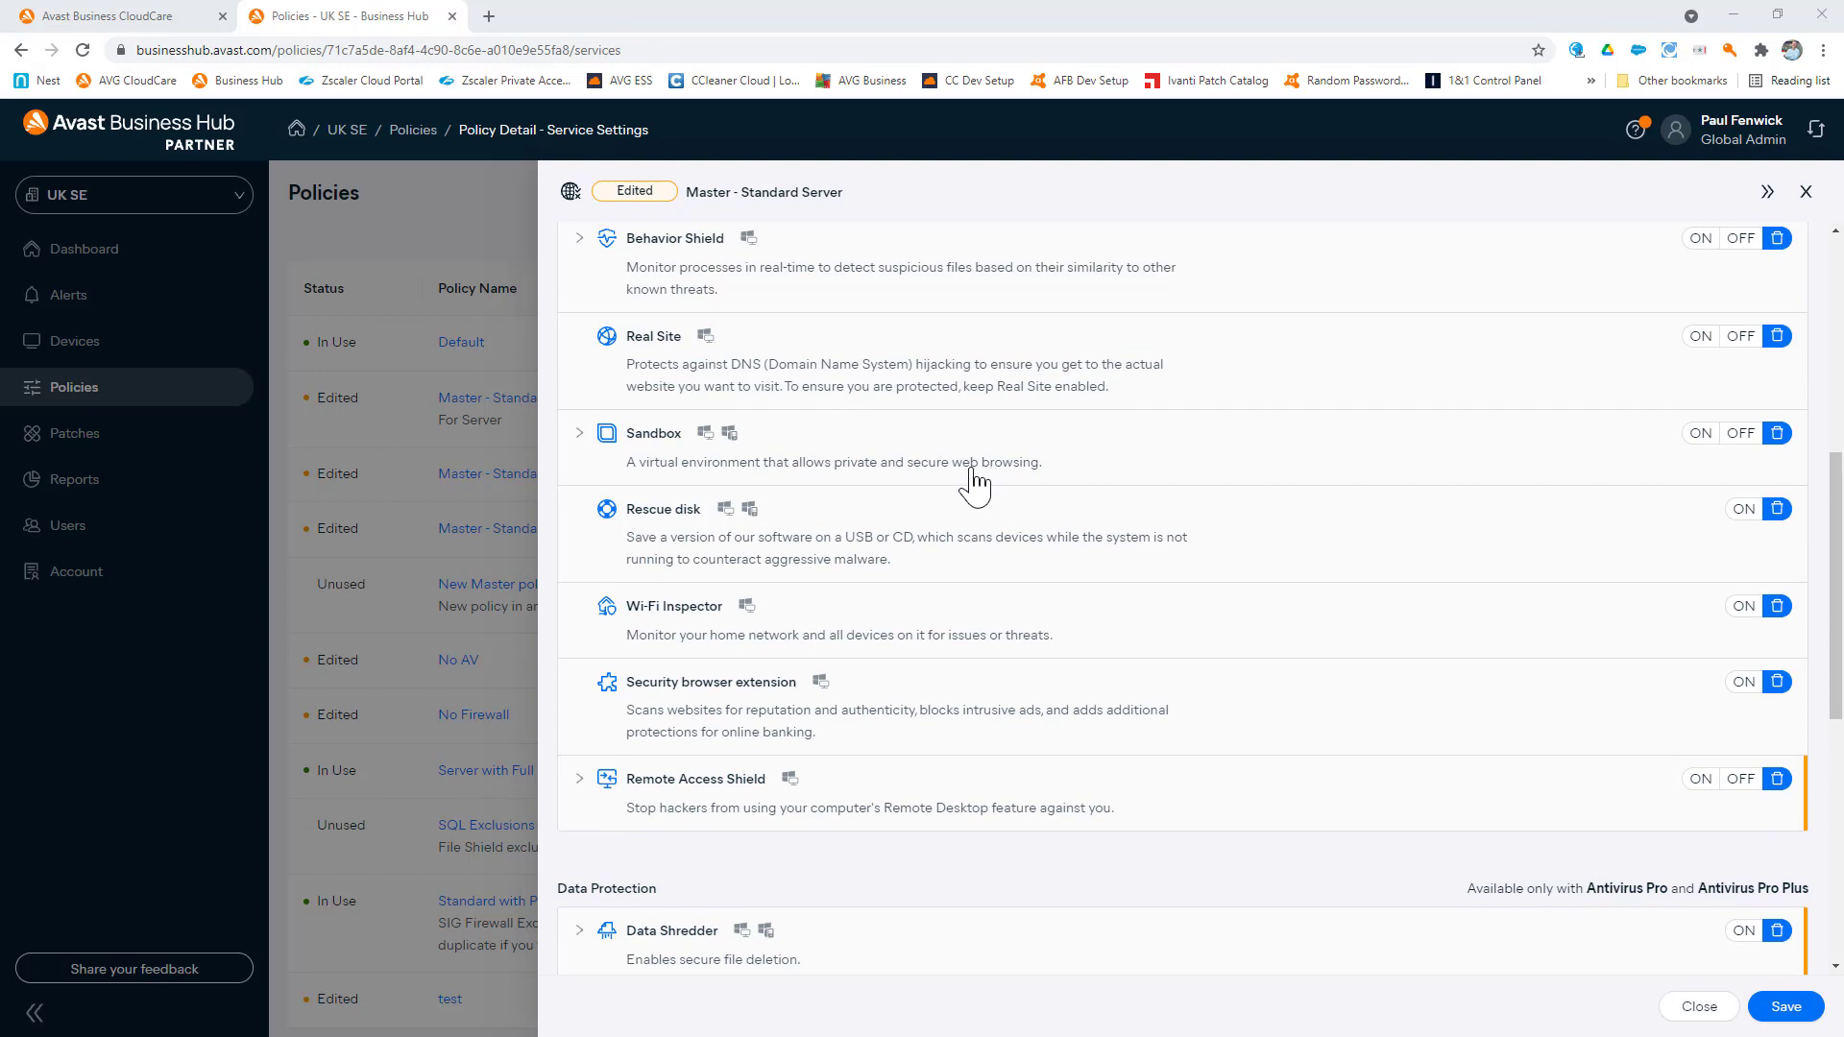
mouse_move(964, 480)
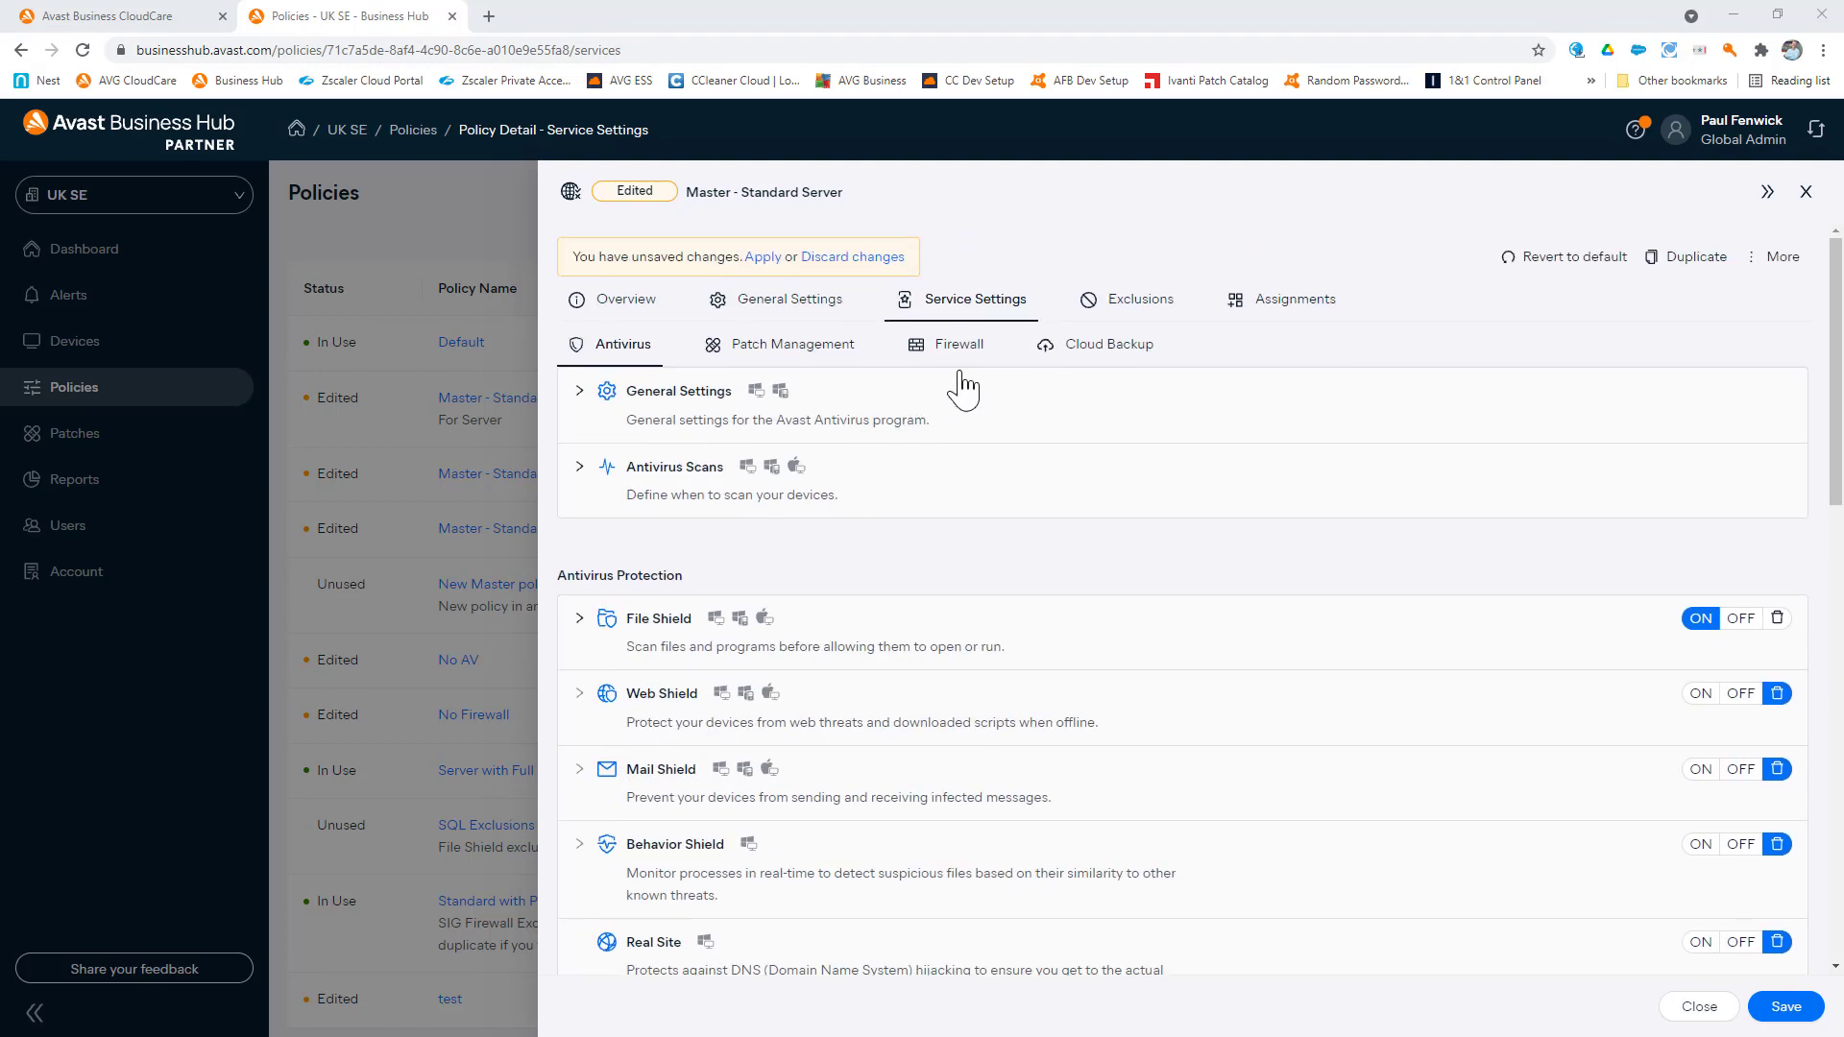
left_click(1106, 344)
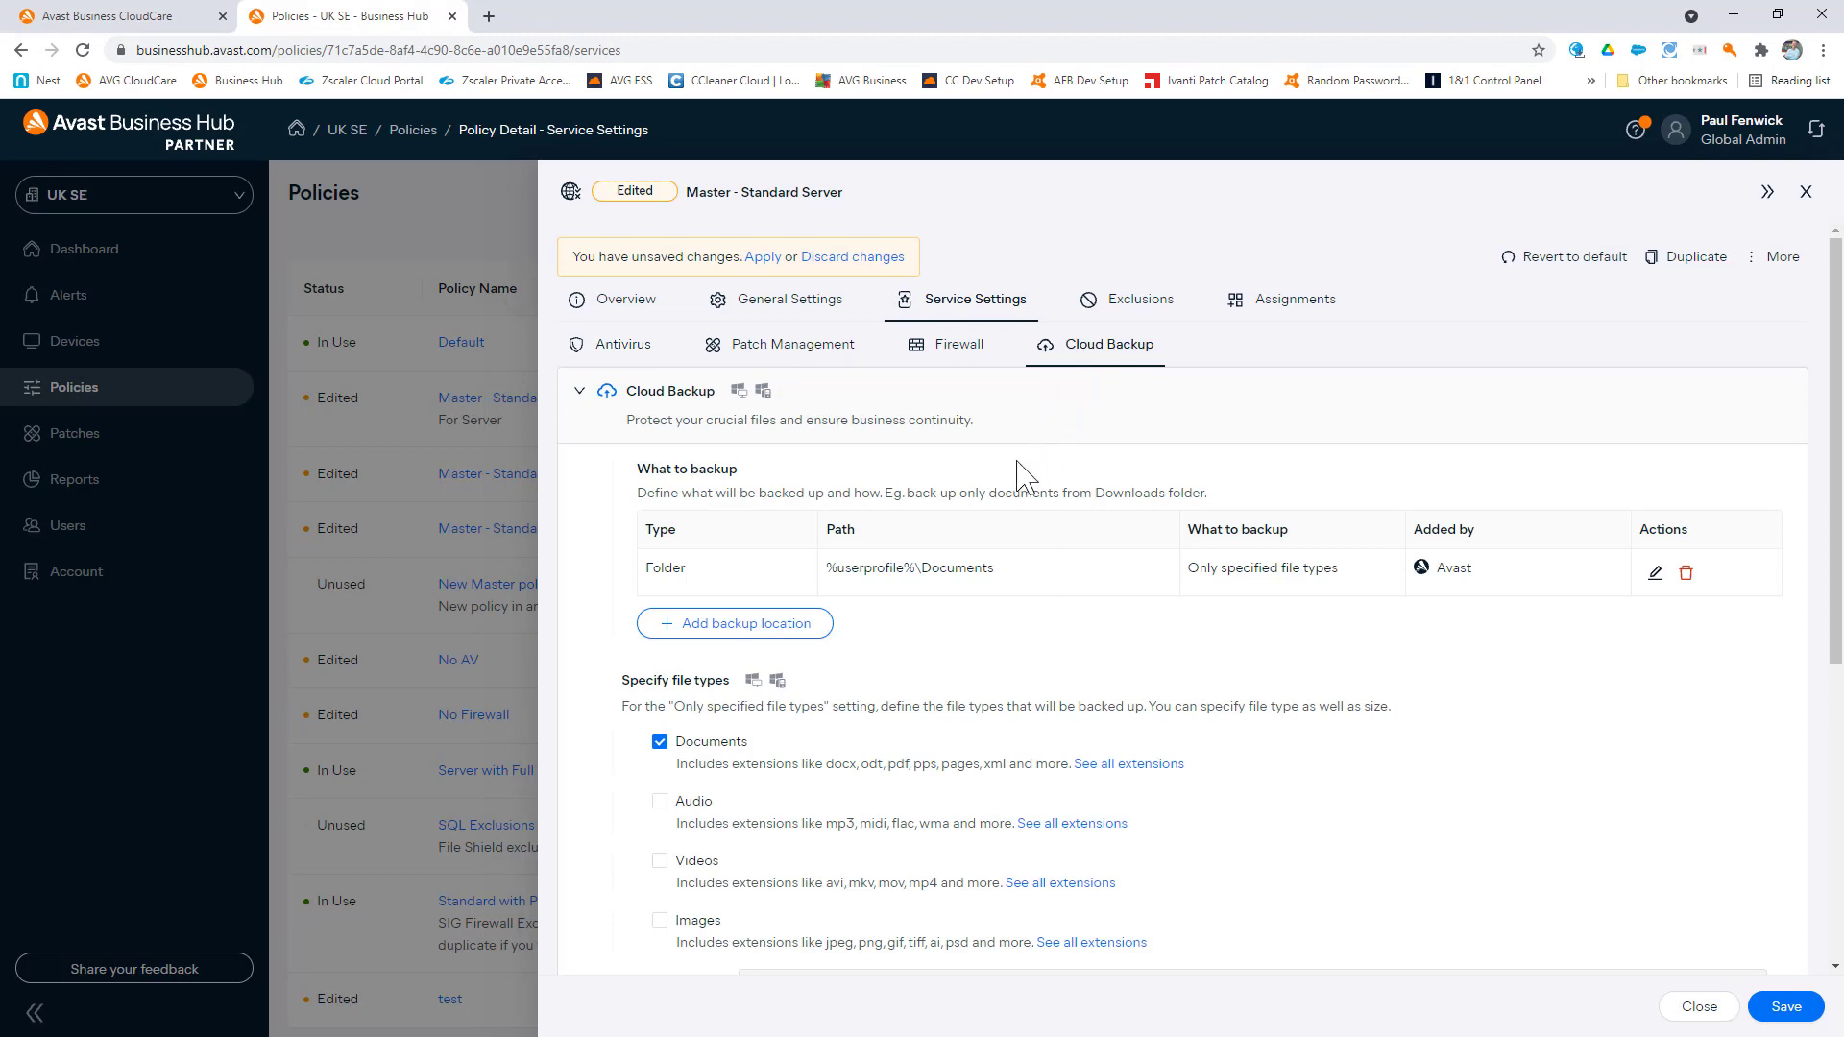
mouse_move(968, 502)
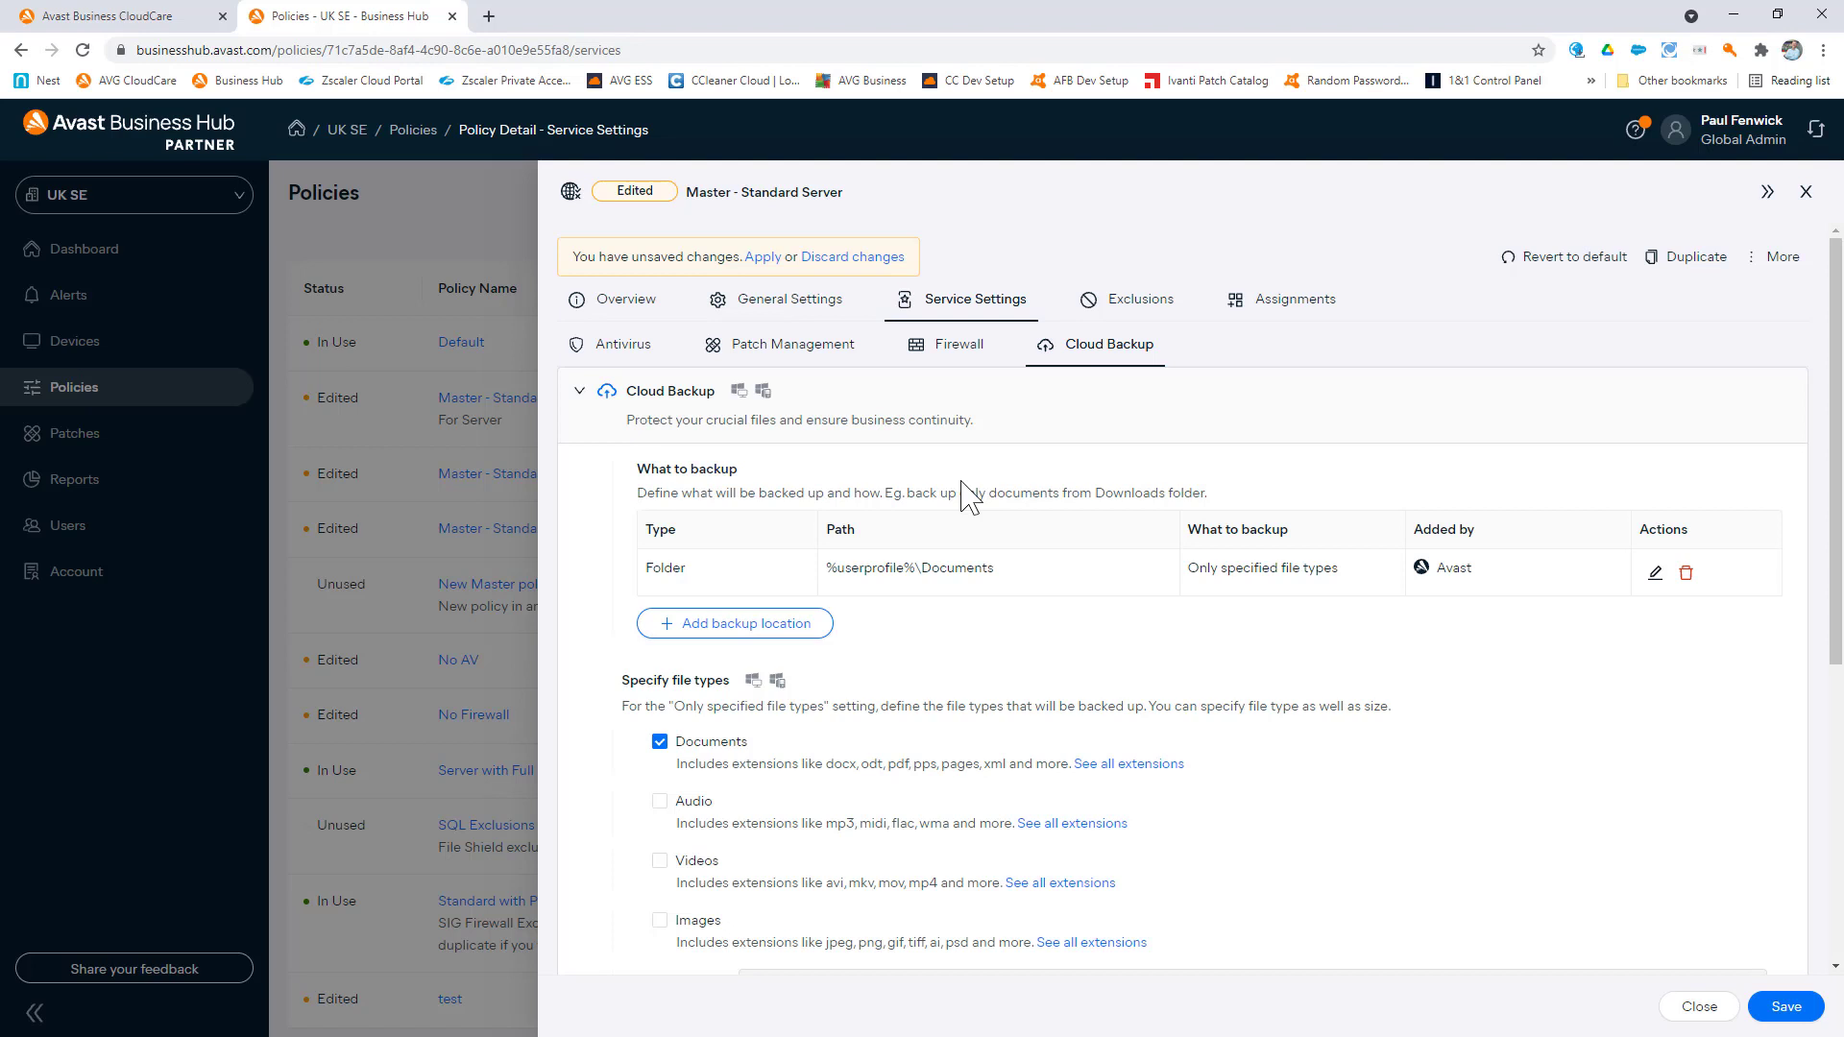
scroll("down", 3)
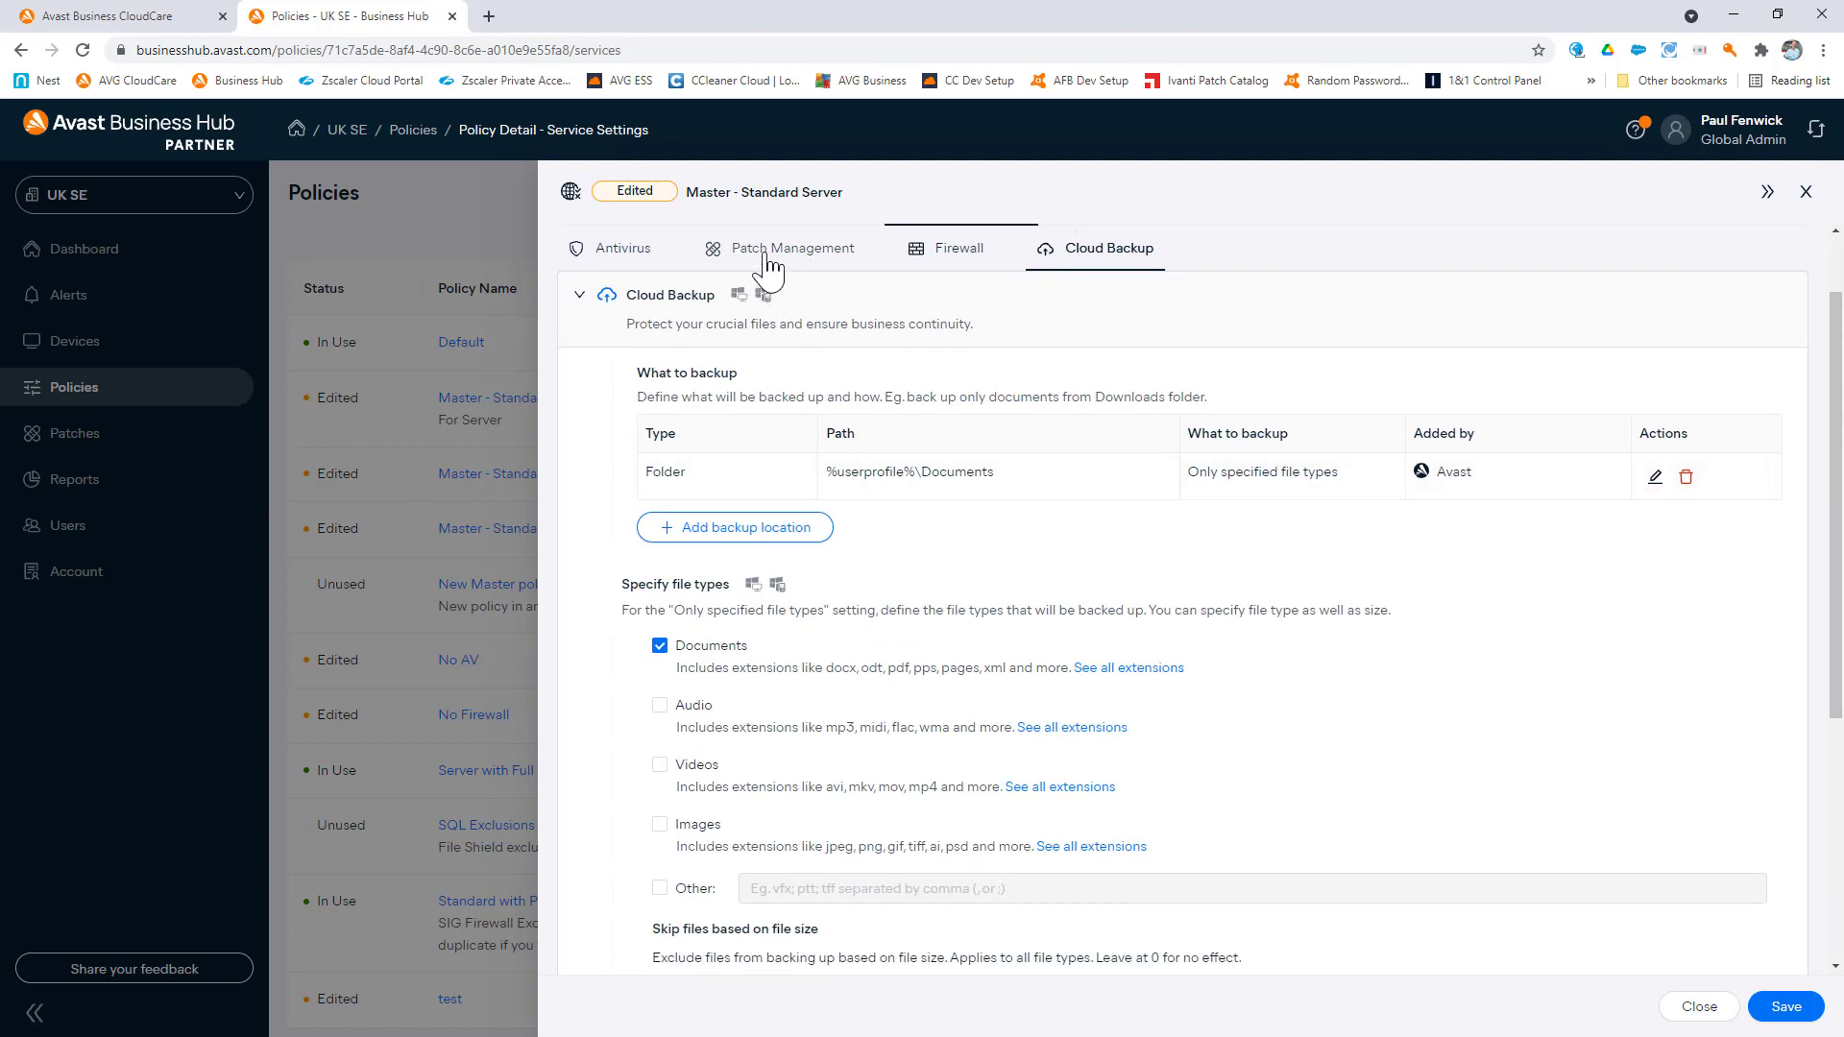
Show Patch Management: daily scans at 22:00, weekly Sunday installs at 22:00
left_click(792, 248)
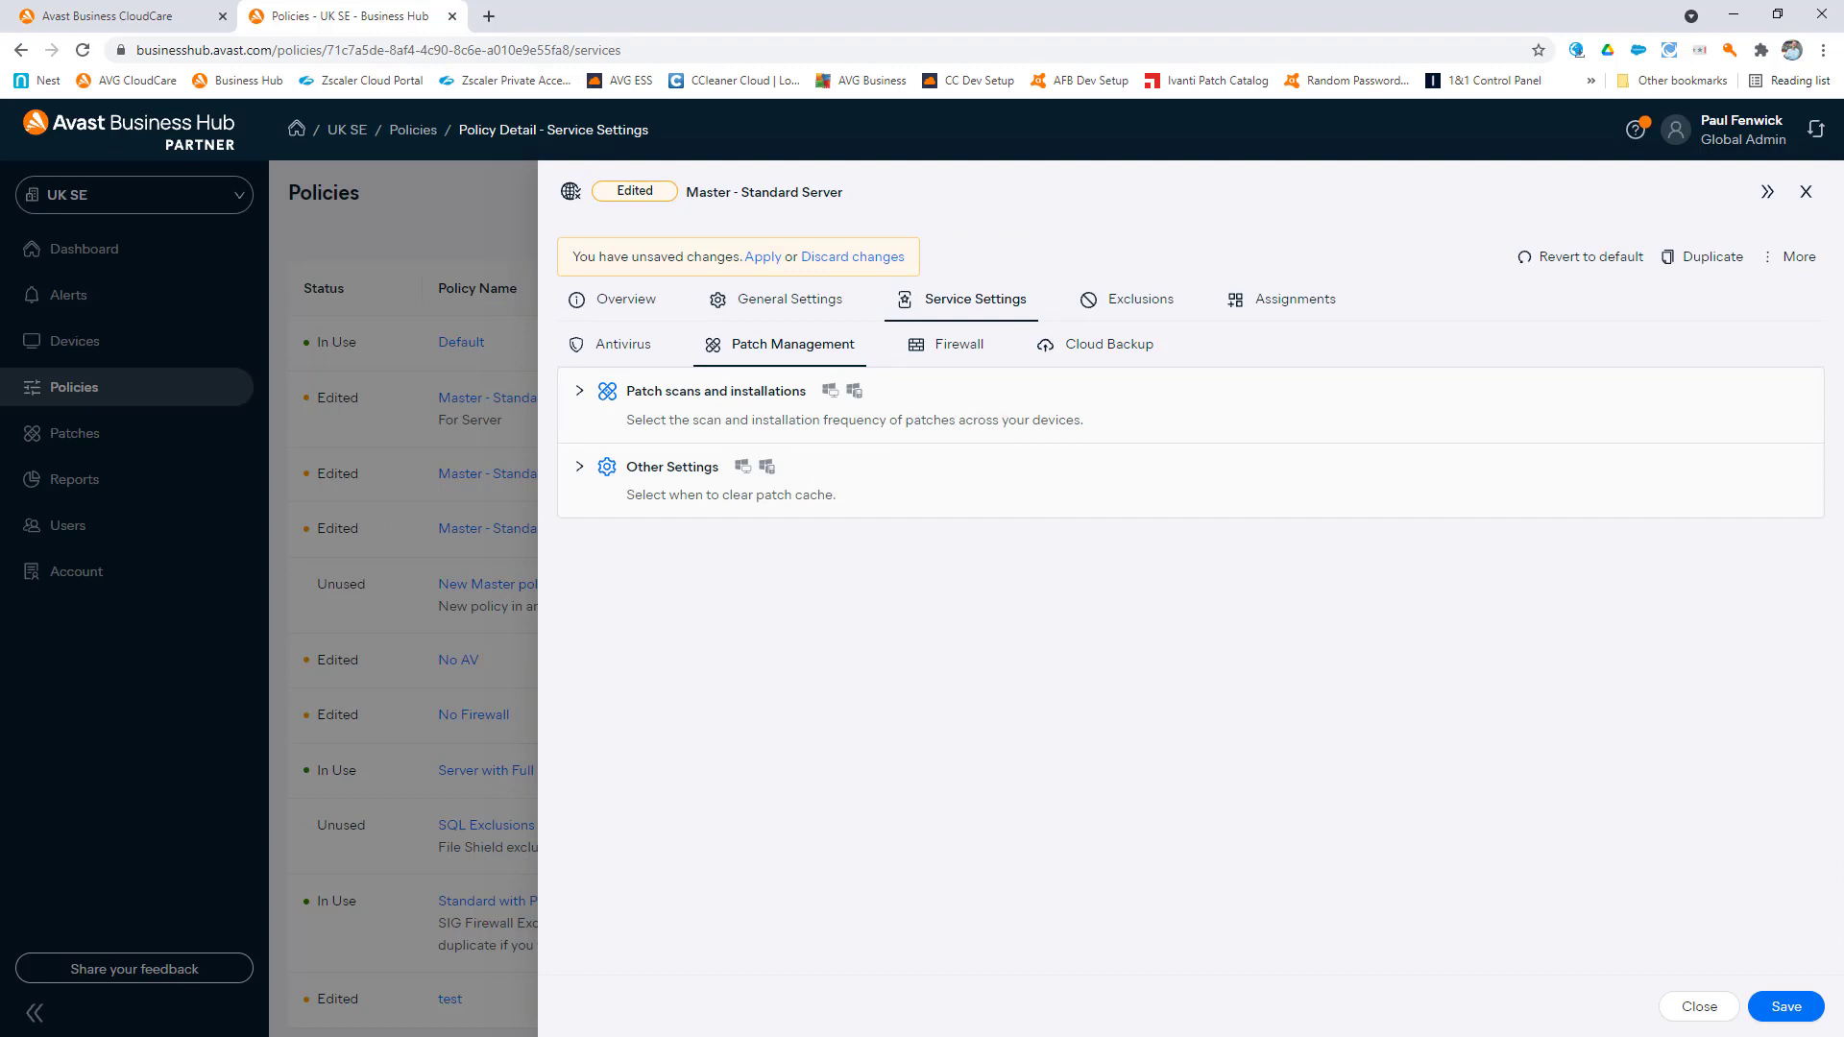
mouse_move(1000, 560)
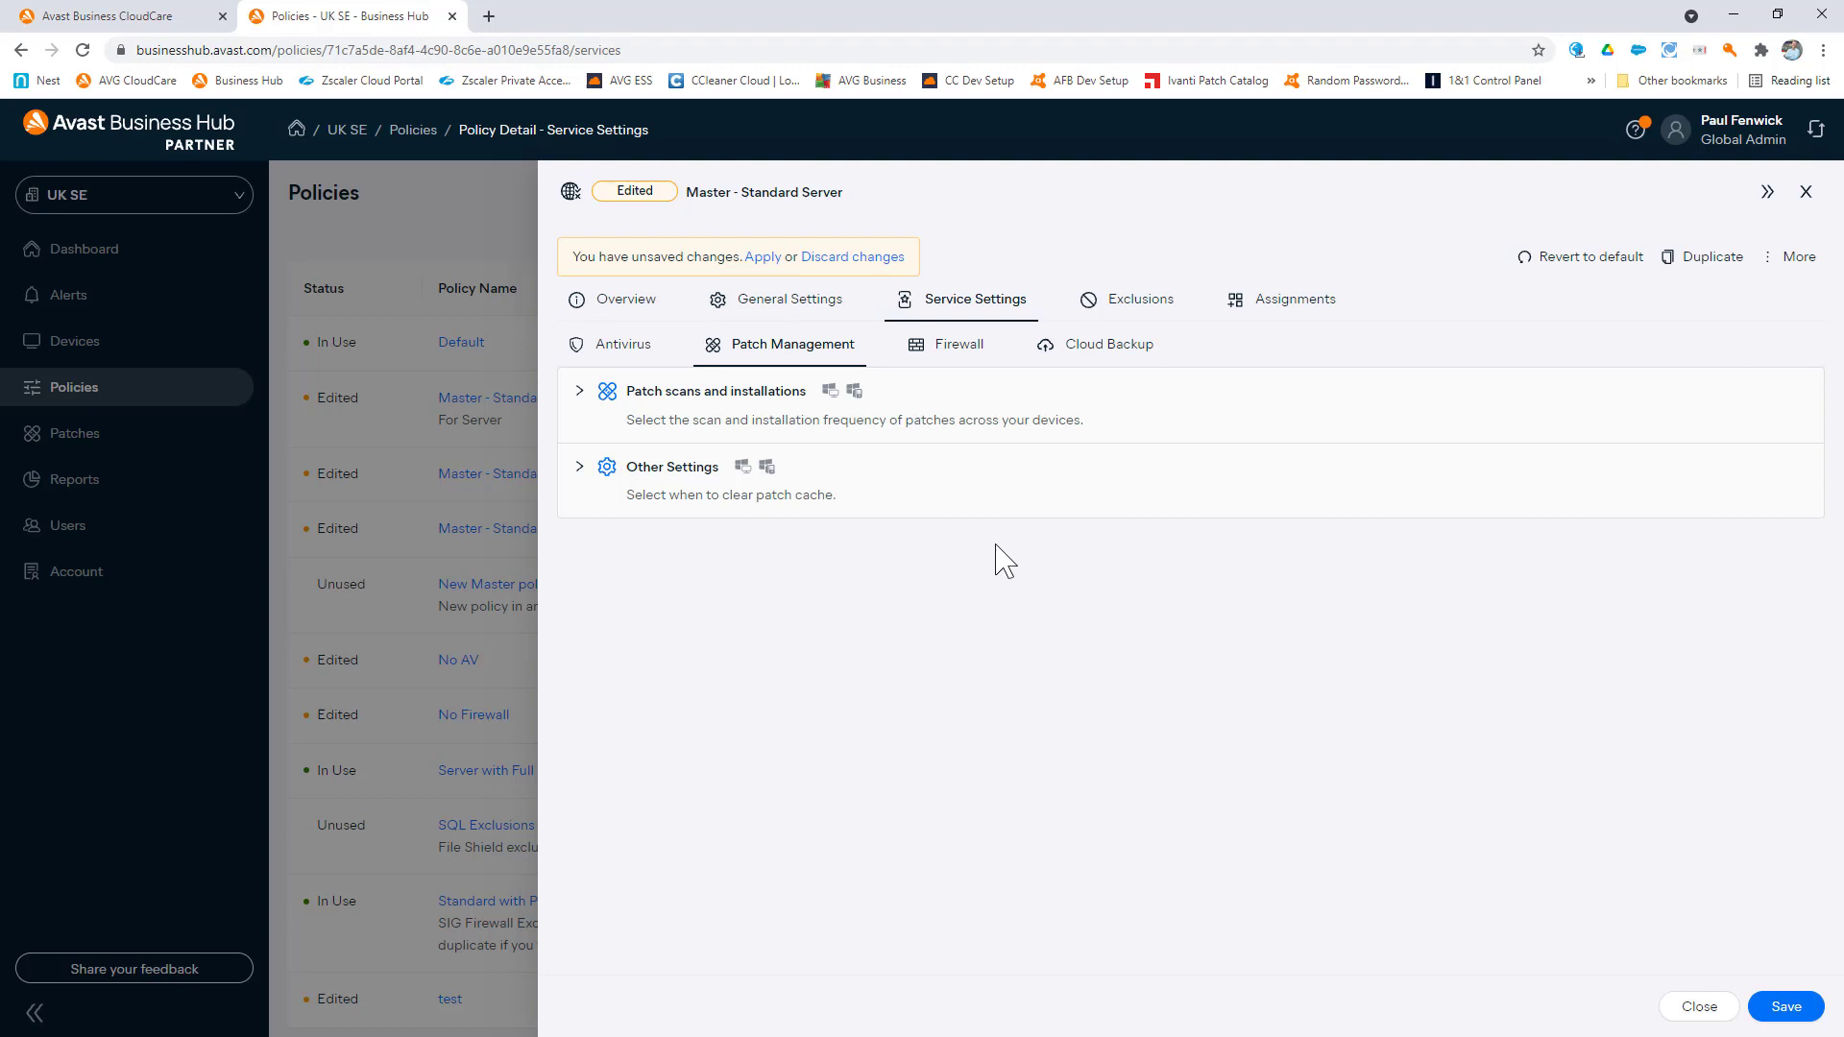
mouse_move(1129, 352)
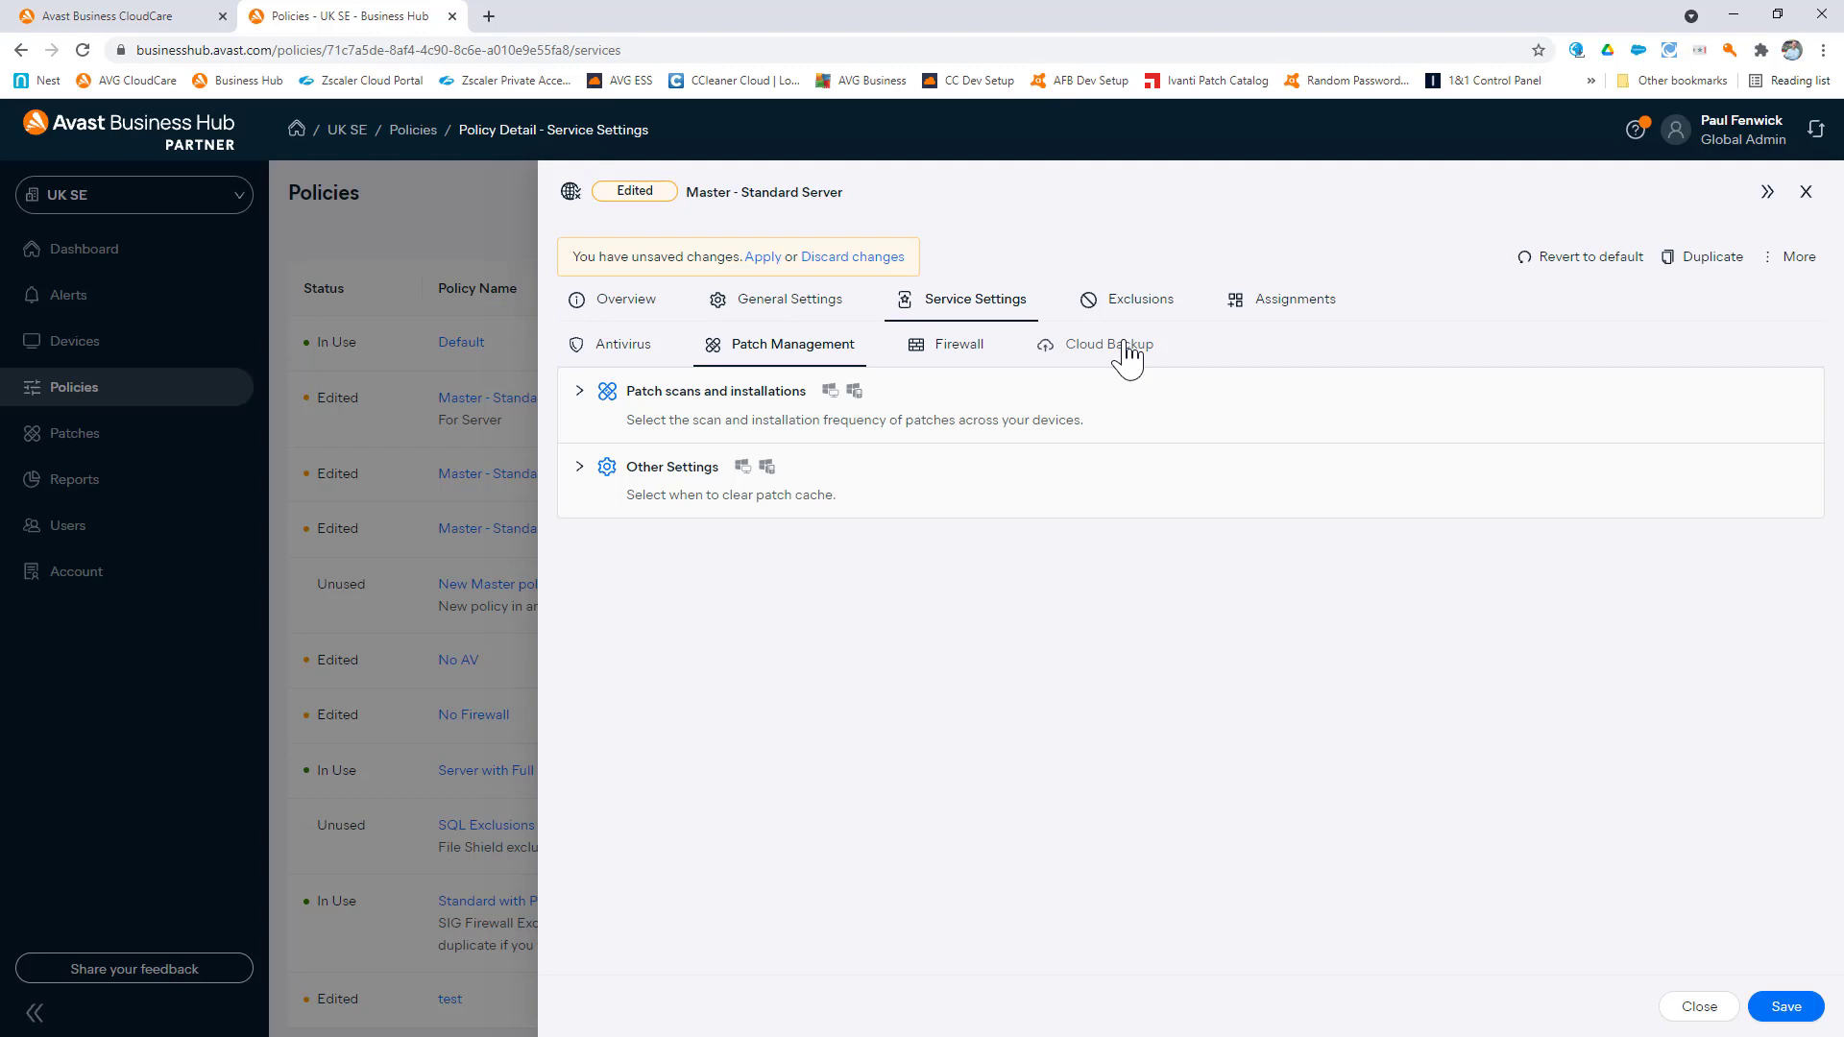
mouse_move(1032, 361)
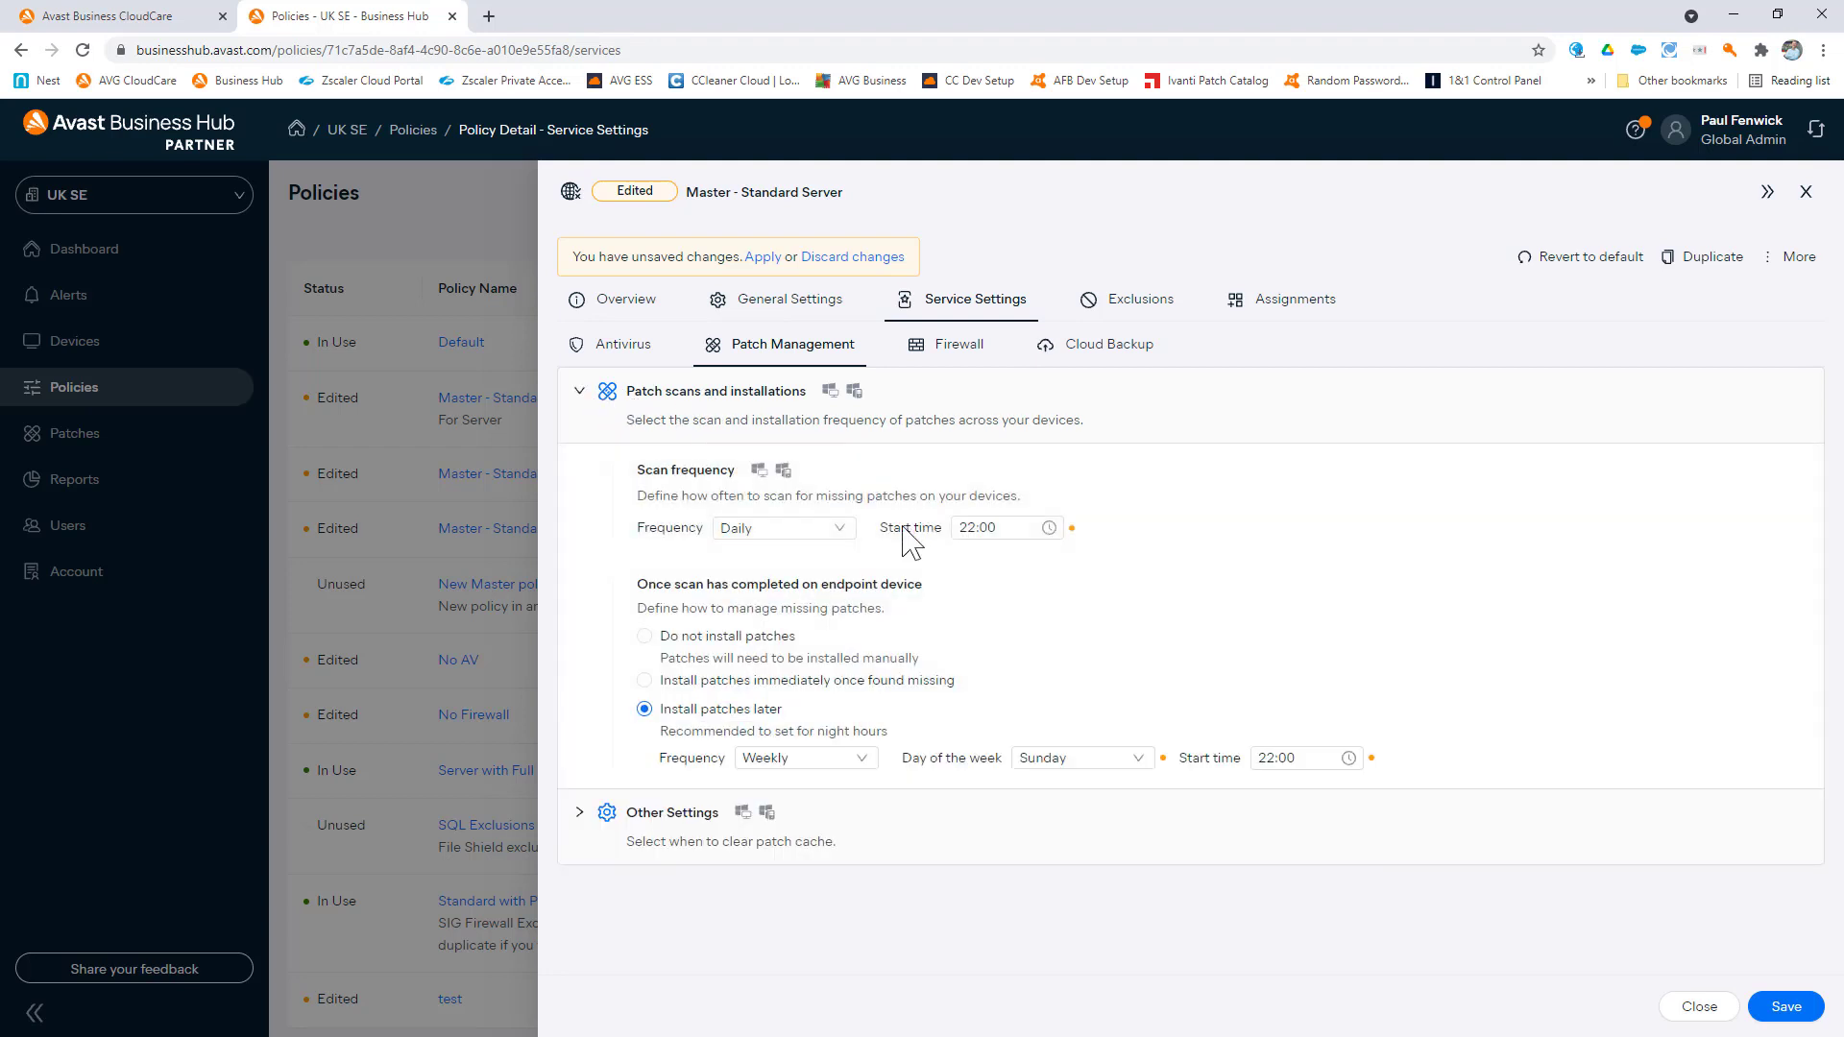
mouse_move(912, 540)
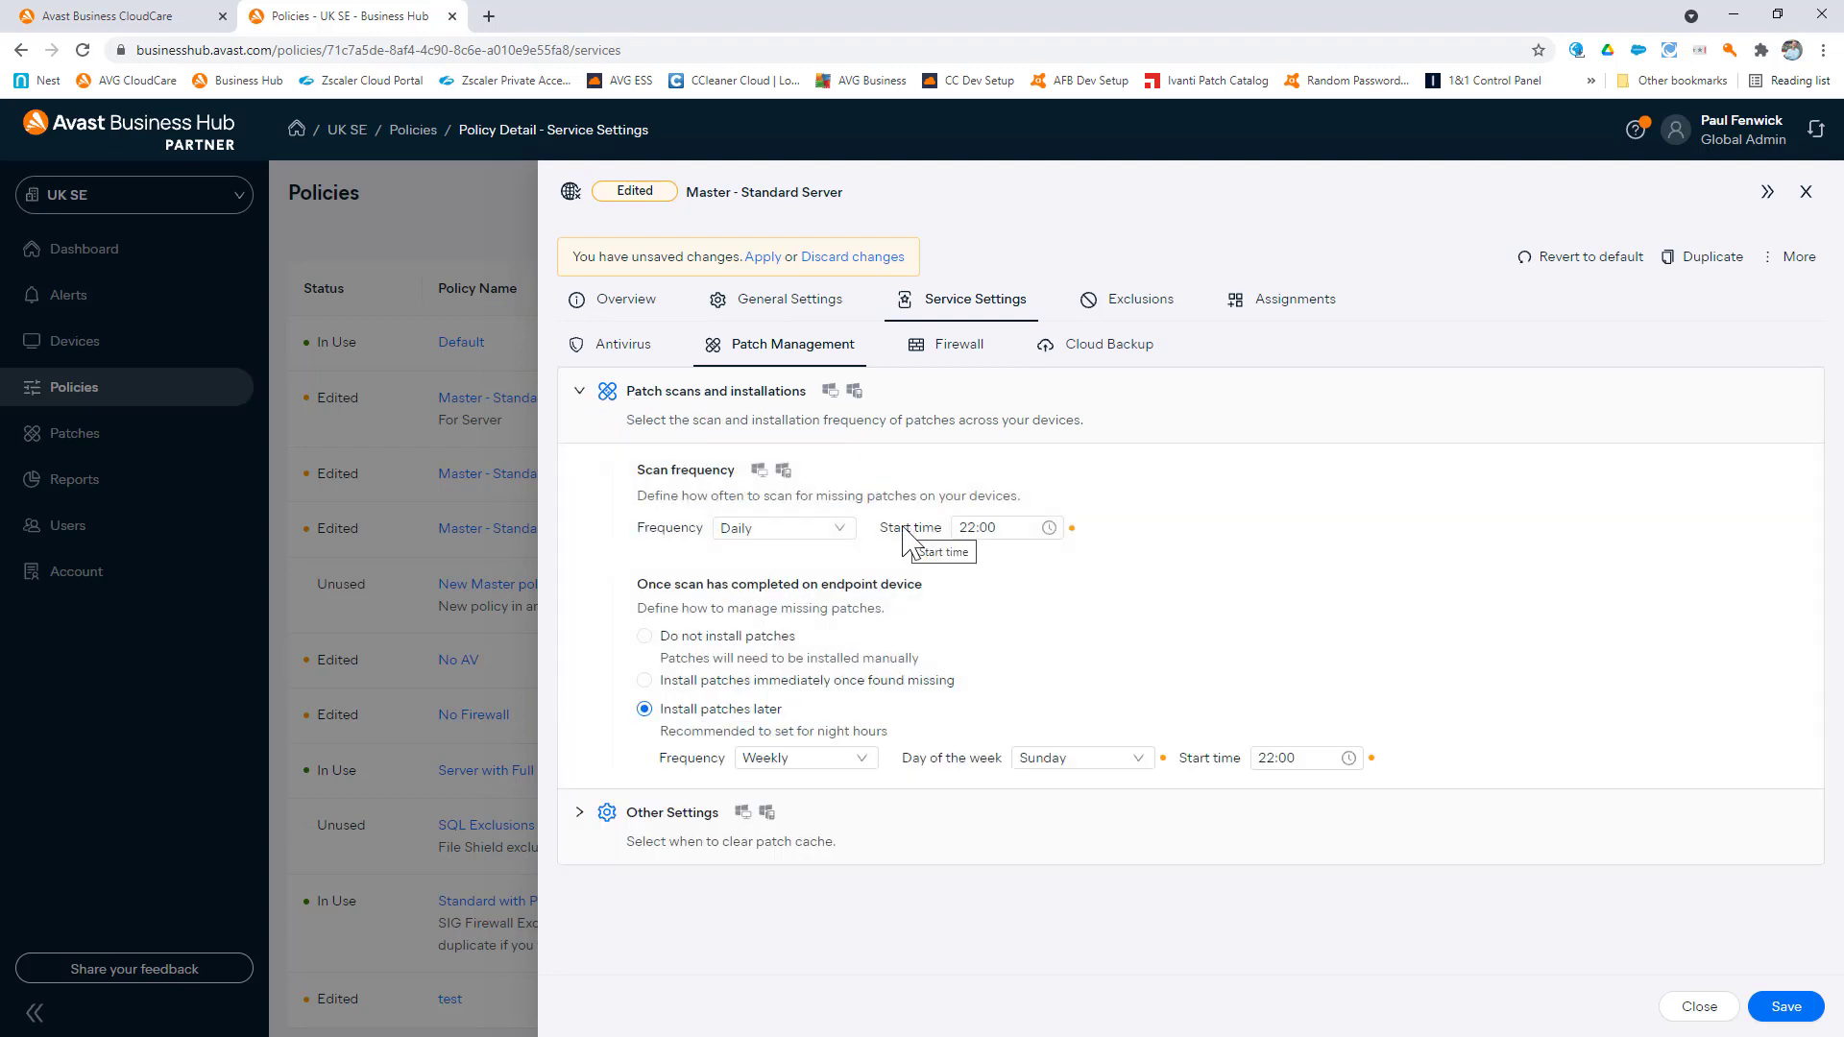
mouse_move(841, 674)
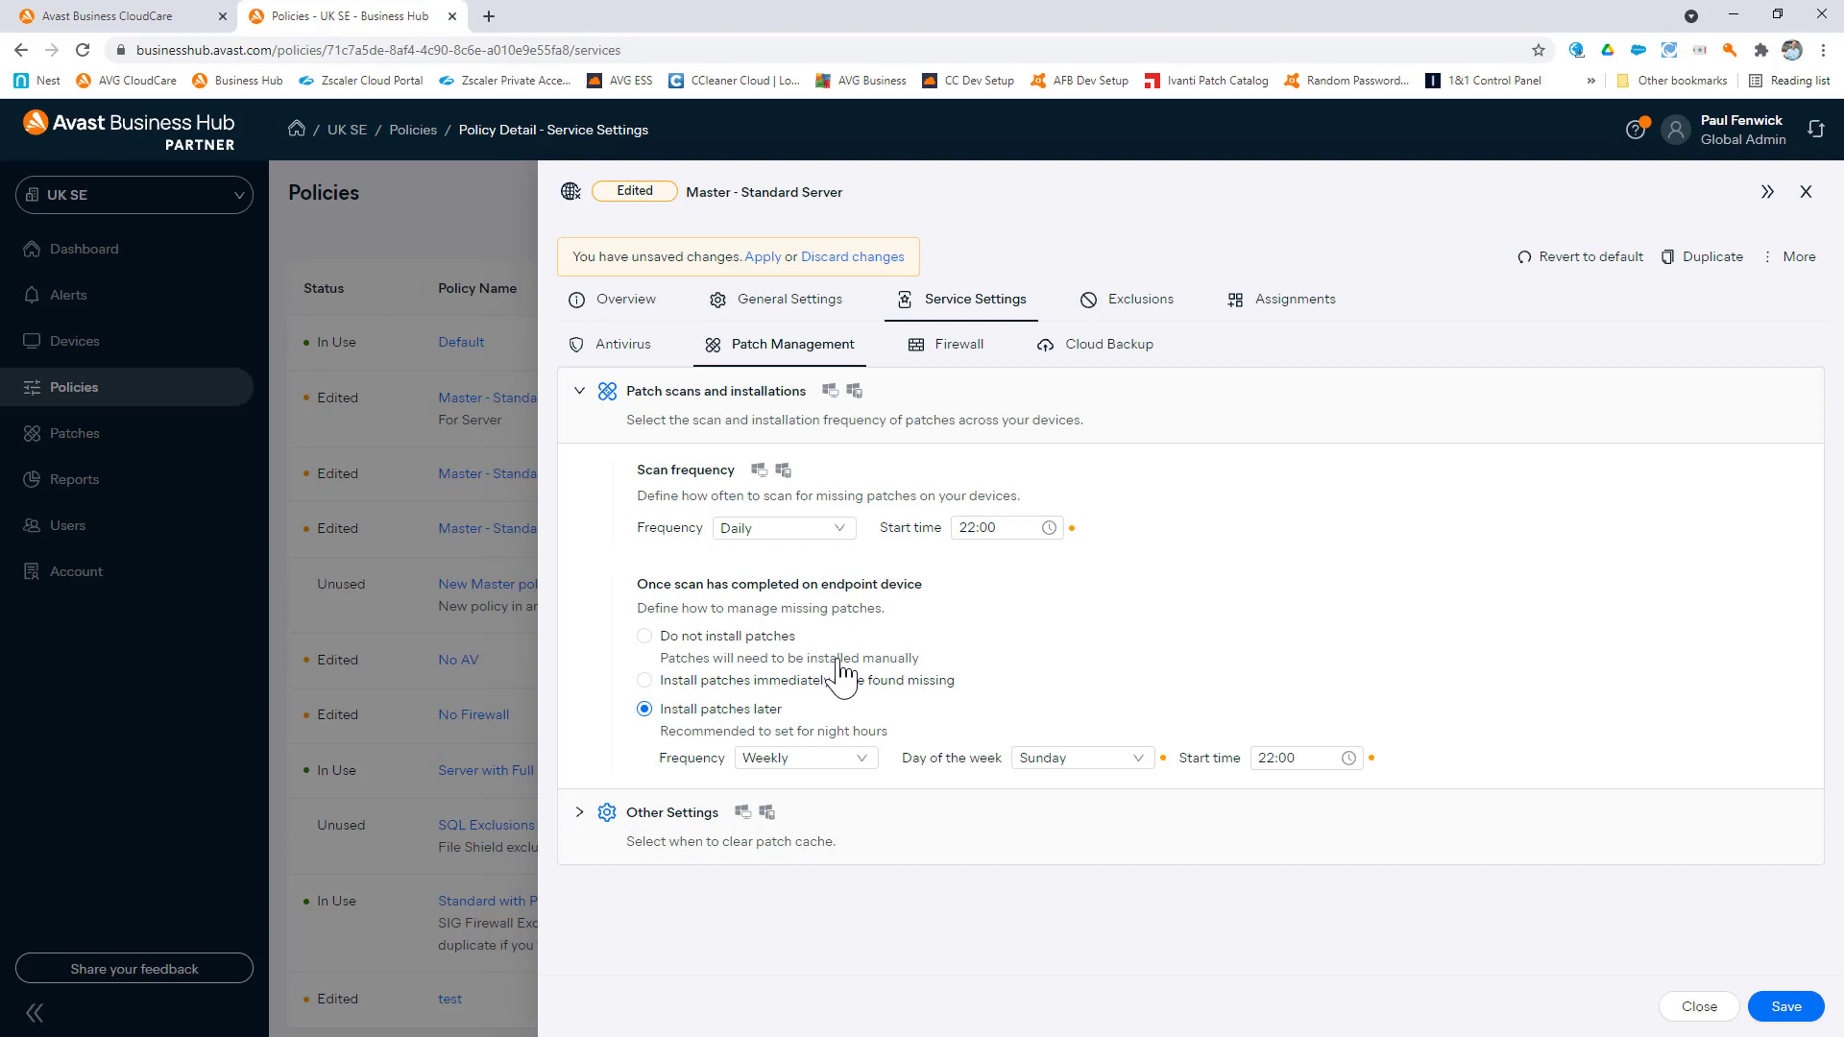
mouse_move(1124, 318)
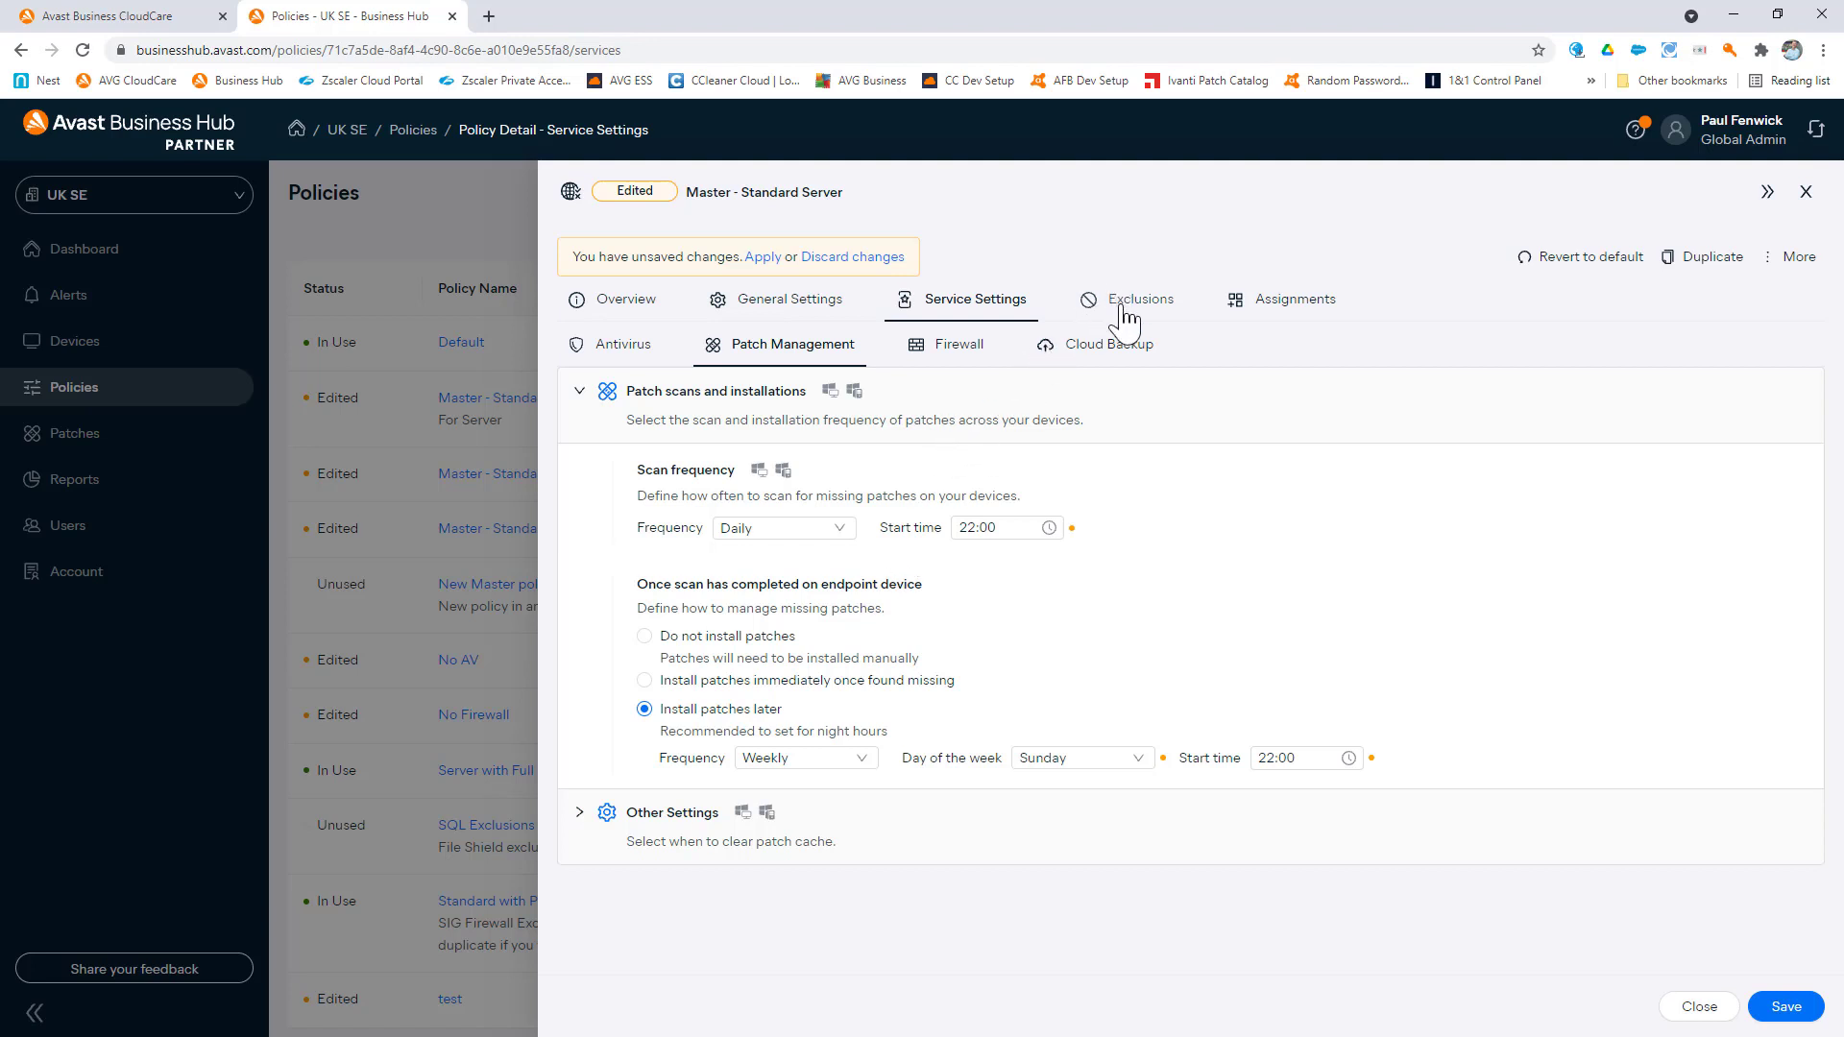
Open Exclusions, preview the Patch Management vendor list, and cancel without adding
left_click(1140, 298)
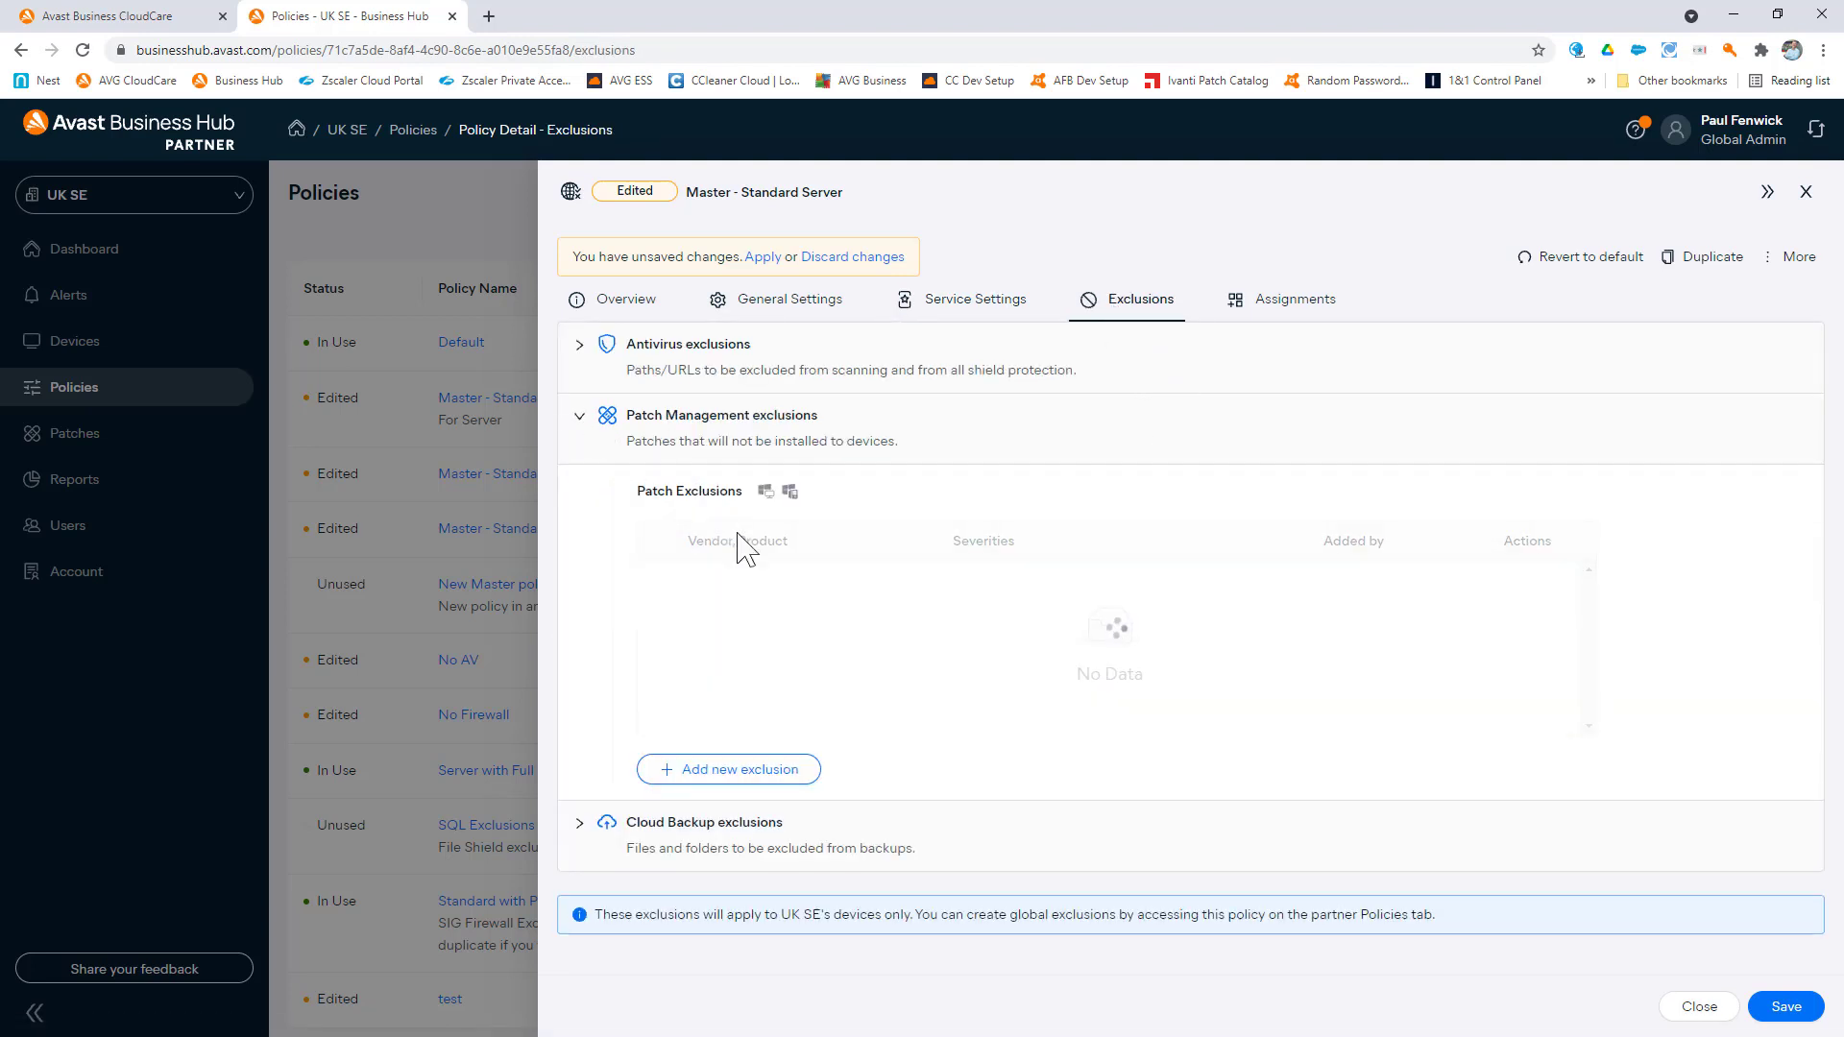
left_click(728, 769)
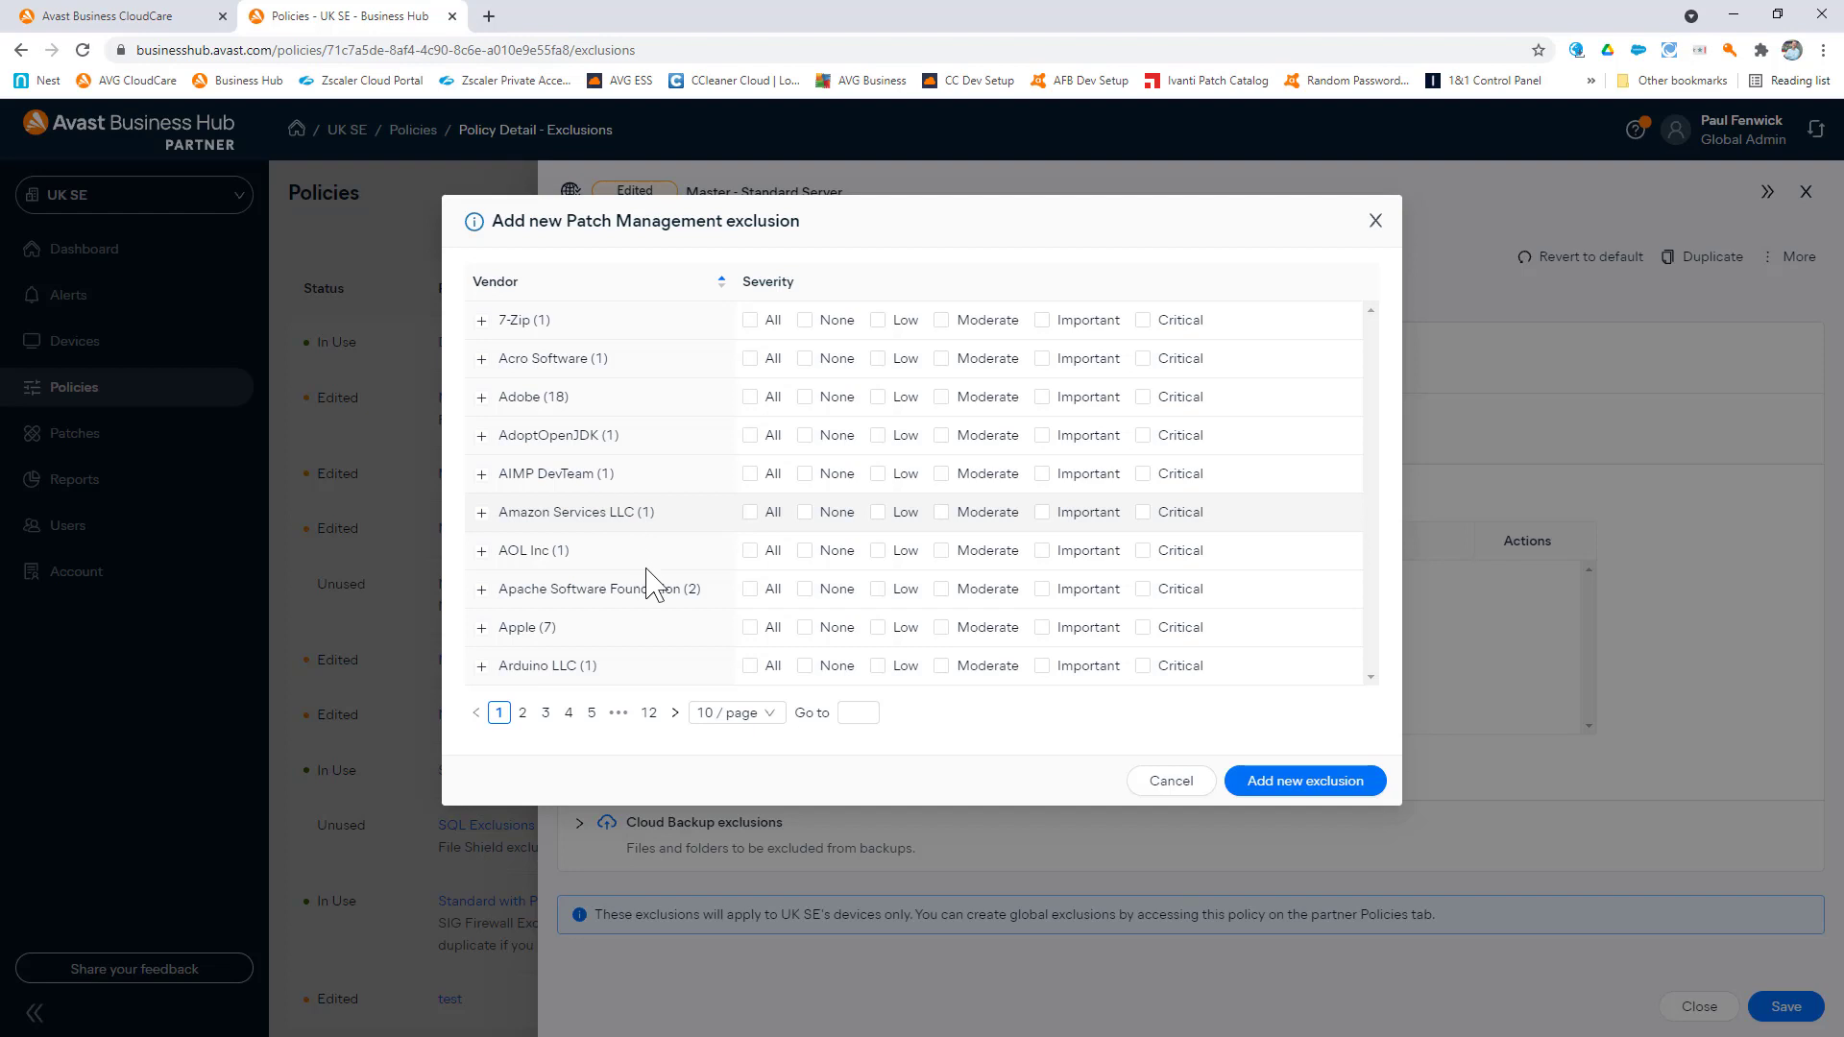
left_click(1170, 779)
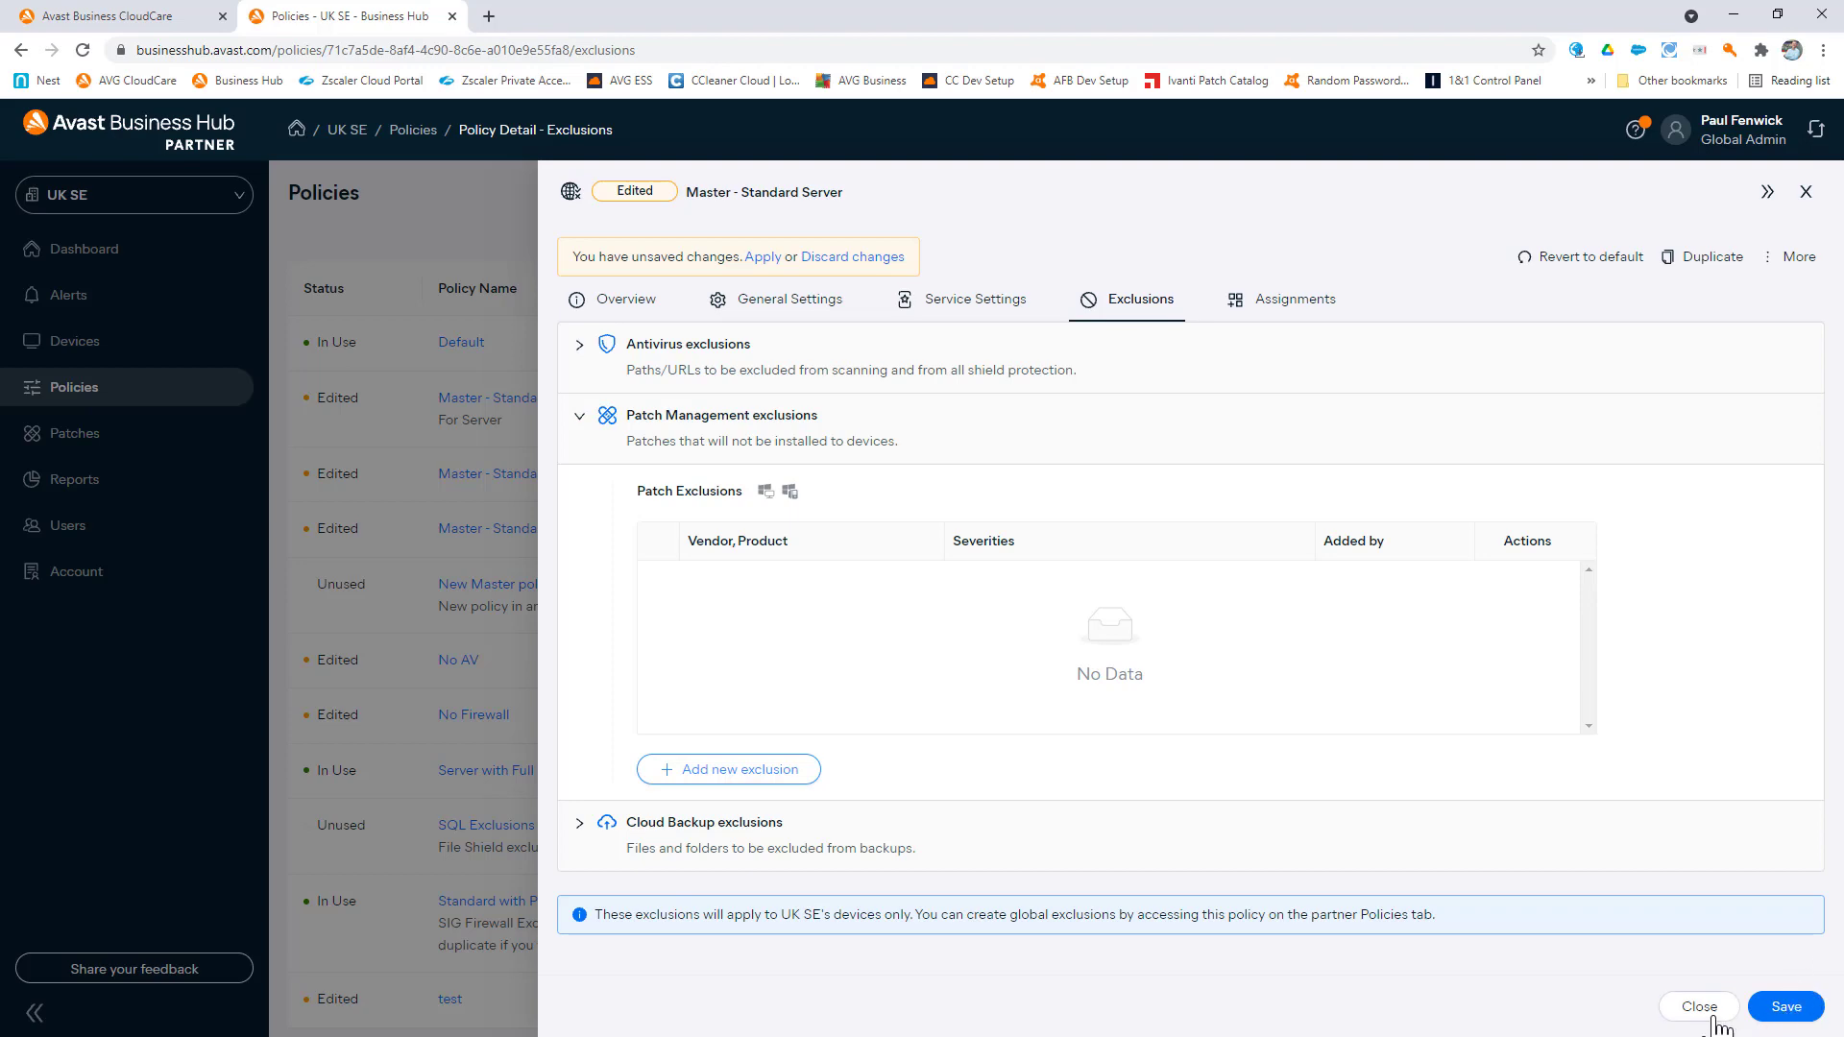
Close the policy with 'Keep unapplied' confirmed, then go to the Alerts page
left_click(1696, 1006)
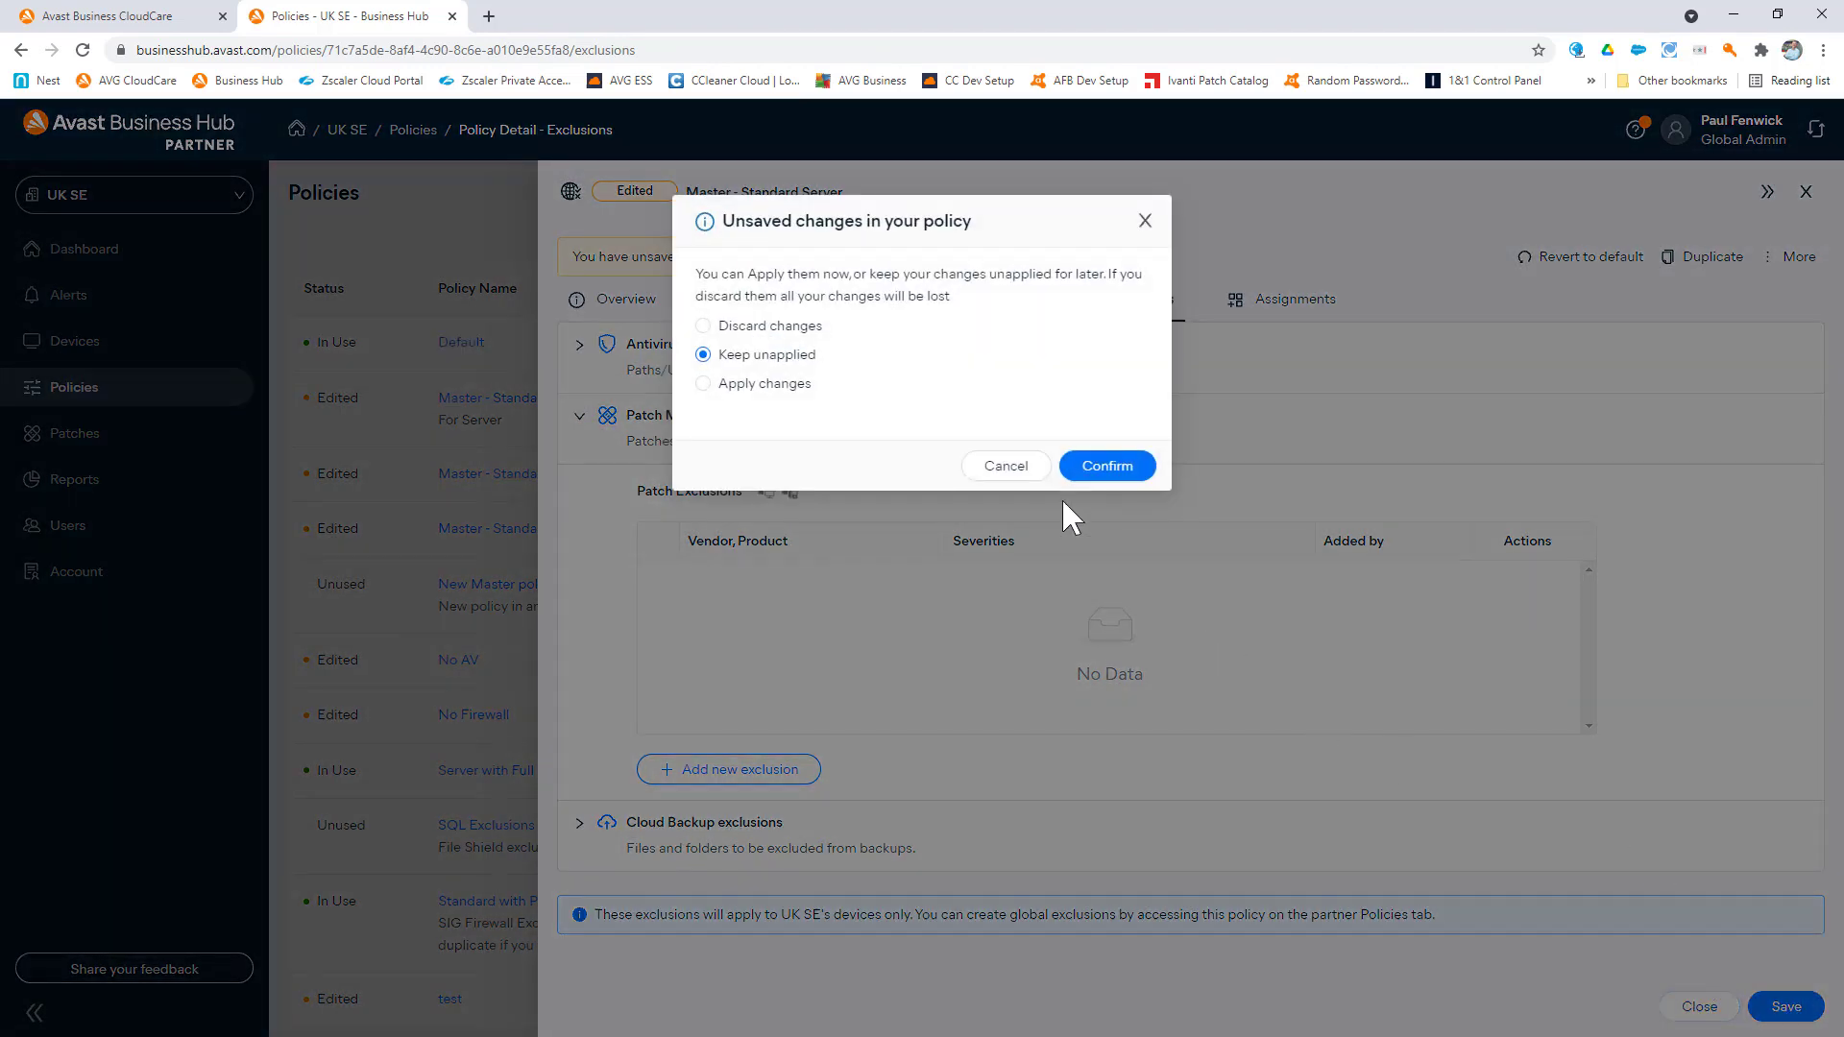
left_click(1104, 465)
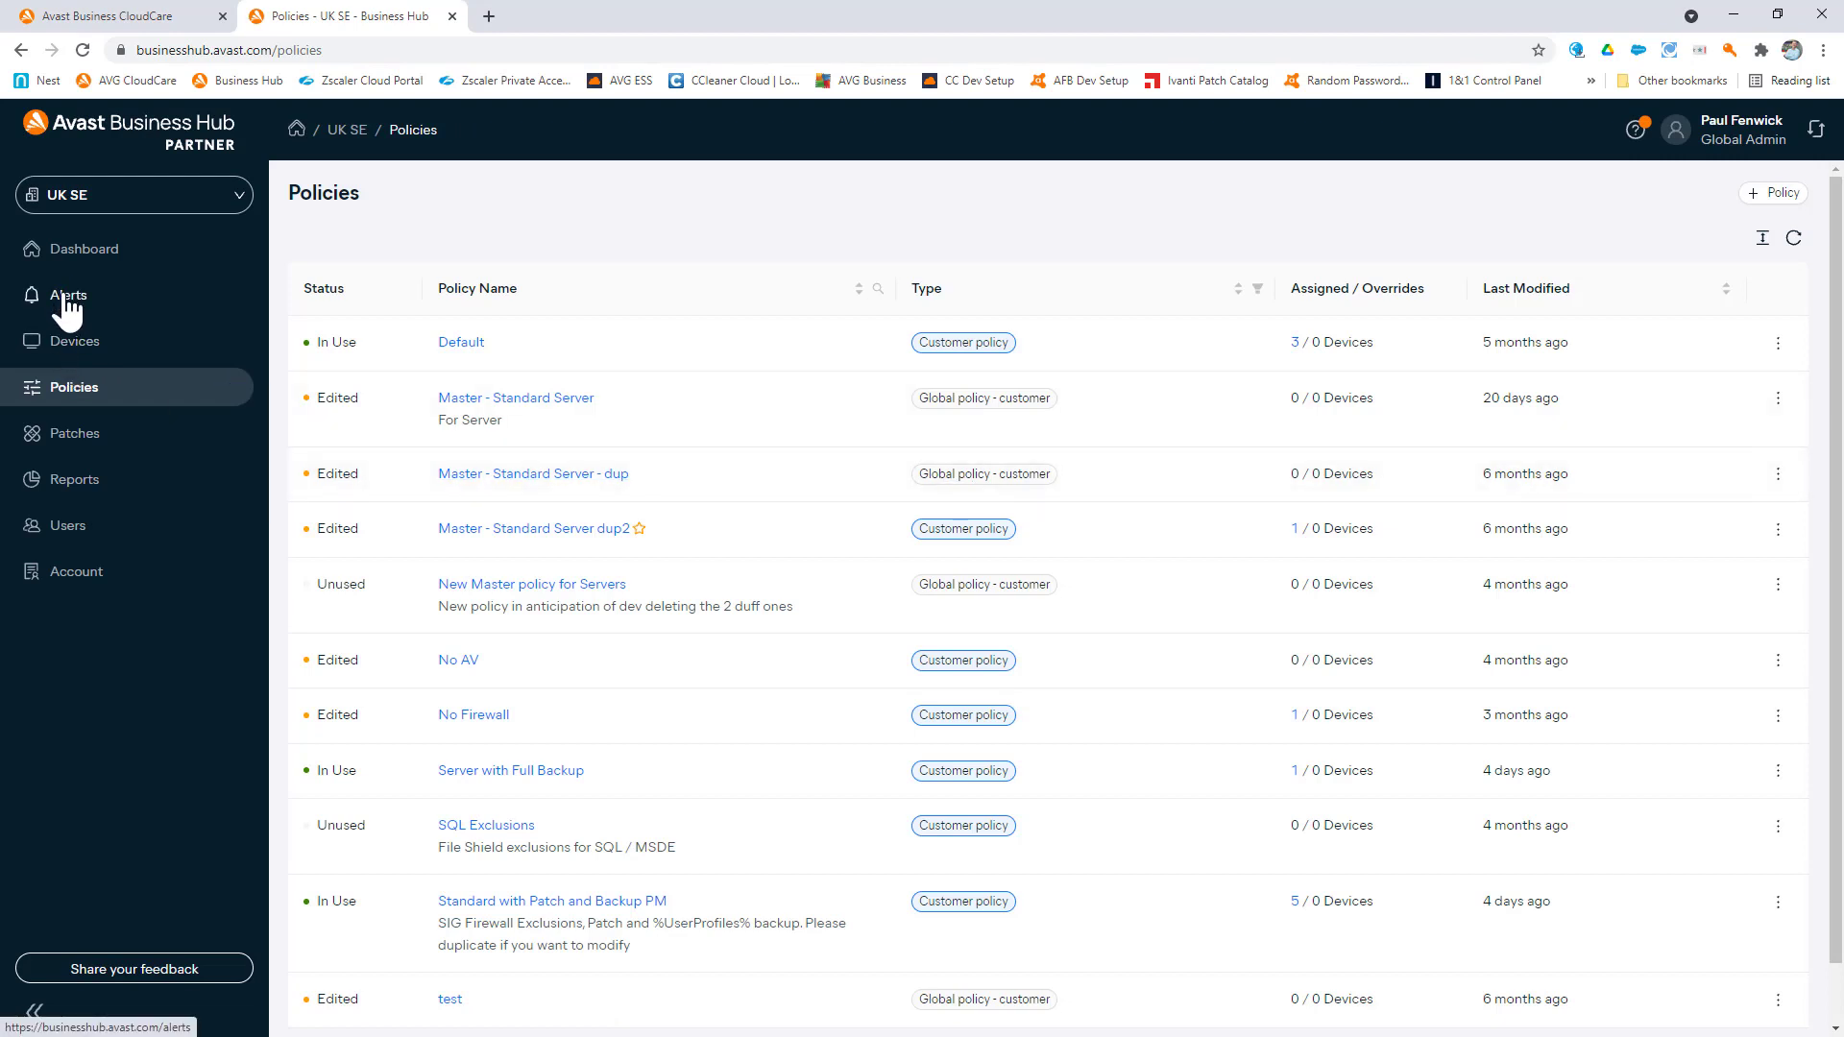
left_click(68, 295)
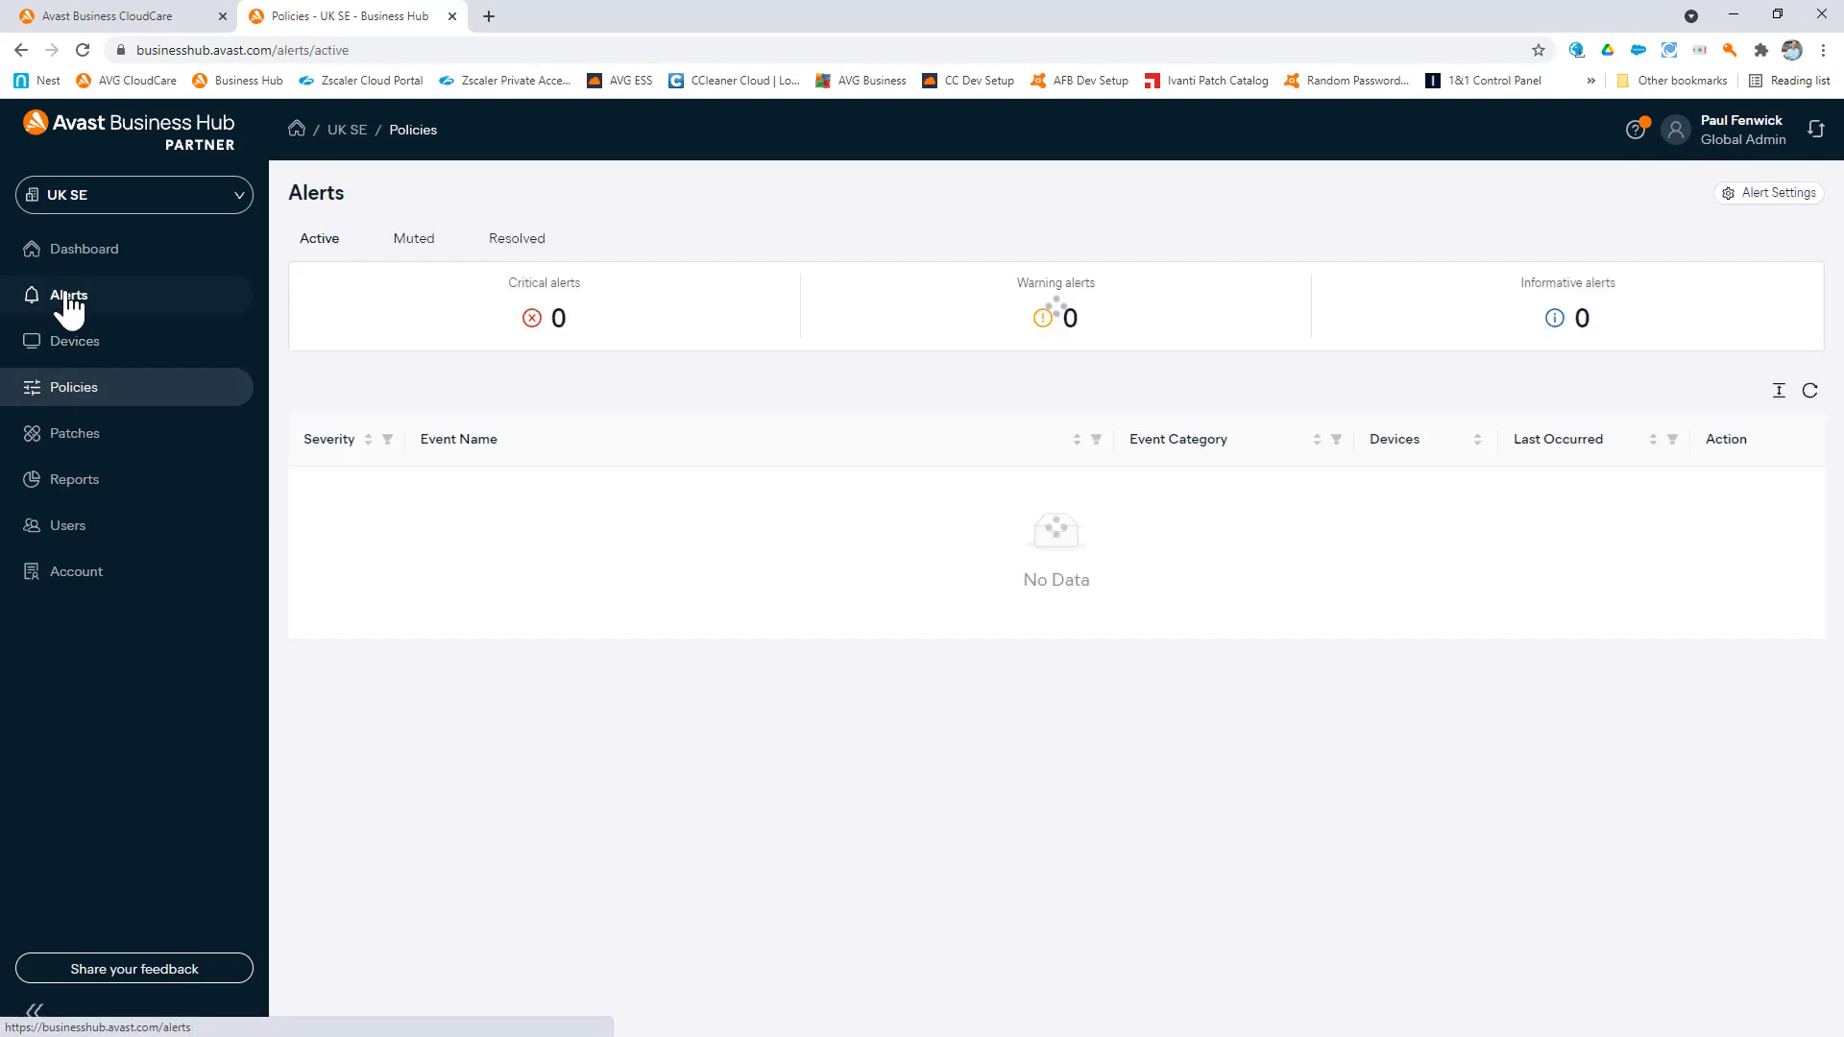
Load 4 warning and 8 informative alerts, and view then close Alert Settings
left_click(67, 295)
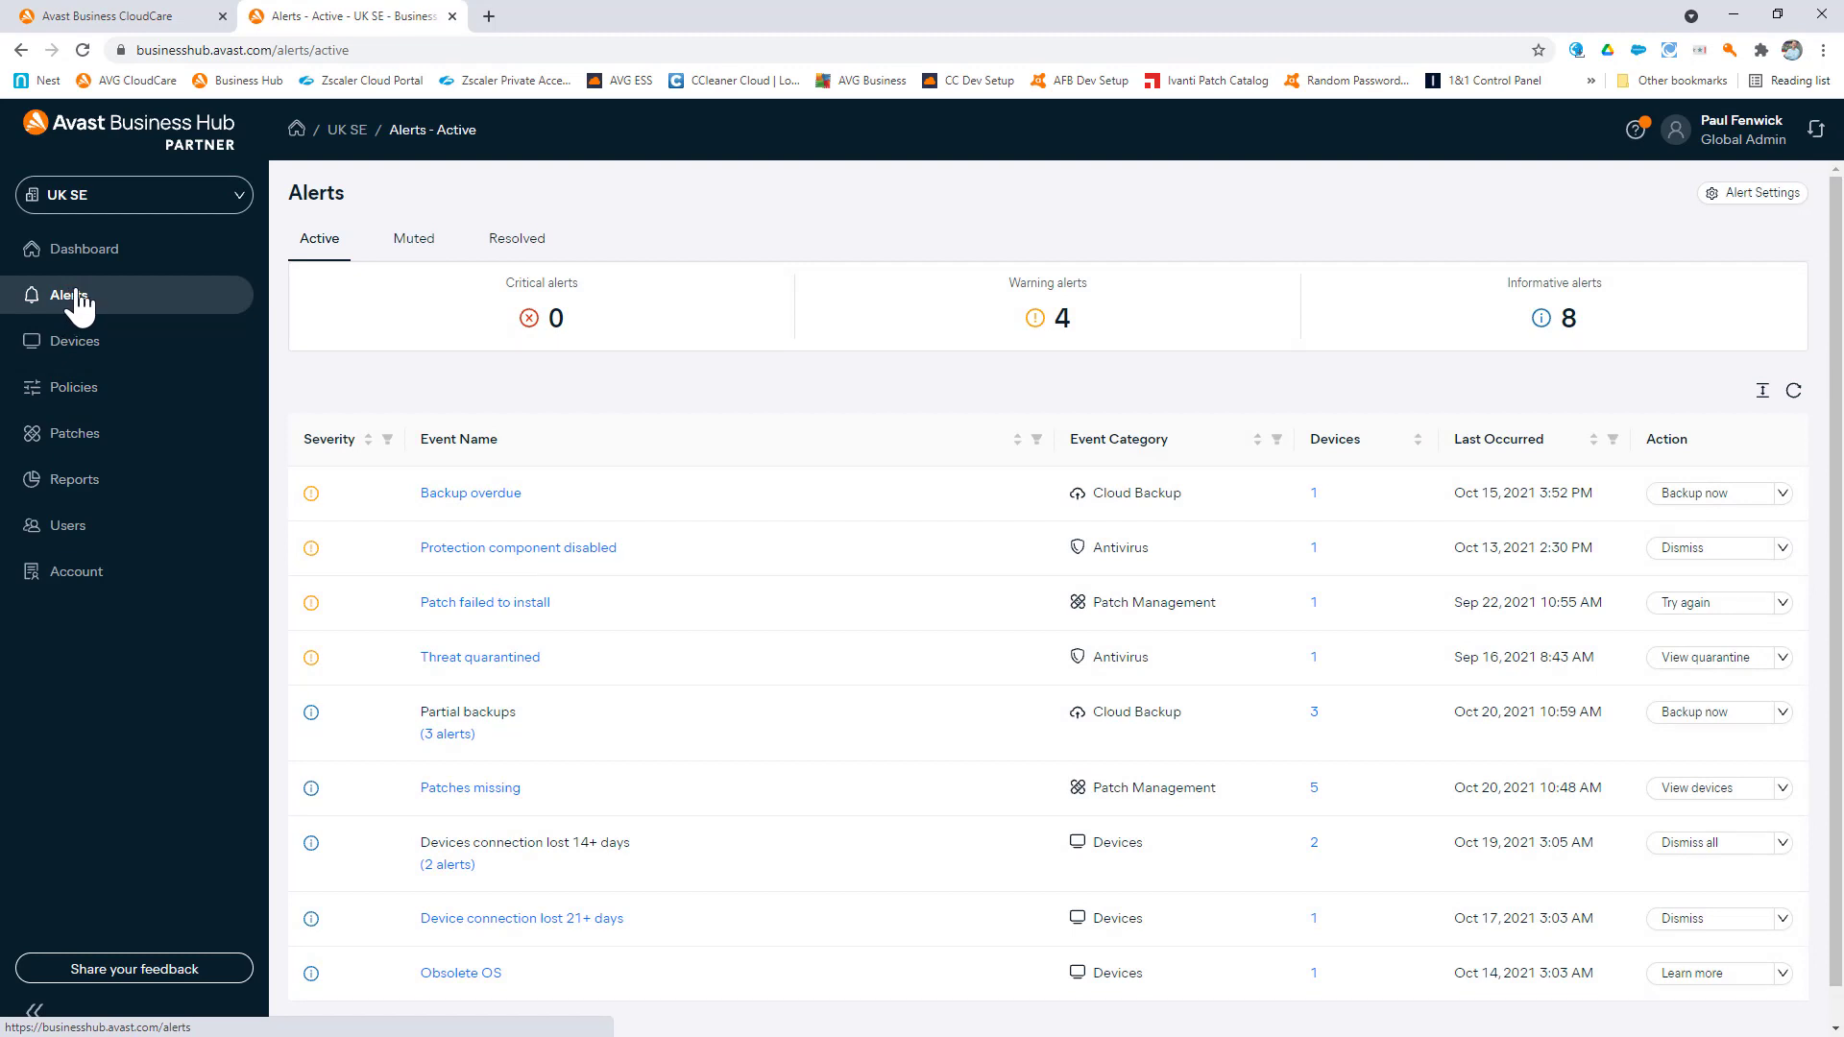
mouse_move(1231, 273)
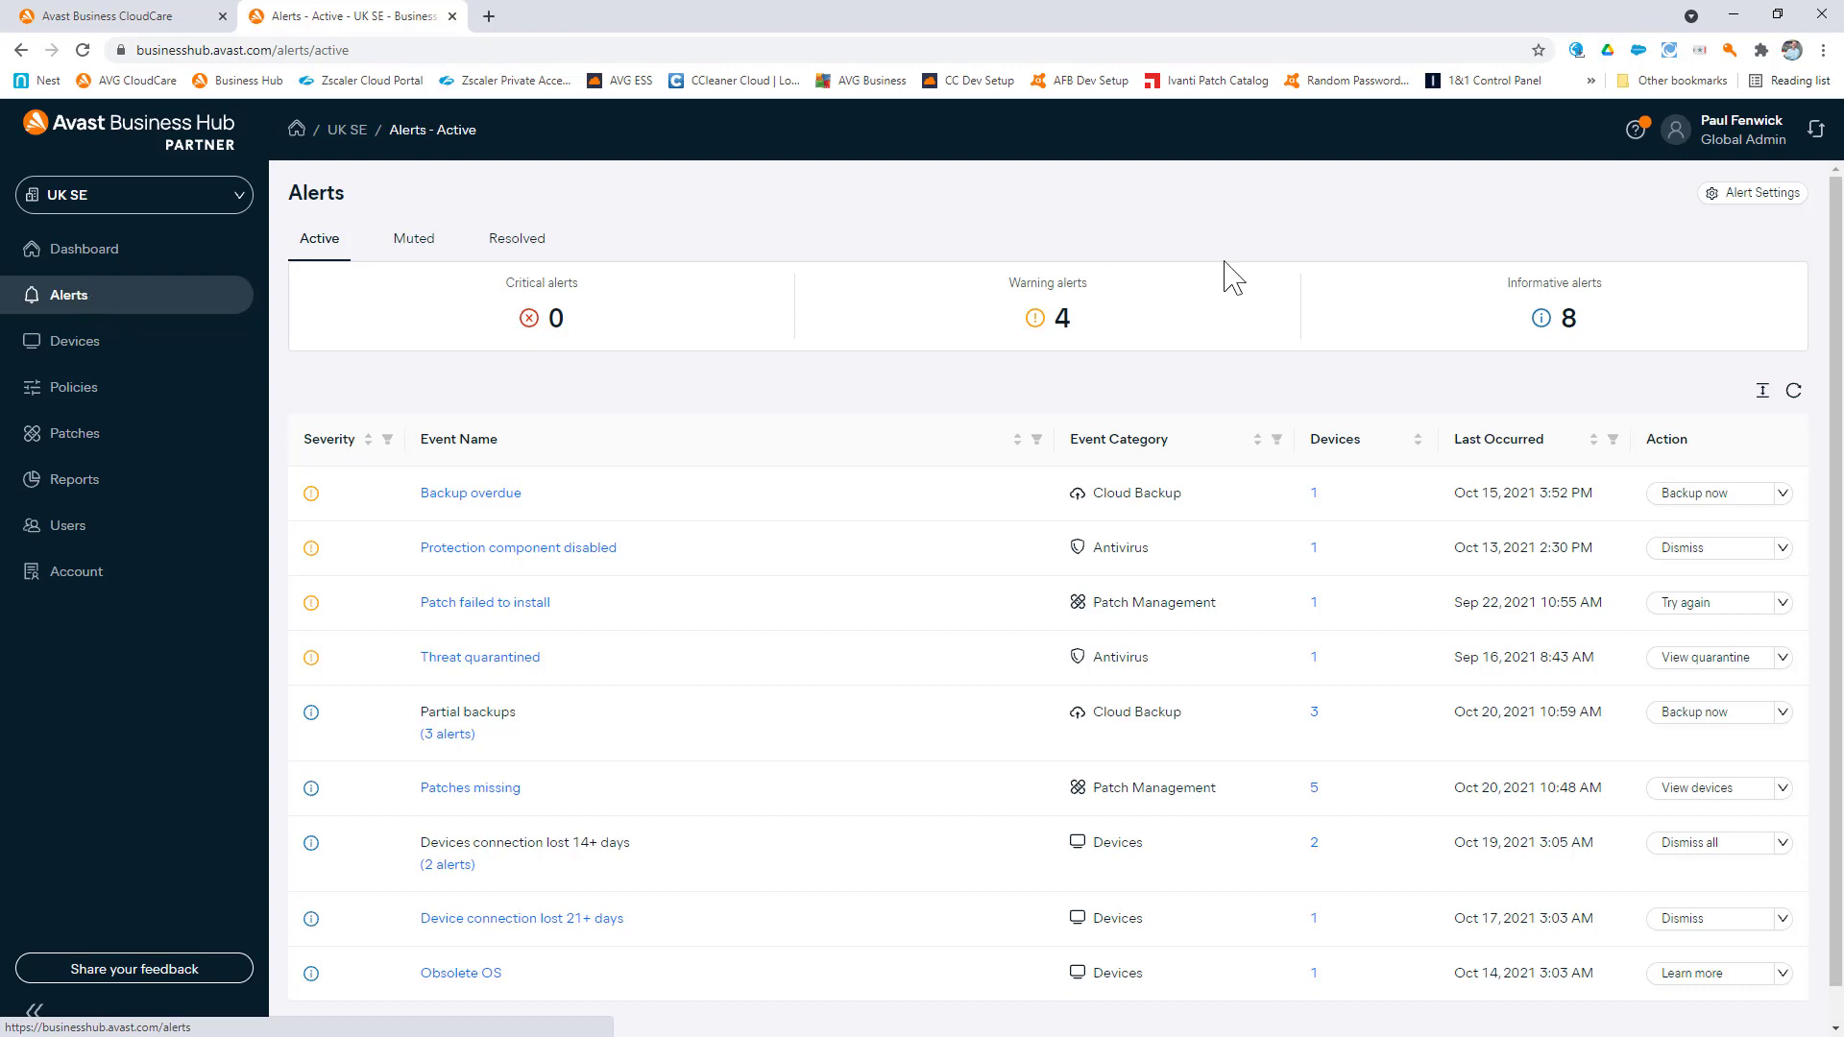
left_click(1754, 192)
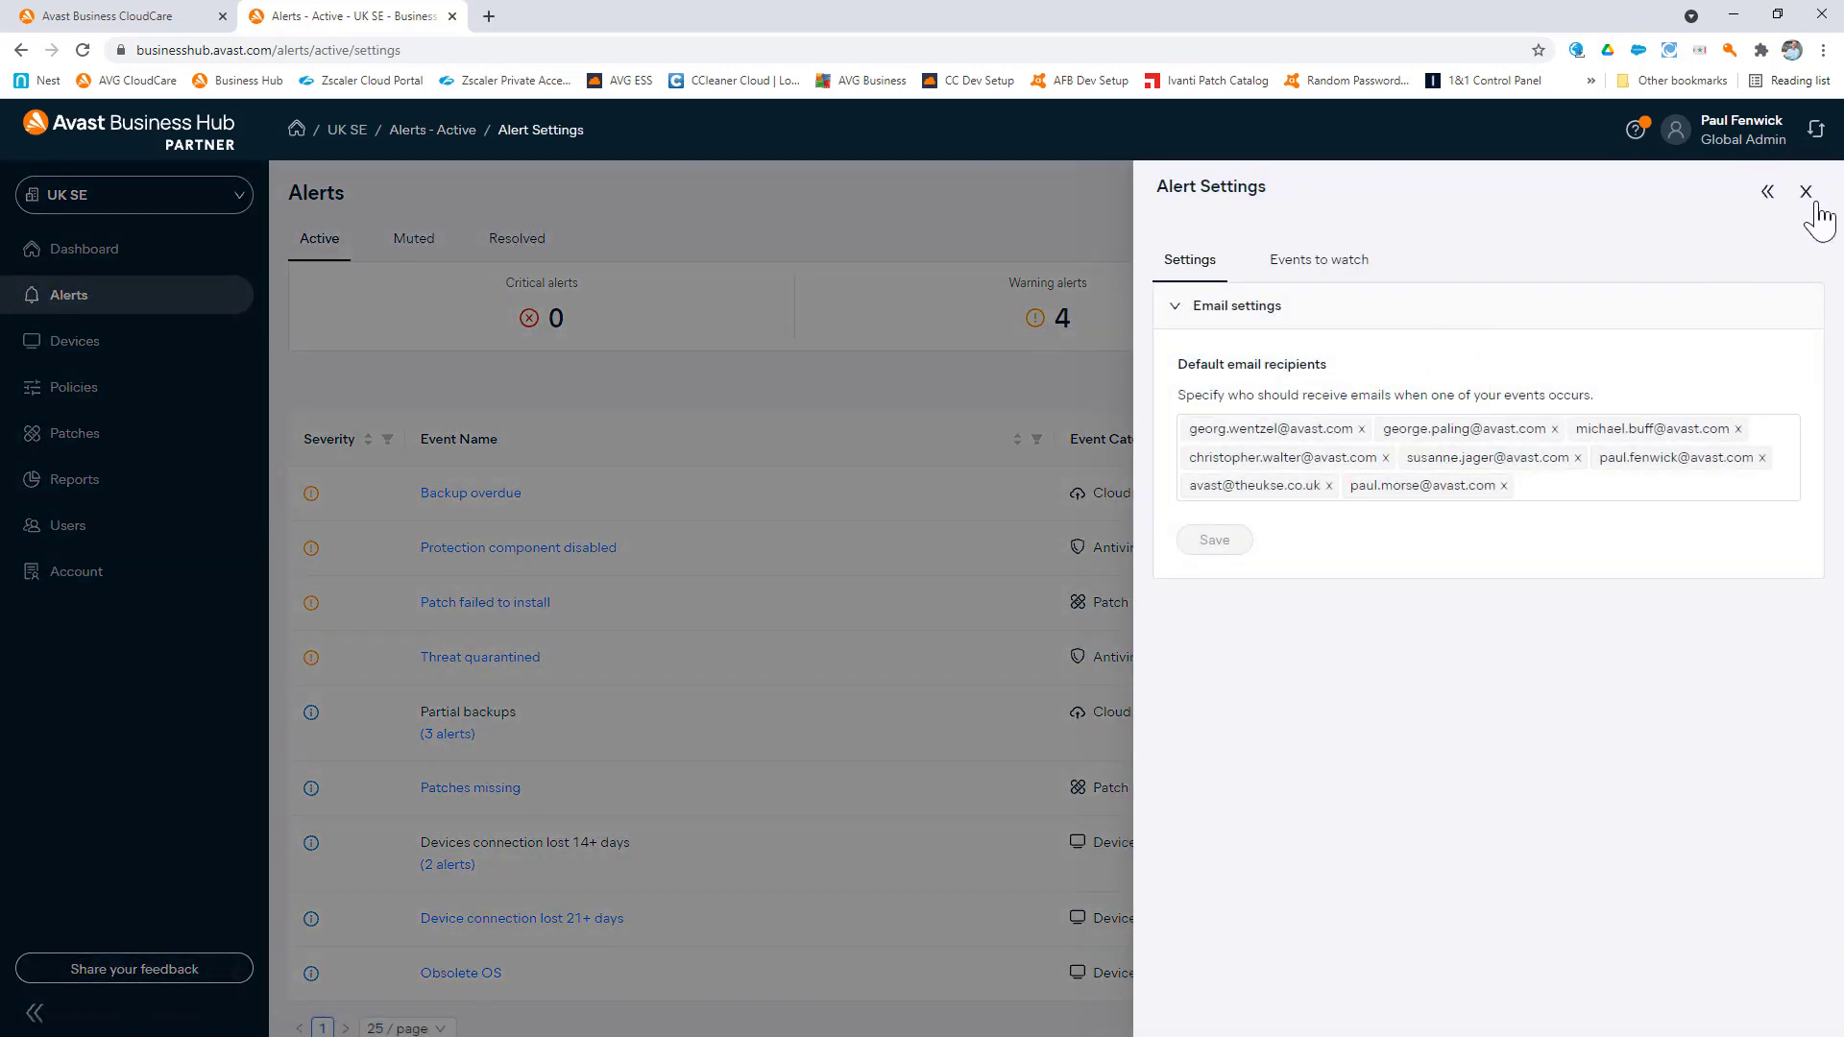
left_click(1806, 192)
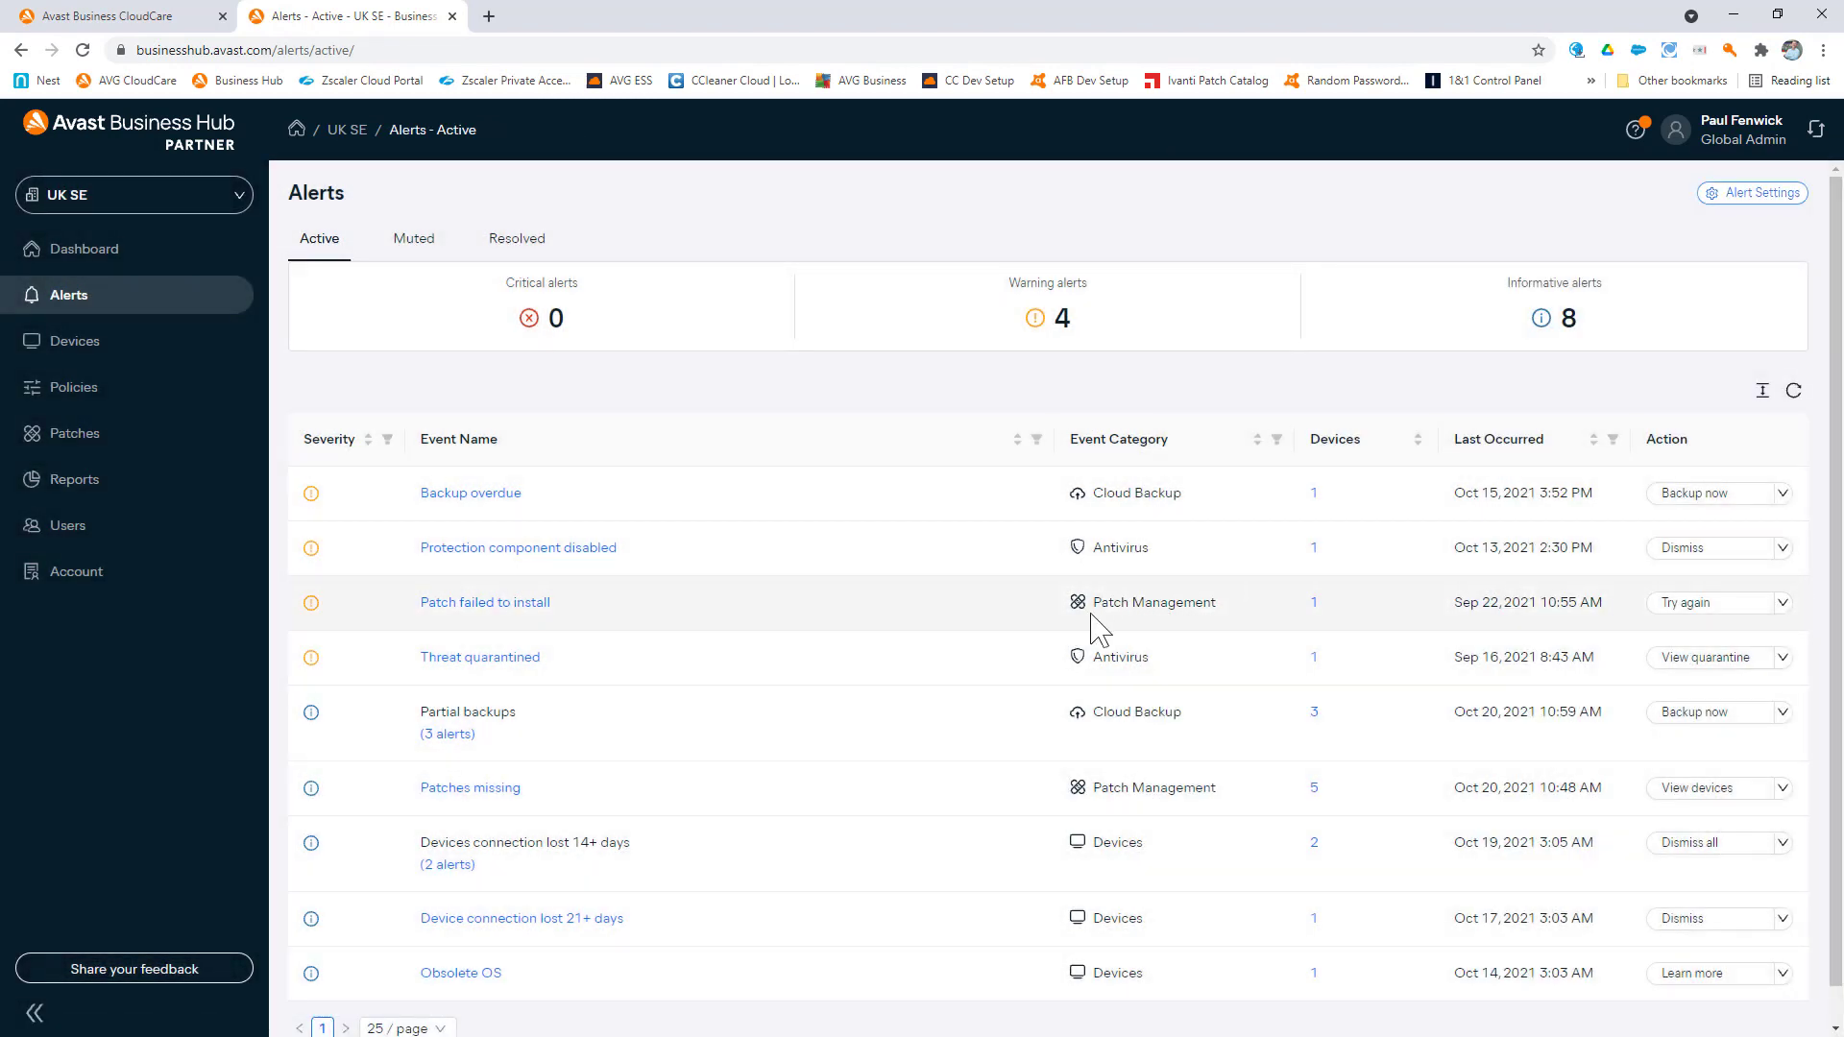
mouse_move(982, 639)
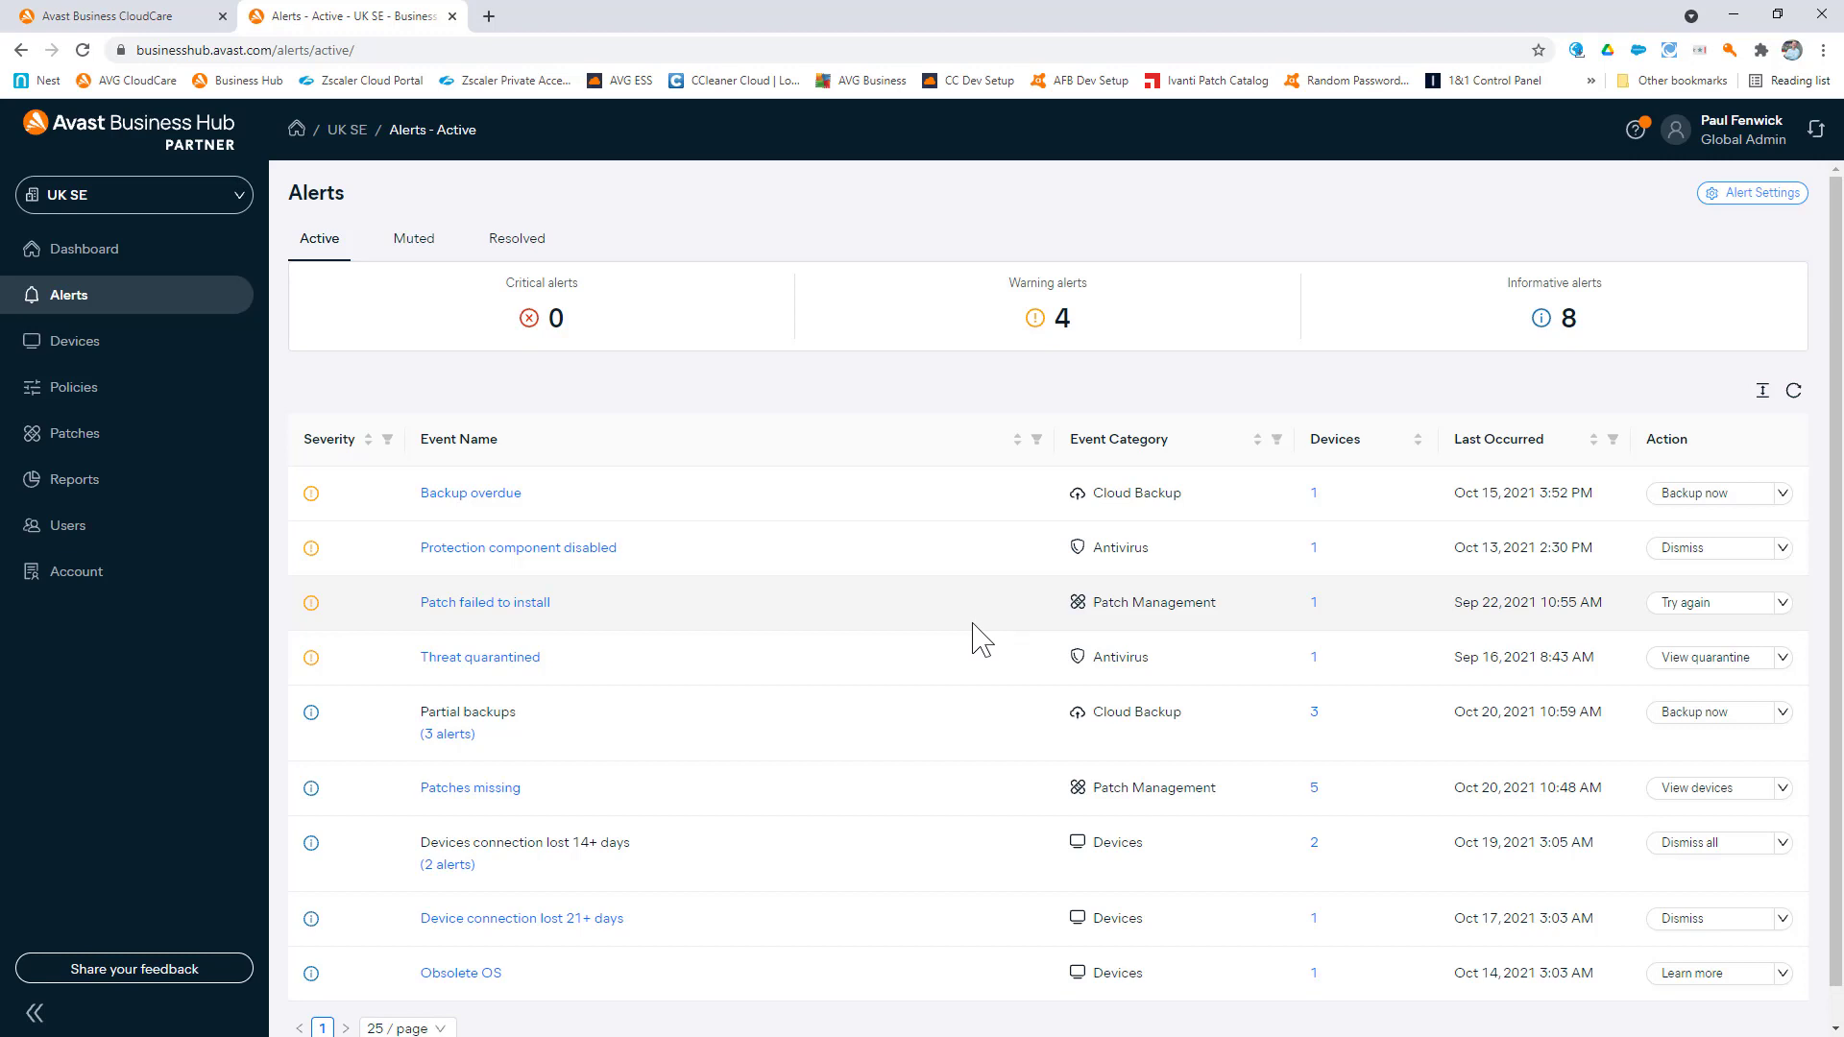
mouse_move(196, 627)
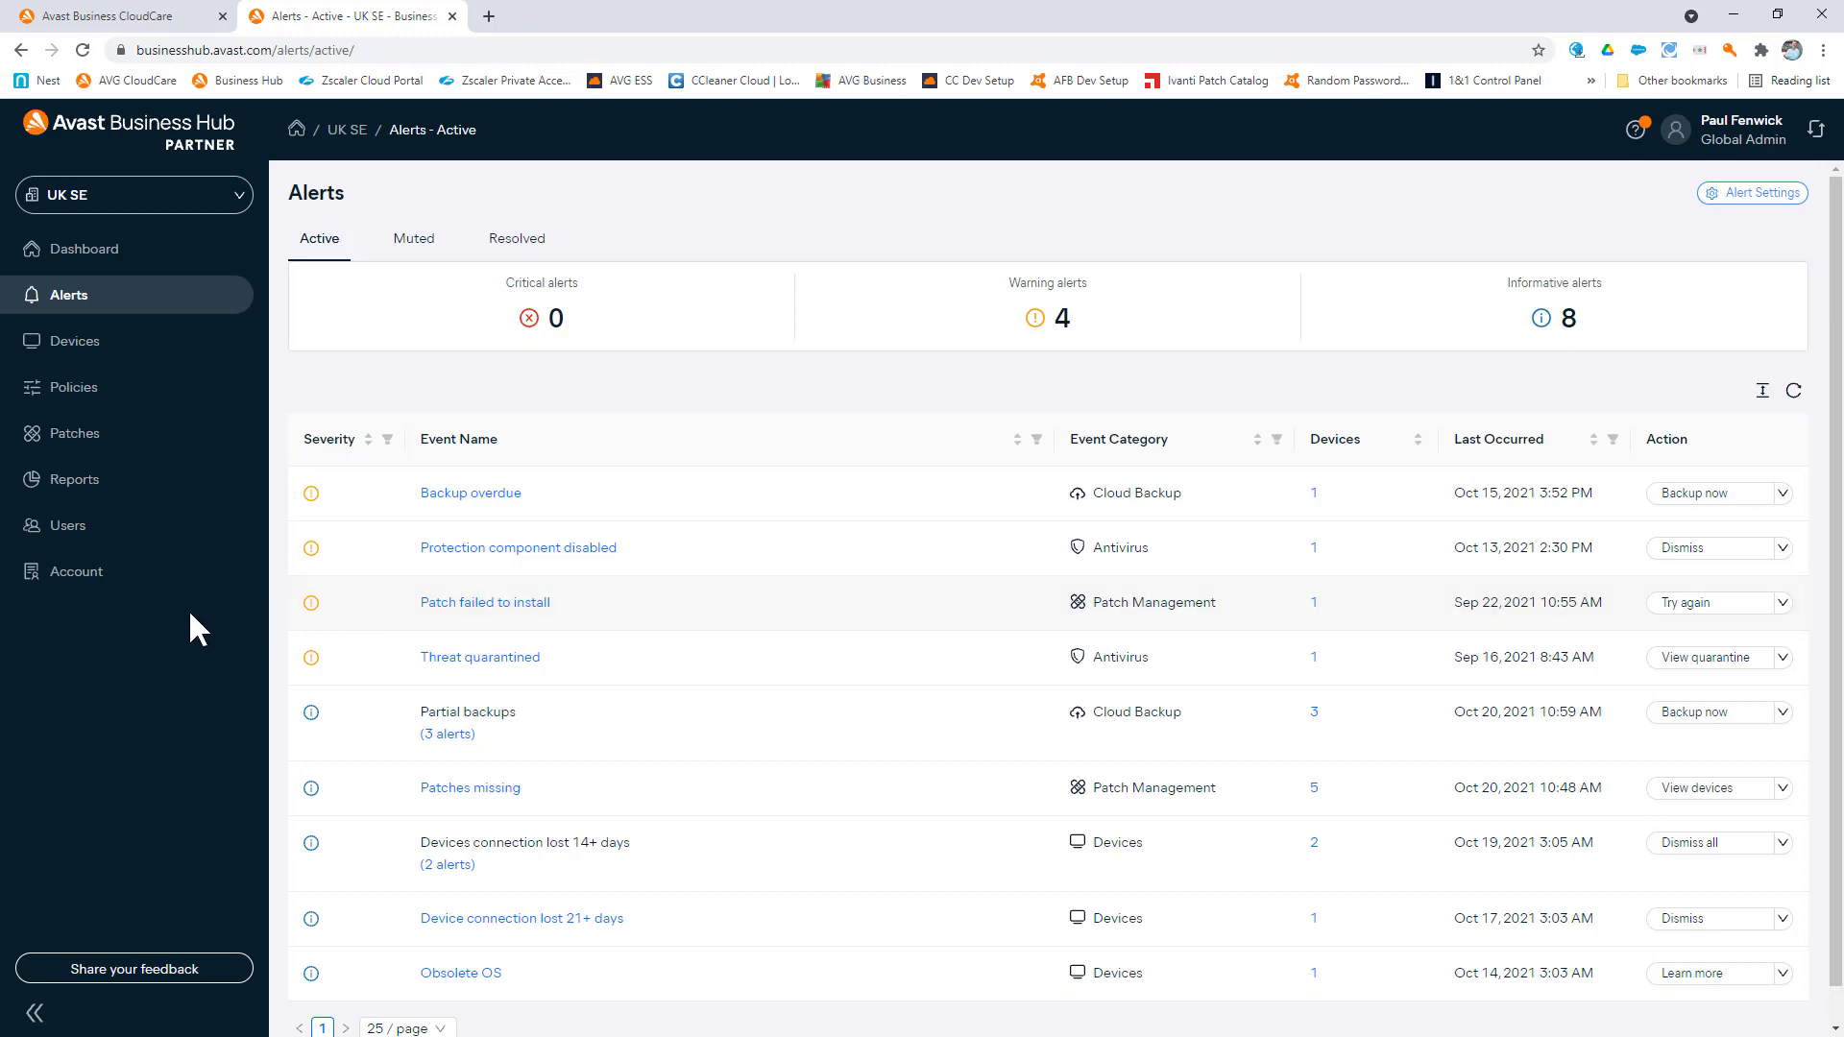
Open the UK SE Reports page with summary, service and subscription reports
left_click(75, 478)
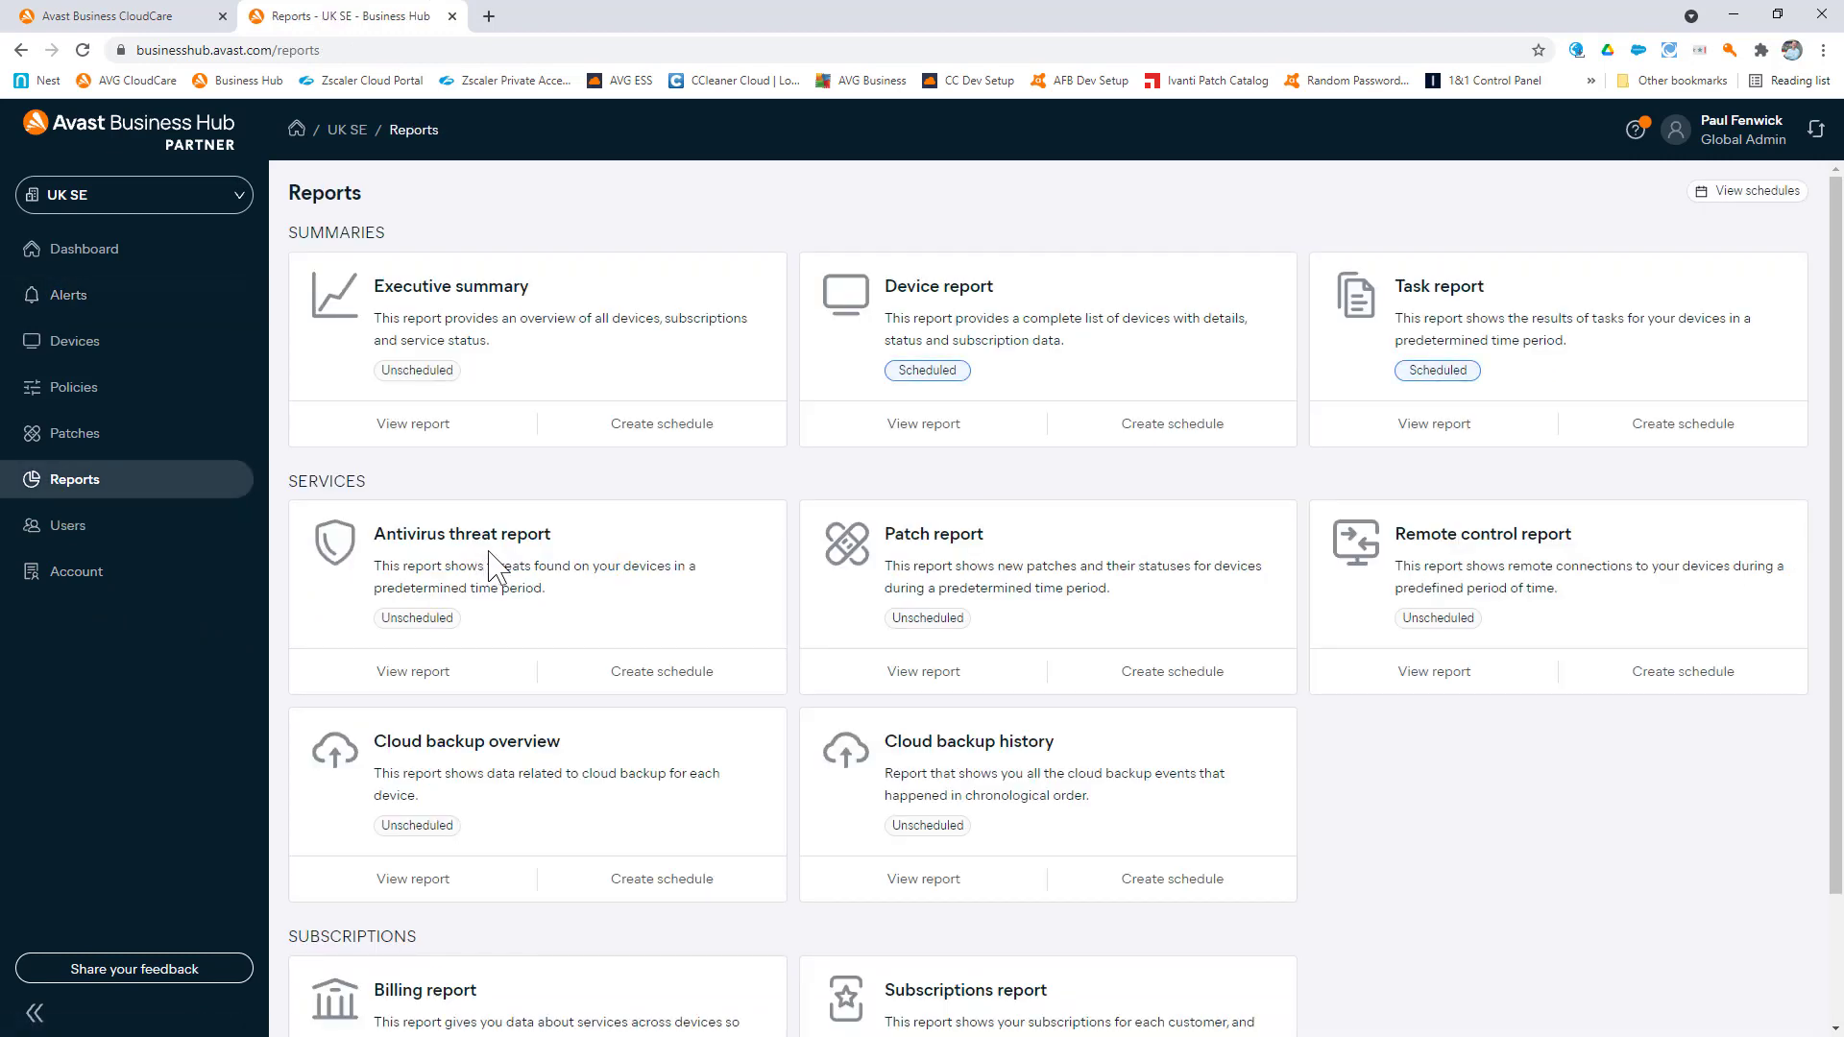
mouse_move(501, 567)
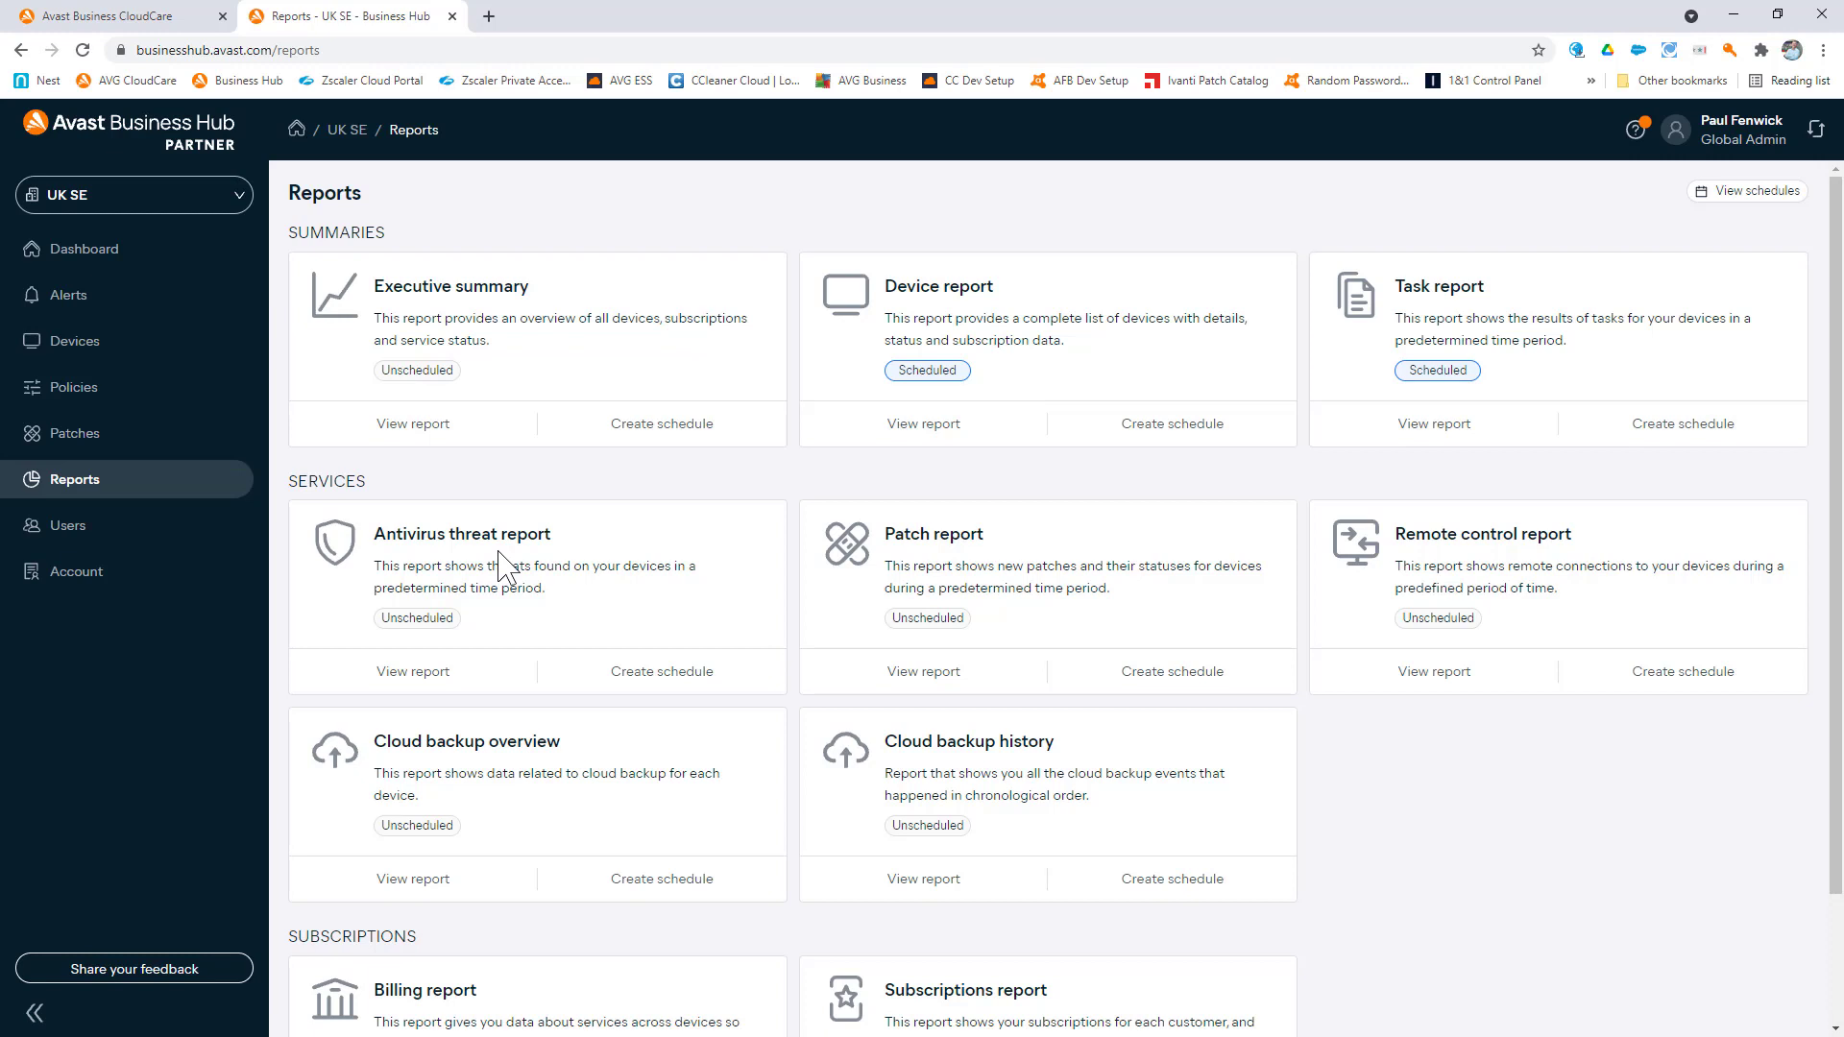
mouse_move(1078, 694)
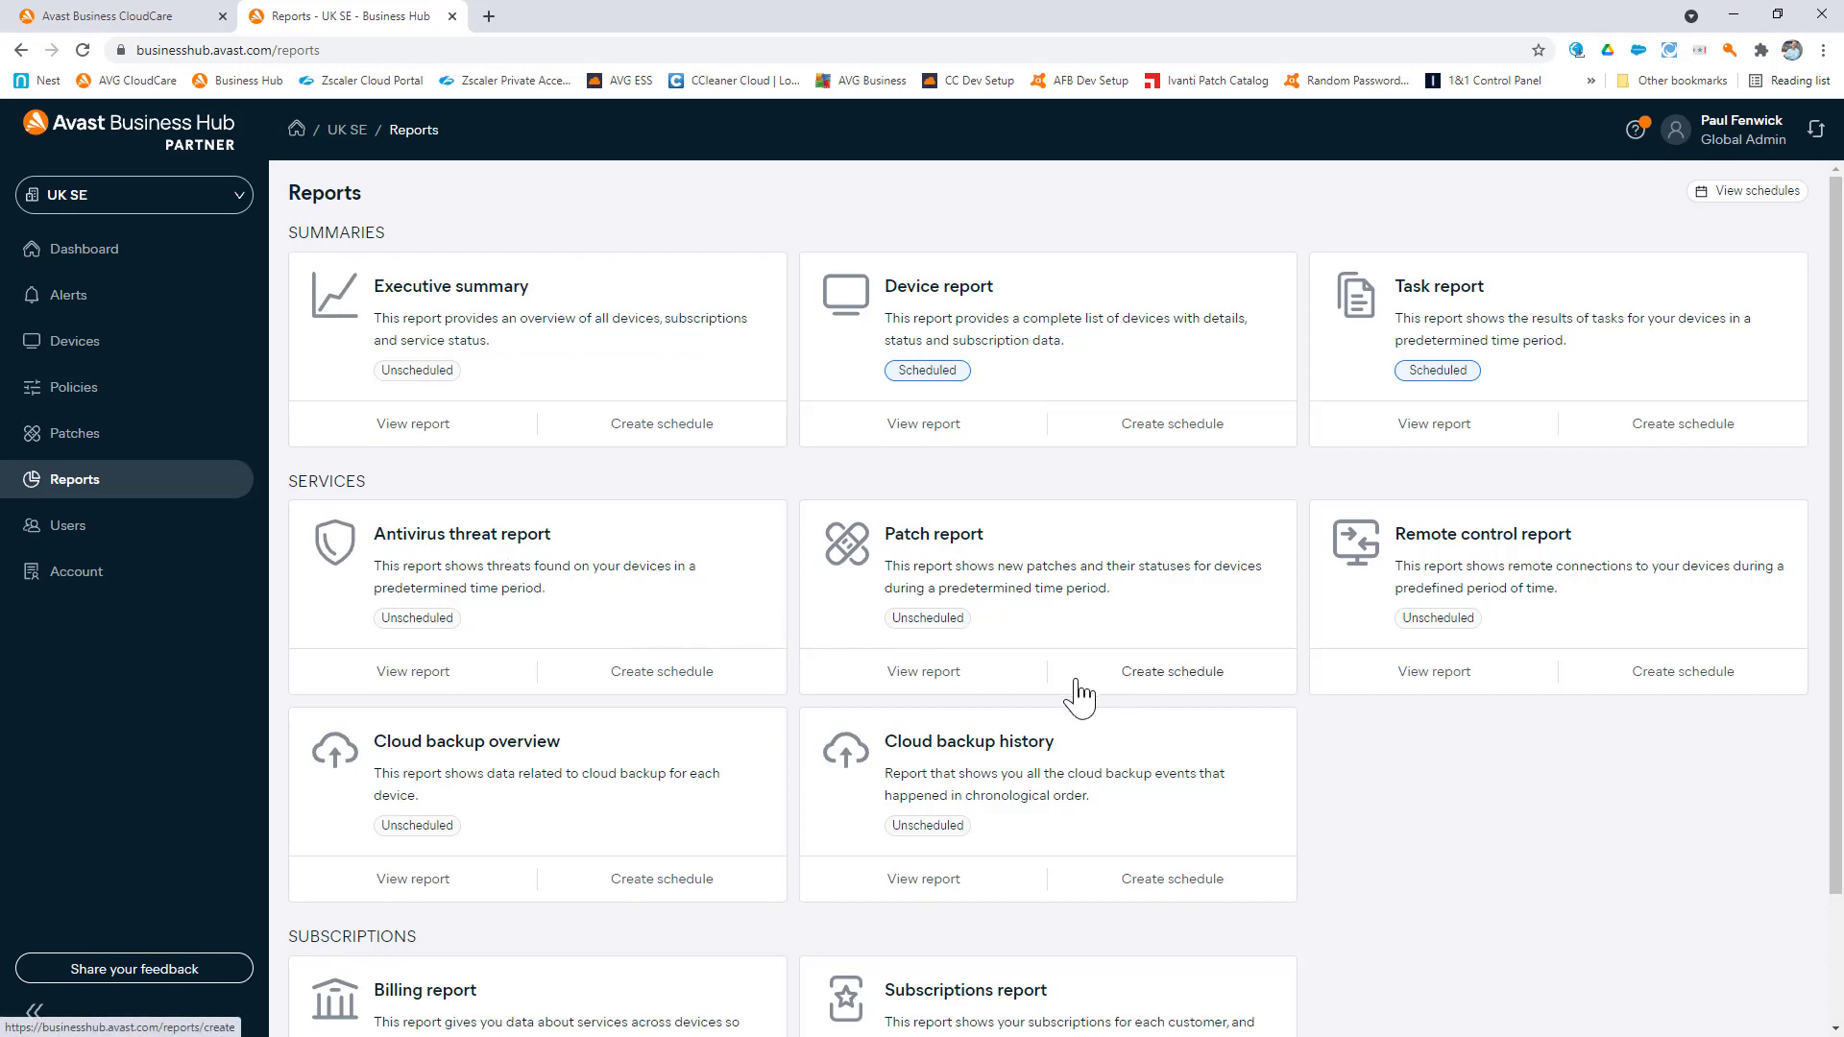
mouse_move(931, 702)
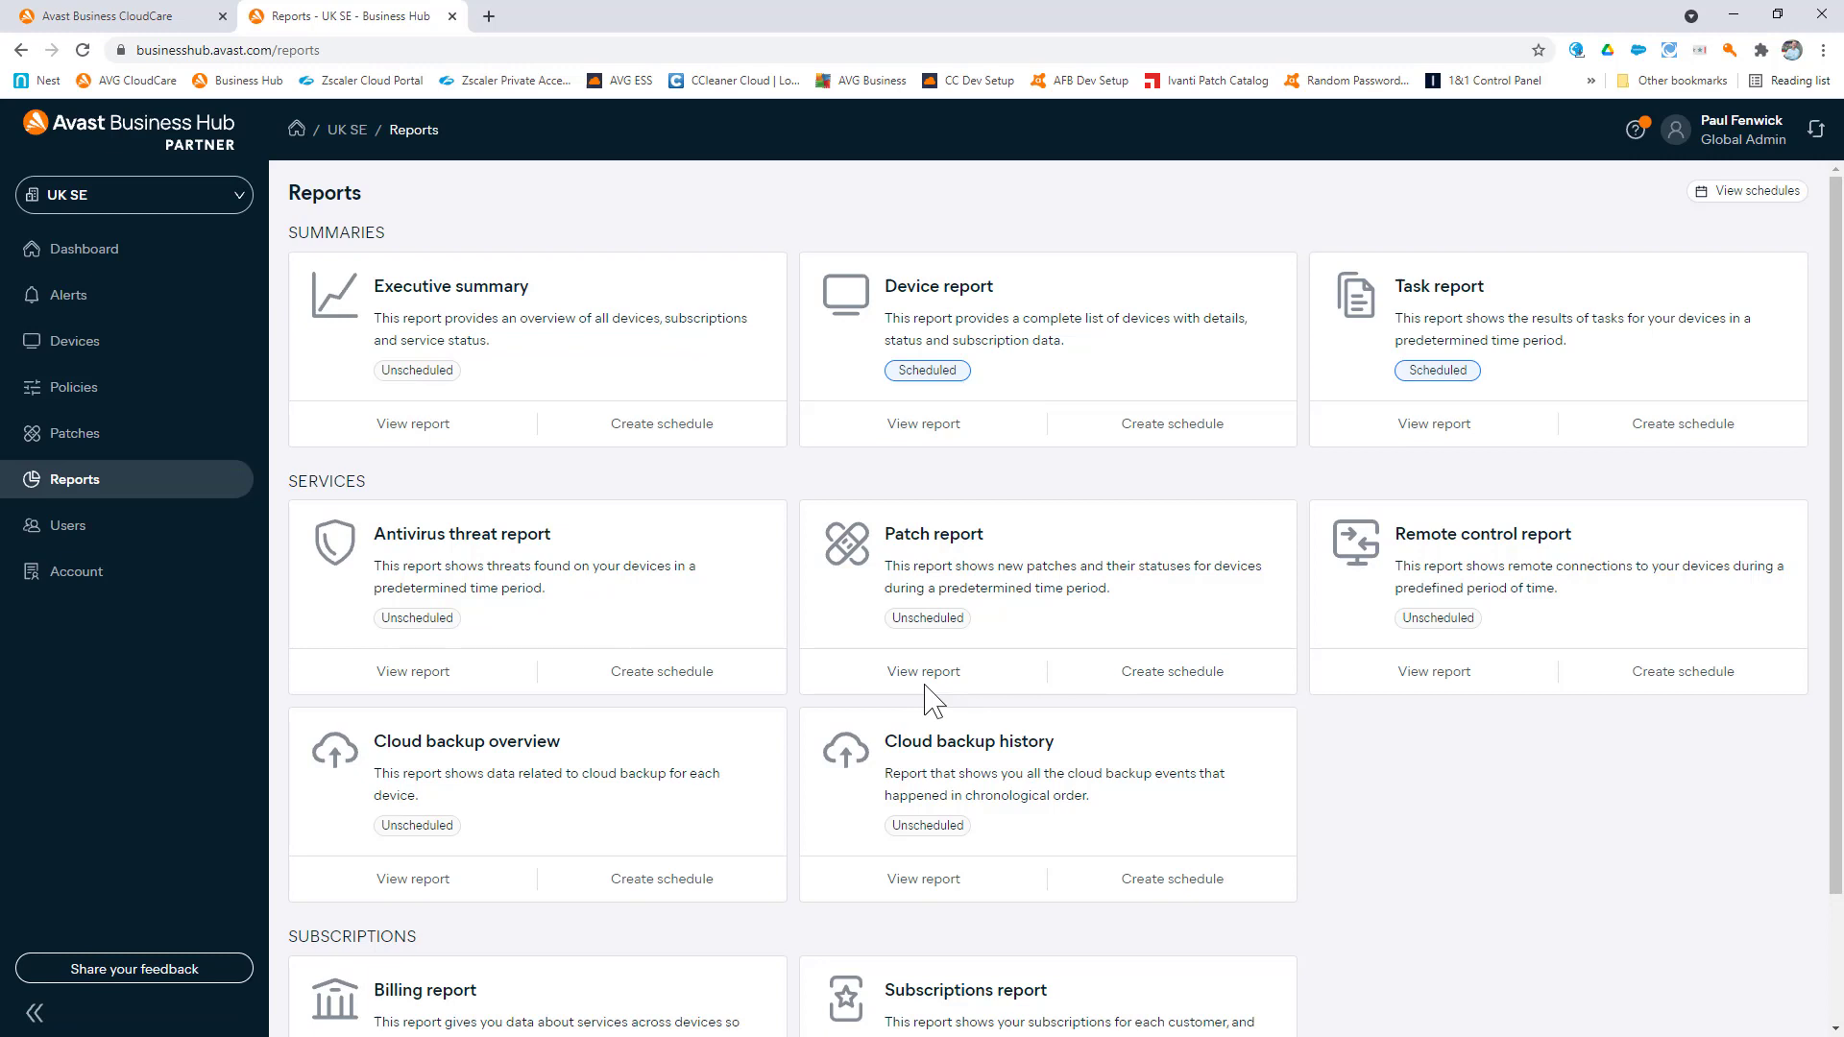